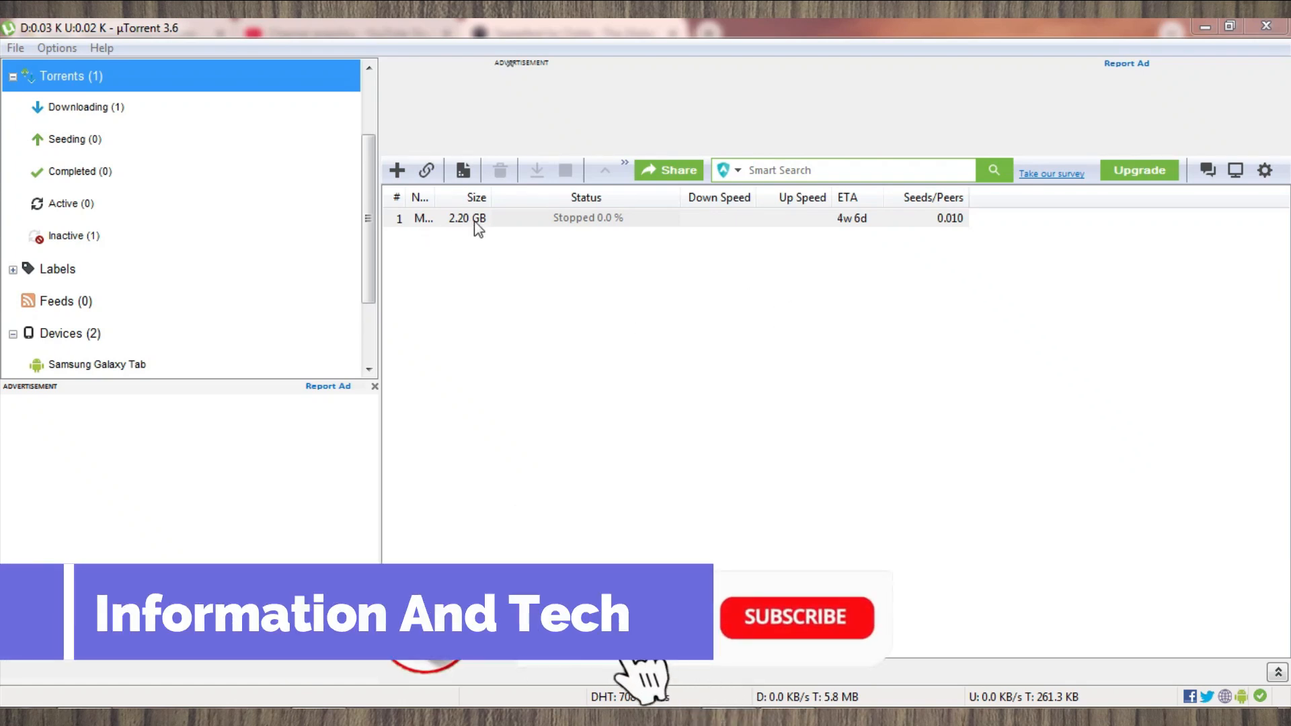
- Start the stopped 2.20 GB torrent from its right-click menu so it begins downloading
{"action": "right_click", "coordinate": [473, 217]}
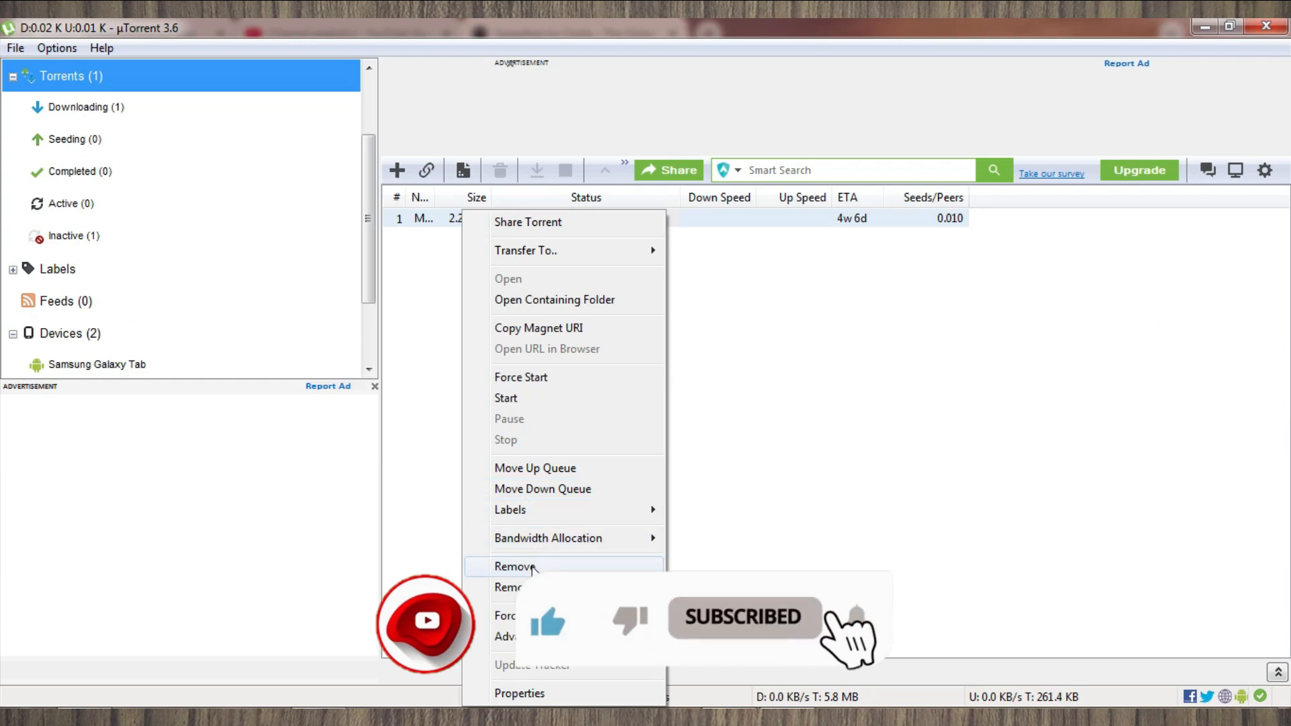
{"action": "mouse_move", "coordinate": [505, 397]}
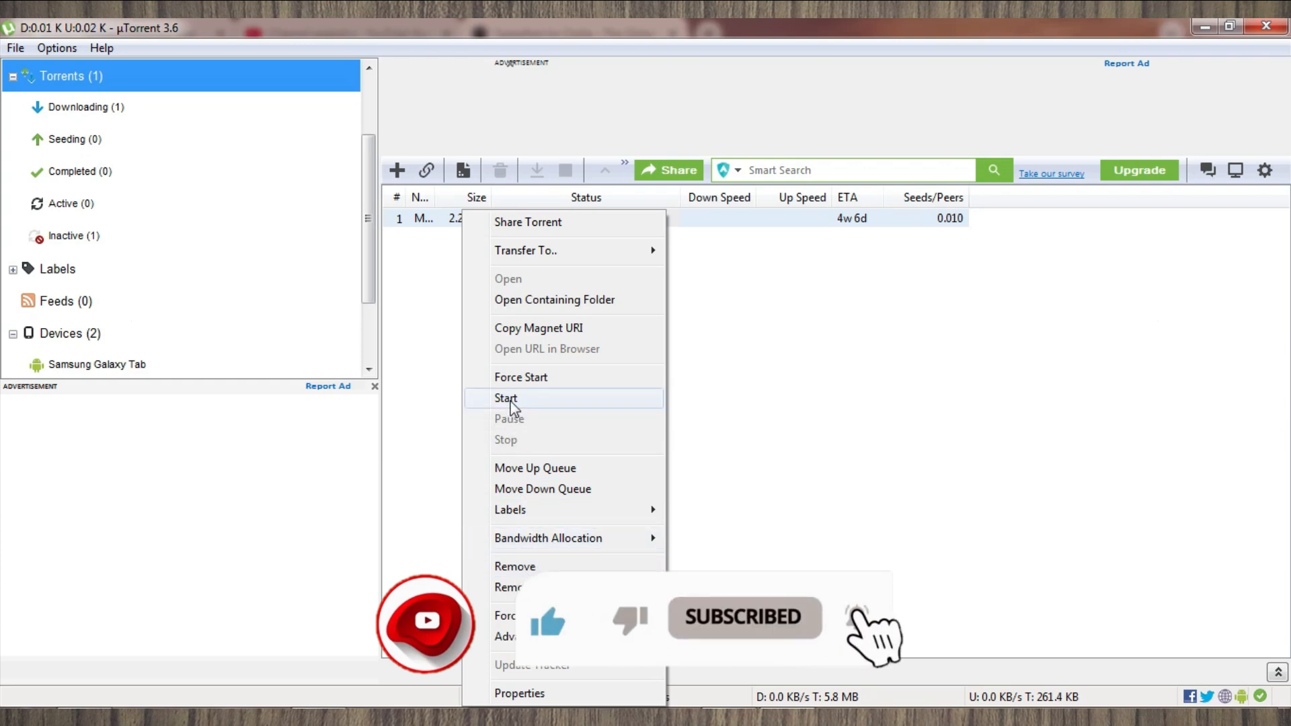
{"action": "left_click", "coordinate": [506, 398]}
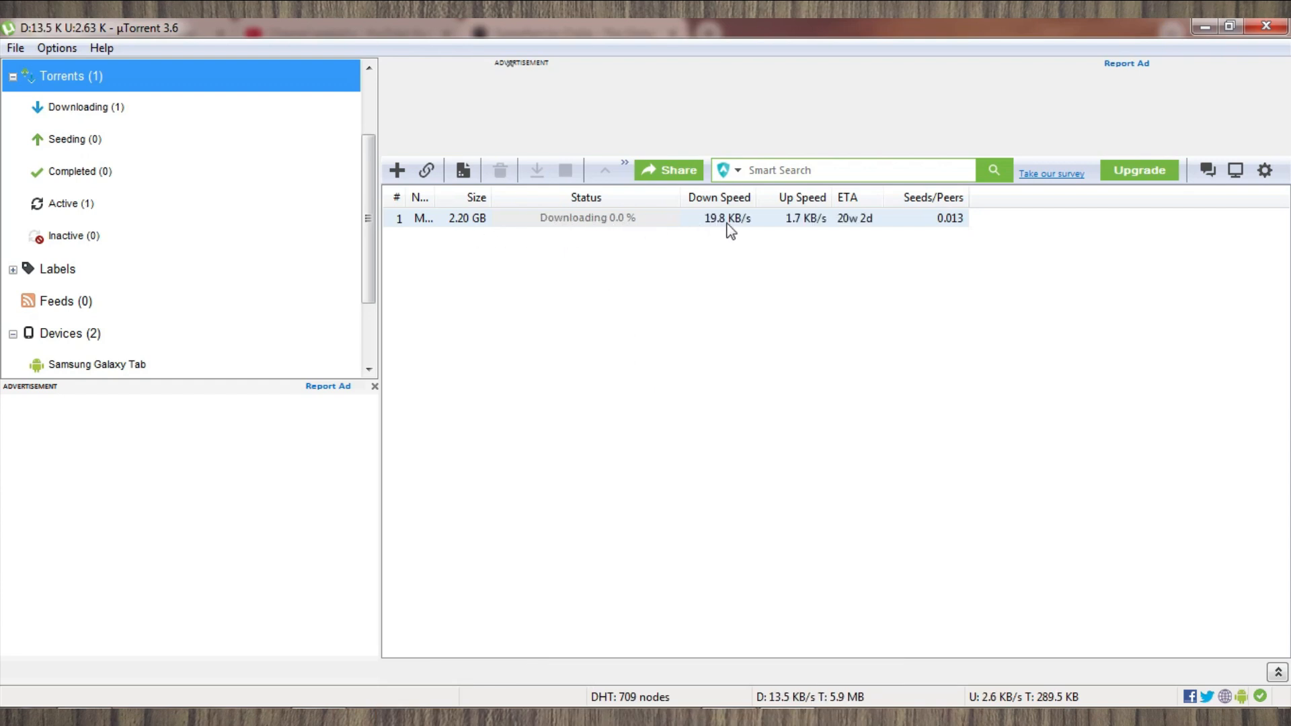
{"action": "mouse_move", "coordinate": [714, 231]}
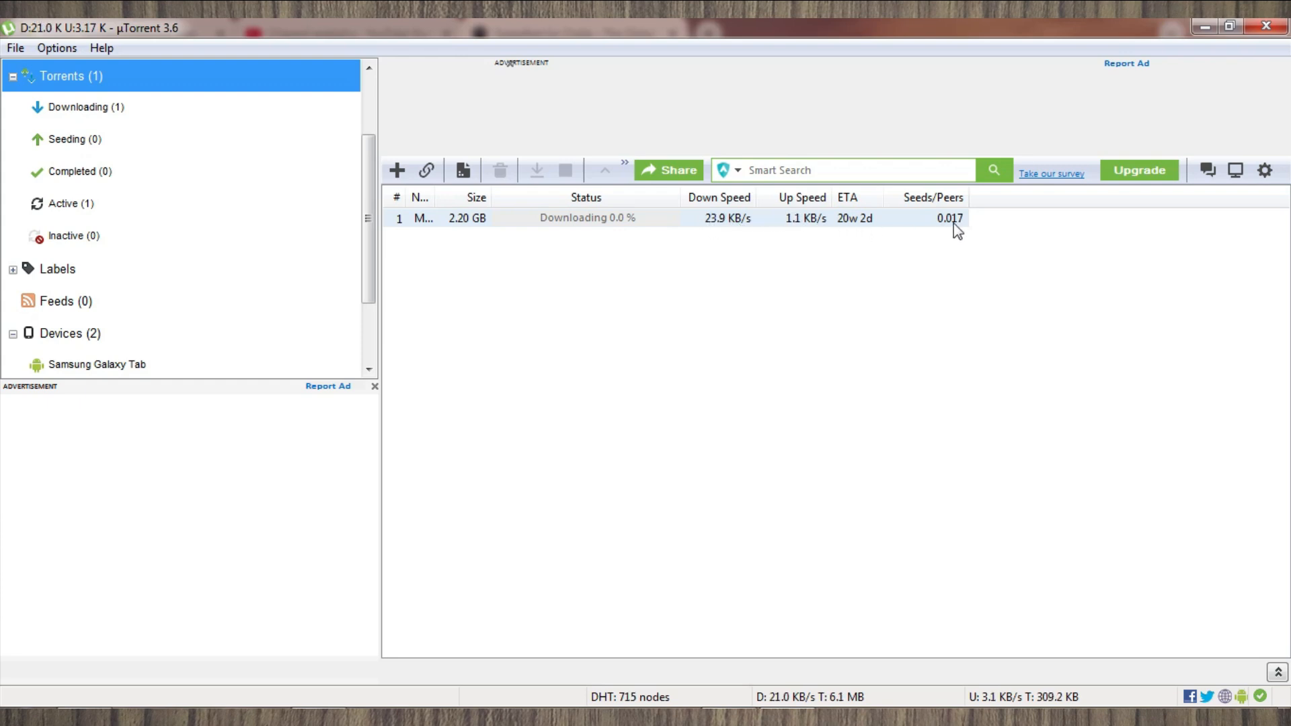
{"action": "mouse_move", "coordinate": [710, 235]}
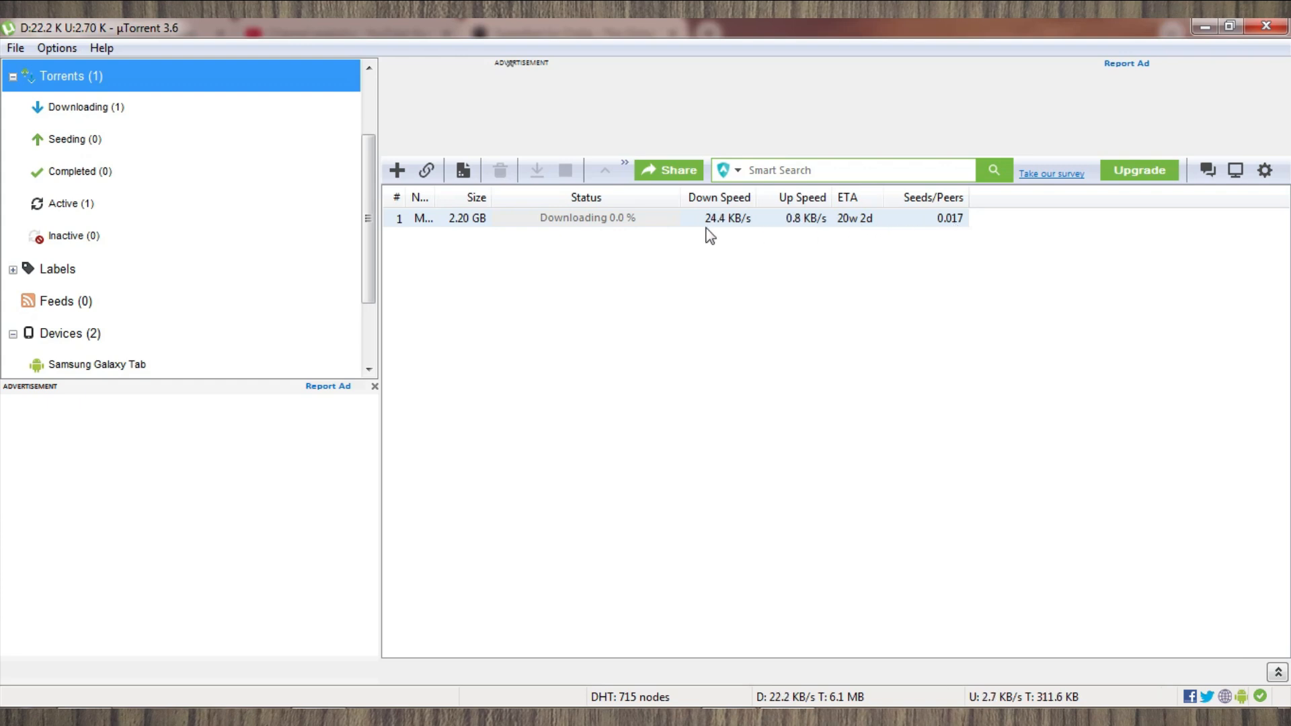
{"action": "mouse_move", "coordinate": [949, 232]}
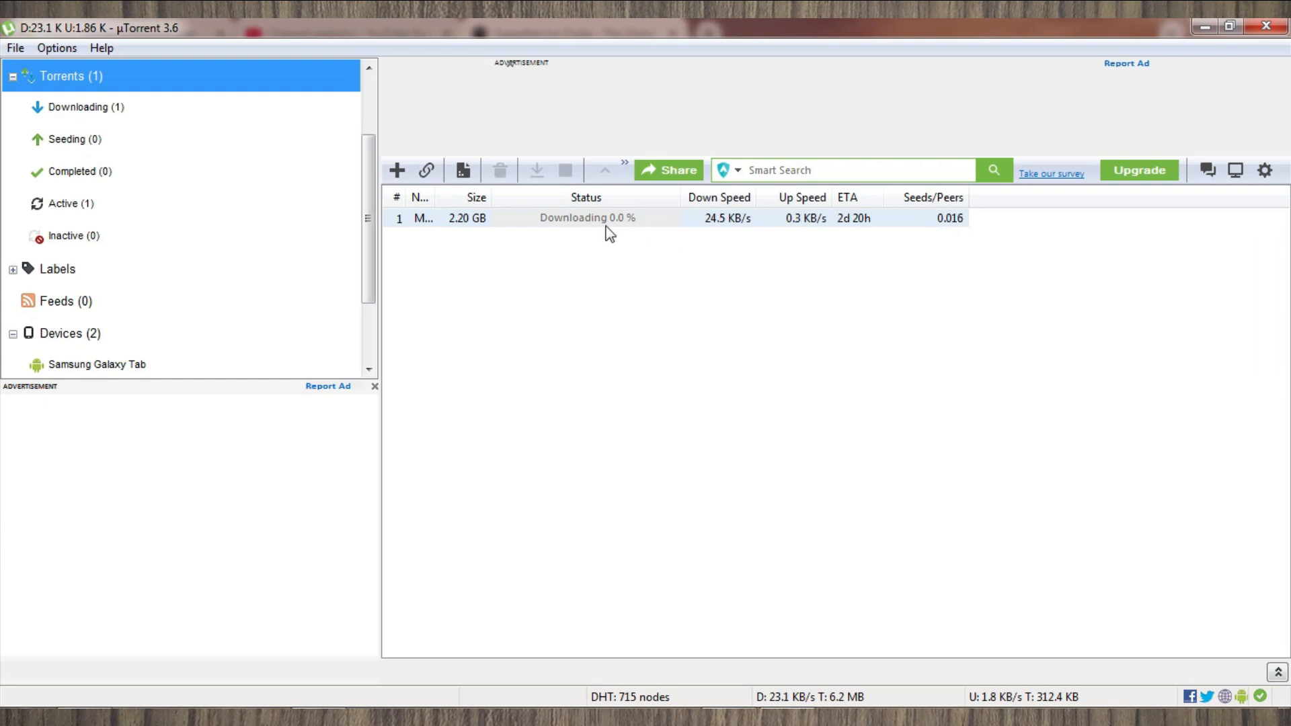
{"action": "mouse_move", "coordinate": [551, 305]}
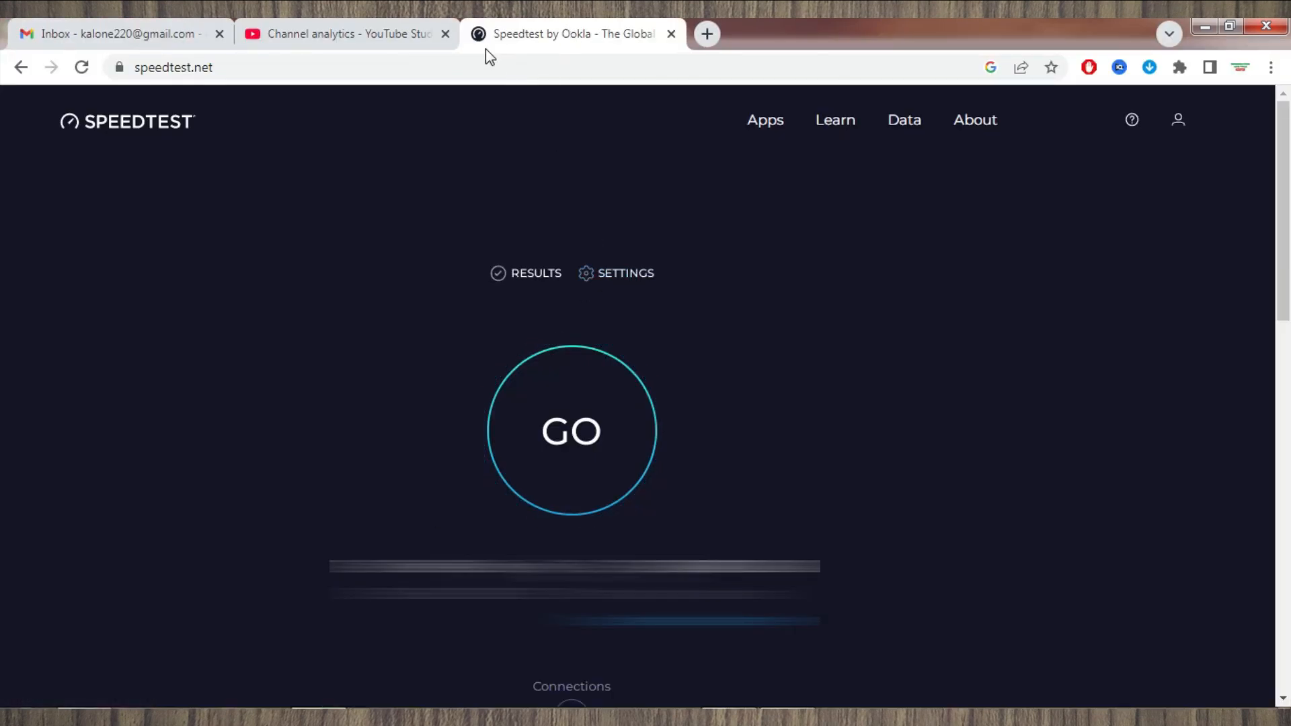
{"action": "mouse_move", "coordinate": [571, 434]}
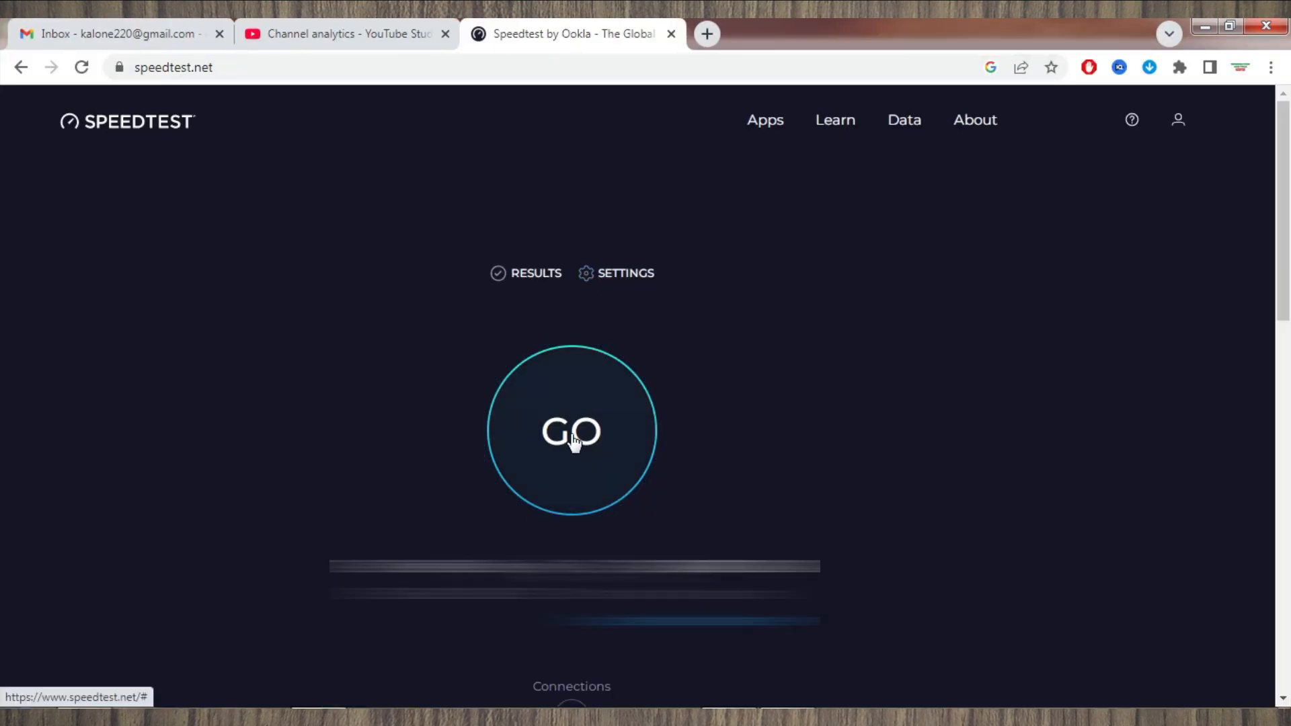
- Run a Speedtest by Ookla measurement with the GO button
{"action": "left_click", "coordinate": [572, 431]}
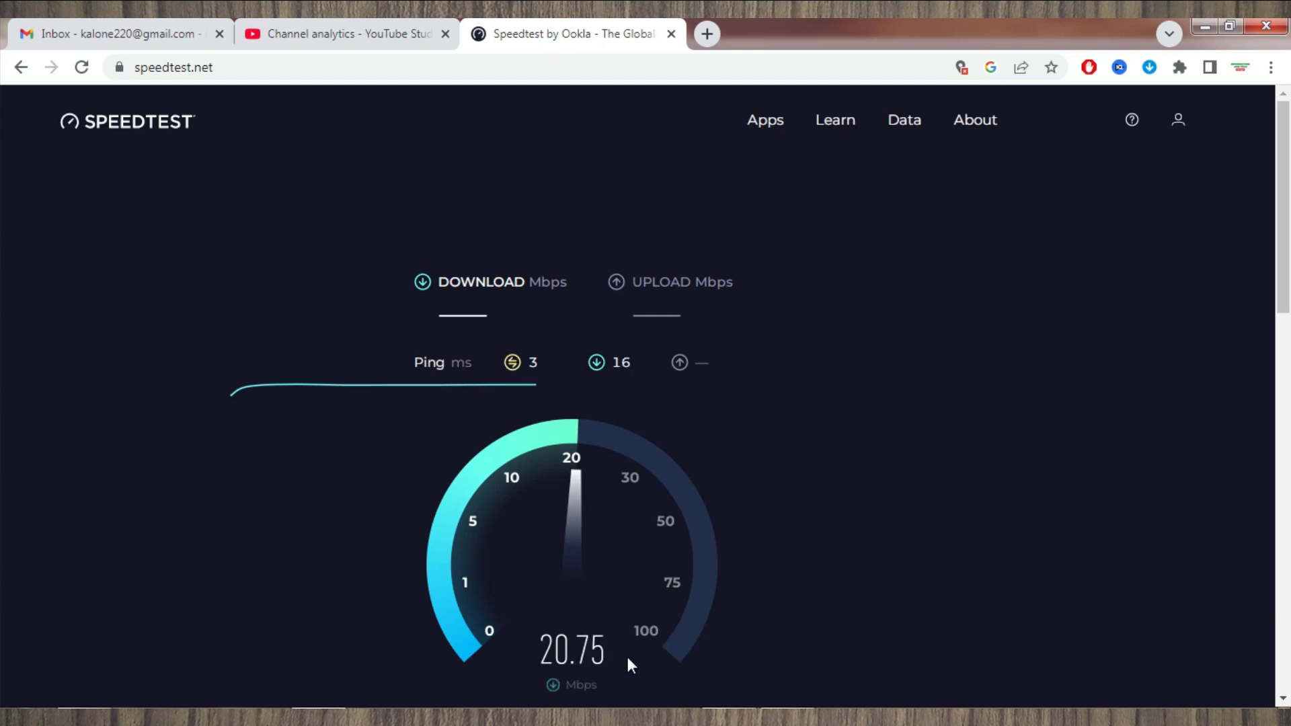
{"action": "mouse_move", "coordinate": [531, 677]}
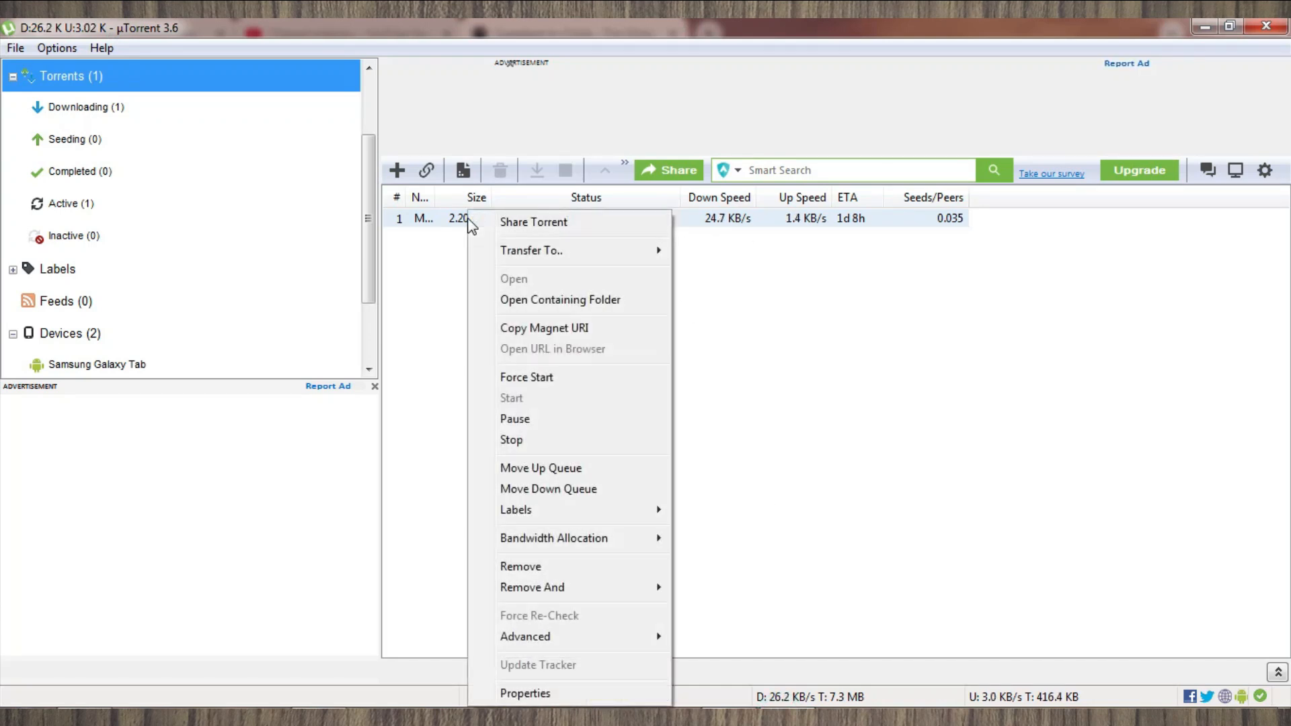
- Stop the downloading torrent and pull down the Options menu
{"action": "left_click", "coordinate": [510, 439]}
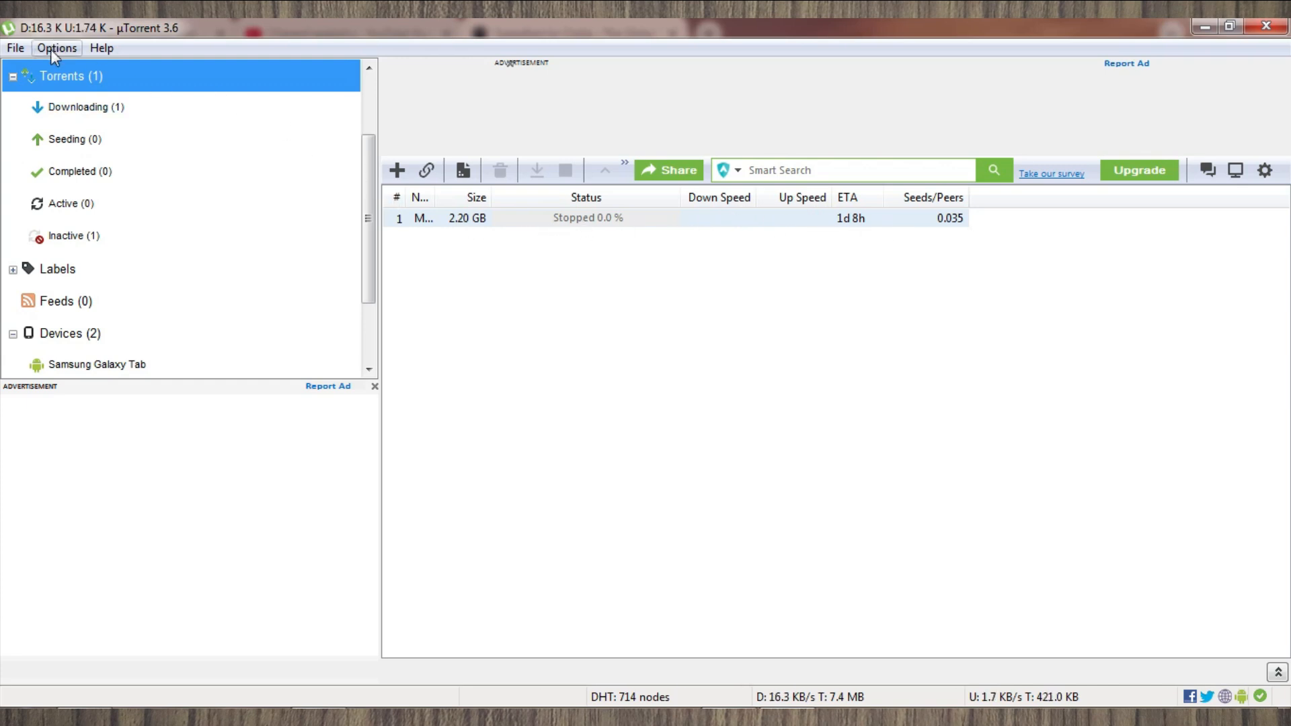
{"action": "left_click", "coordinate": [55, 47]}
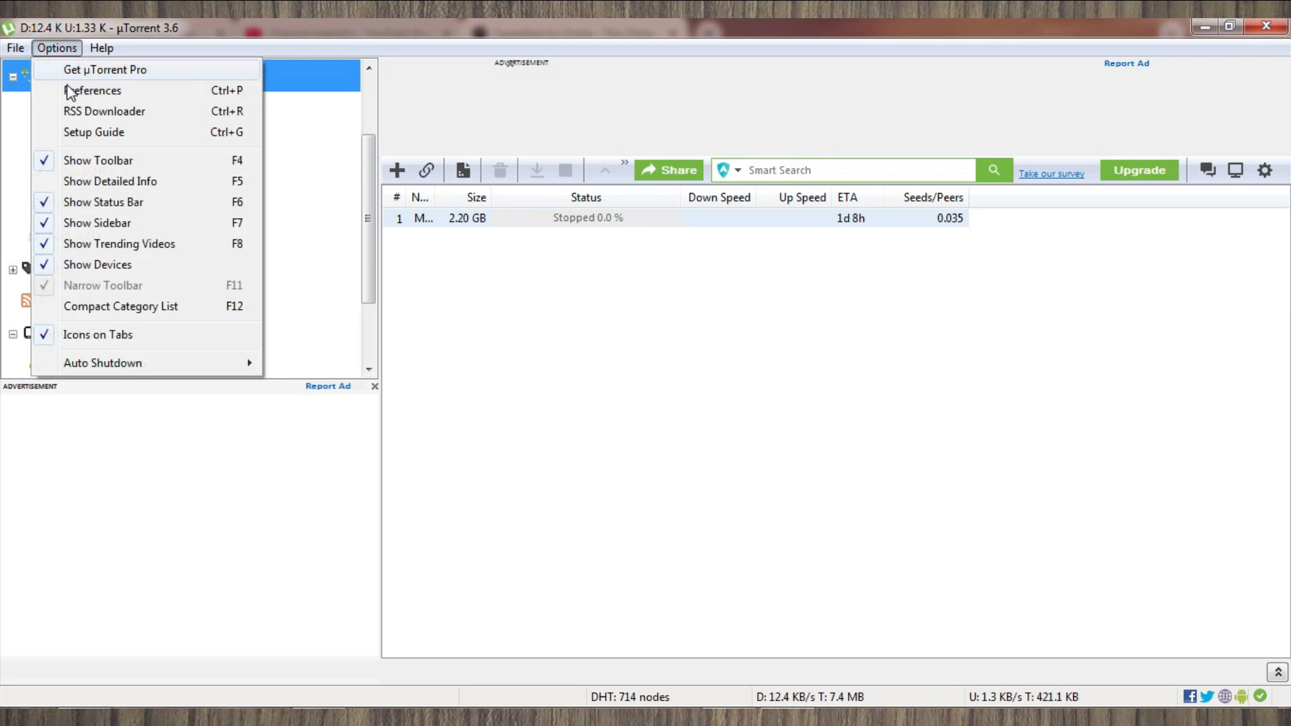
- Review the Preferences pages General, Privacy and UI Settings, ending on Directories
{"action": "left_click", "coordinate": [93, 91]}
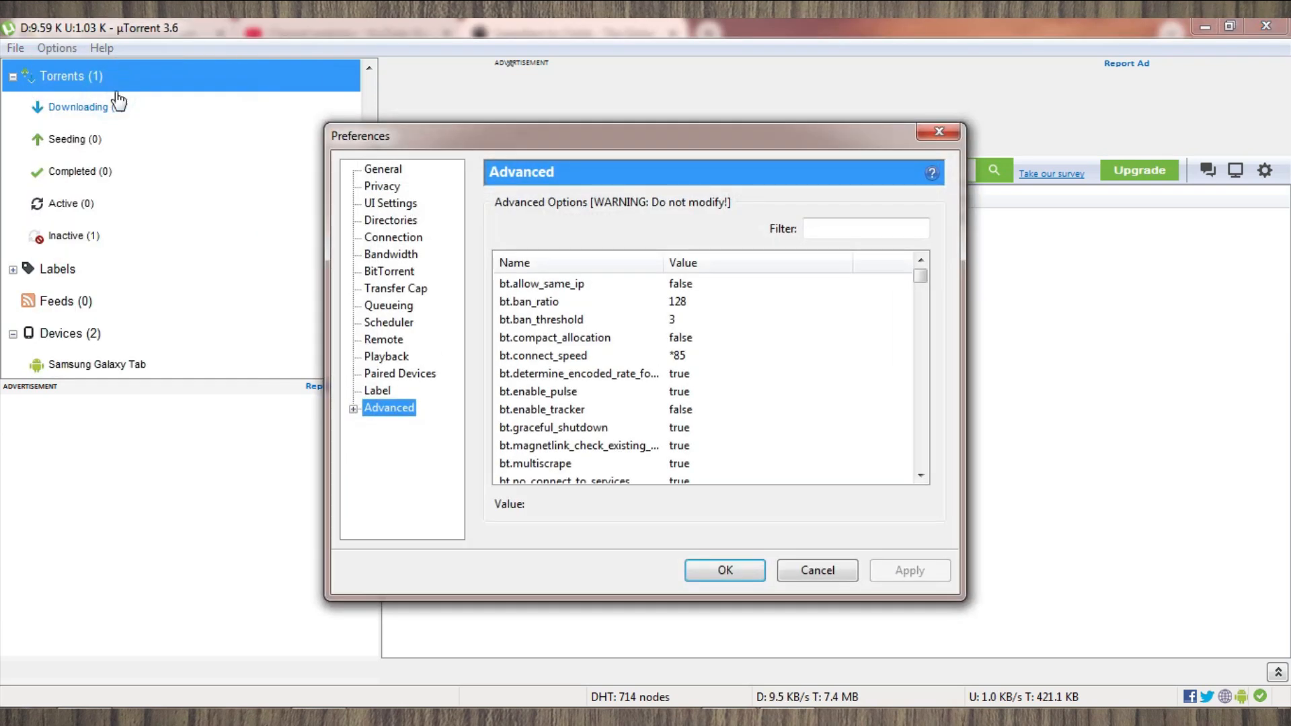
{"action": "left_click", "coordinate": [383, 169]}
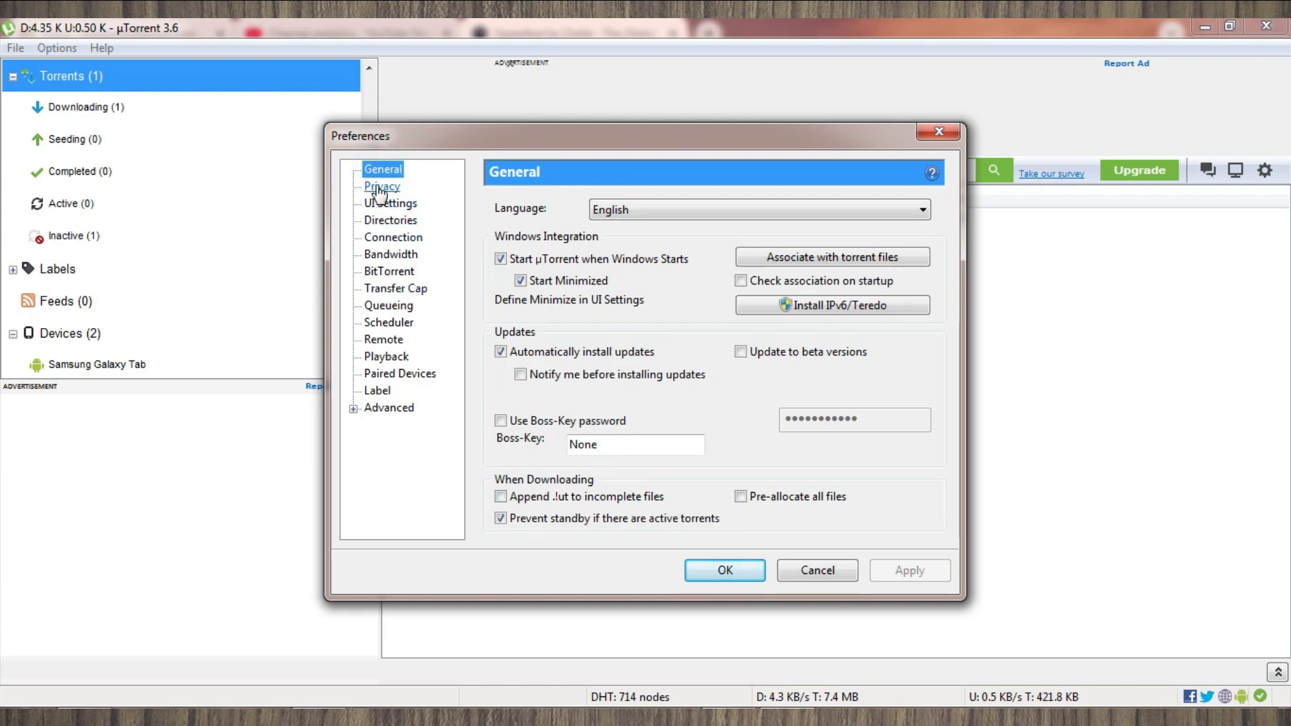
{"action": "left_click", "coordinate": [381, 187]}
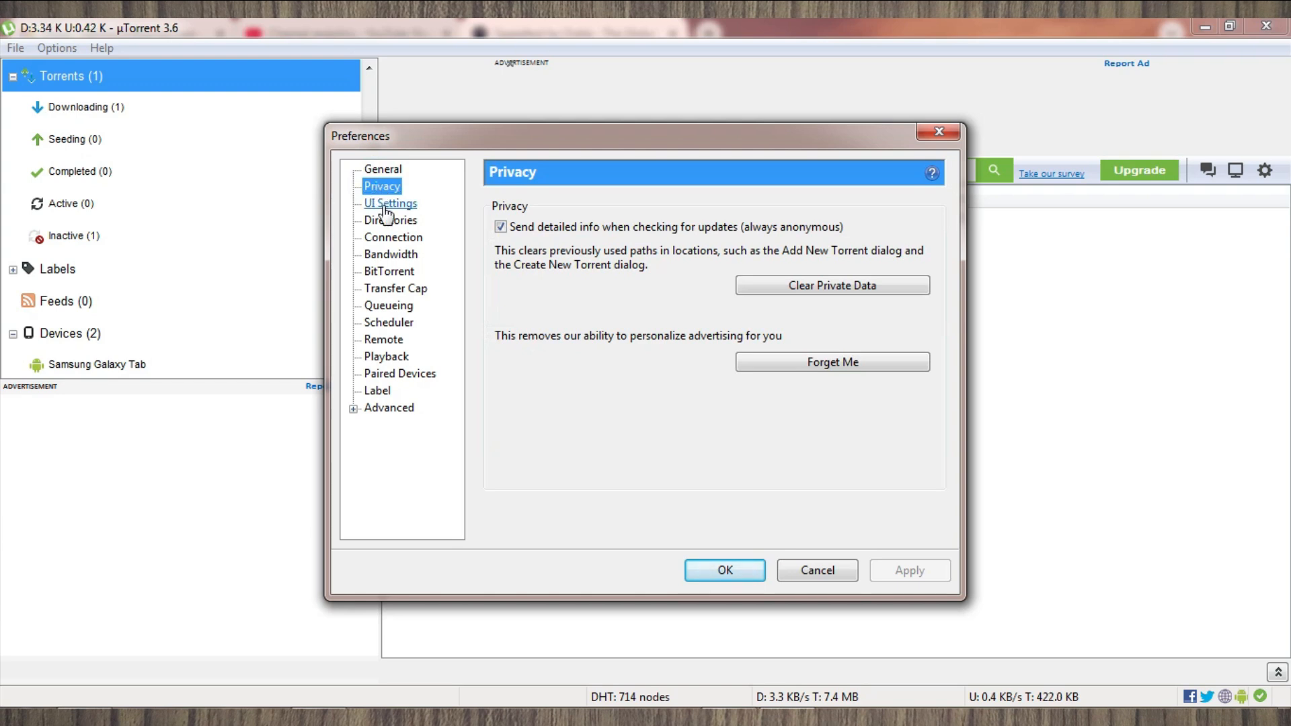
{"action": "left_click", "coordinate": [390, 203]}
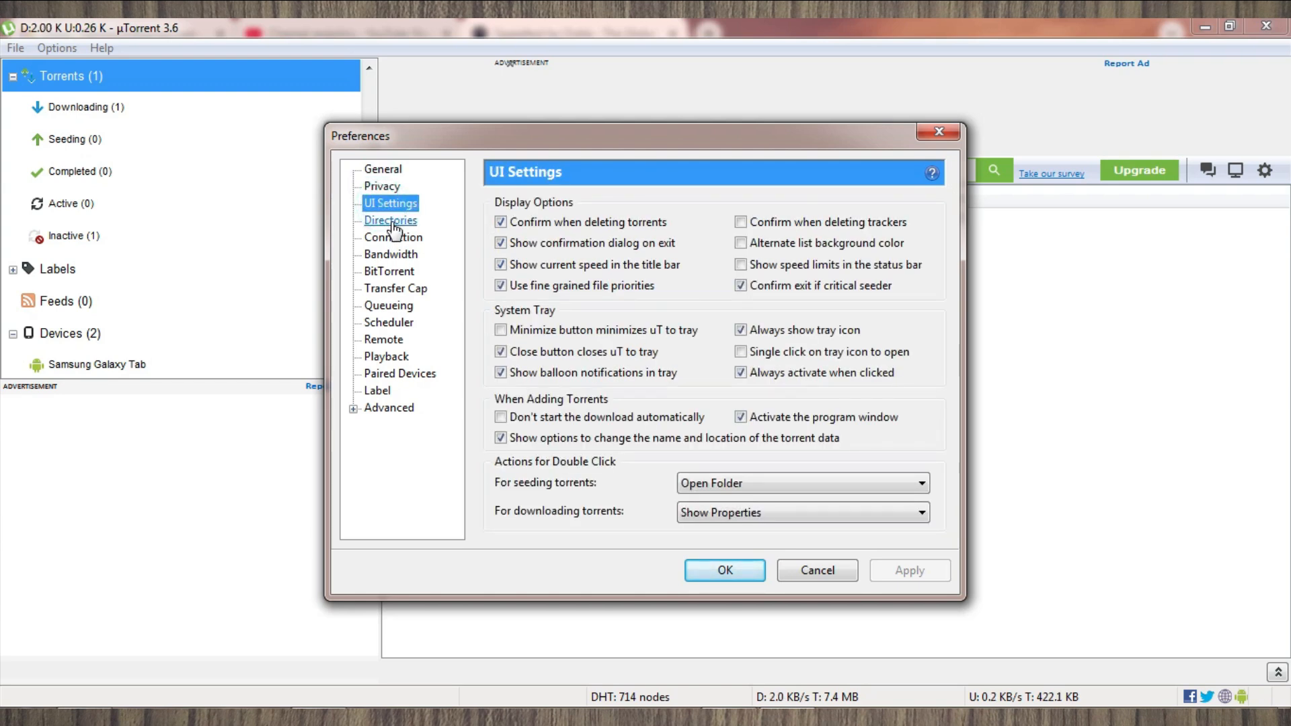
{"action": "left_click", "coordinate": [390, 220]}
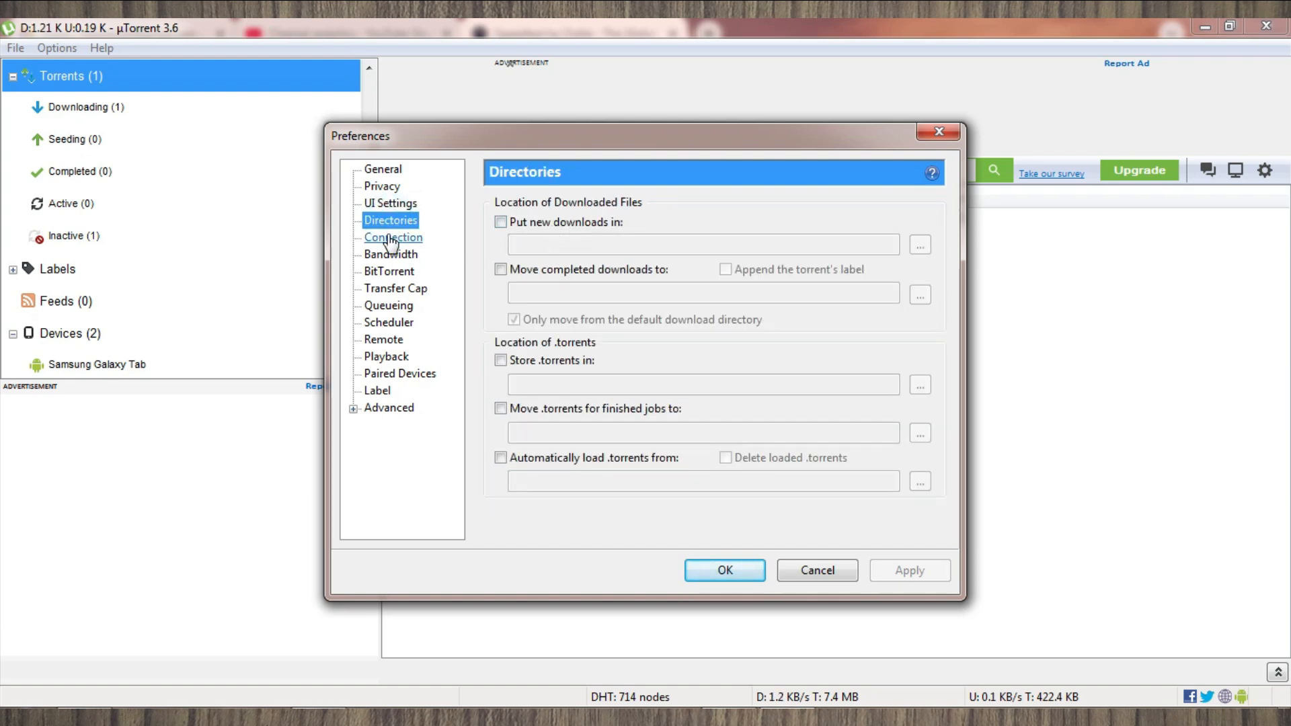
- Keep NAT-PMP port mapping on and proxy type (none) on Connection, then show Bandwidth
{"action": "left_click", "coordinate": [394, 238]}
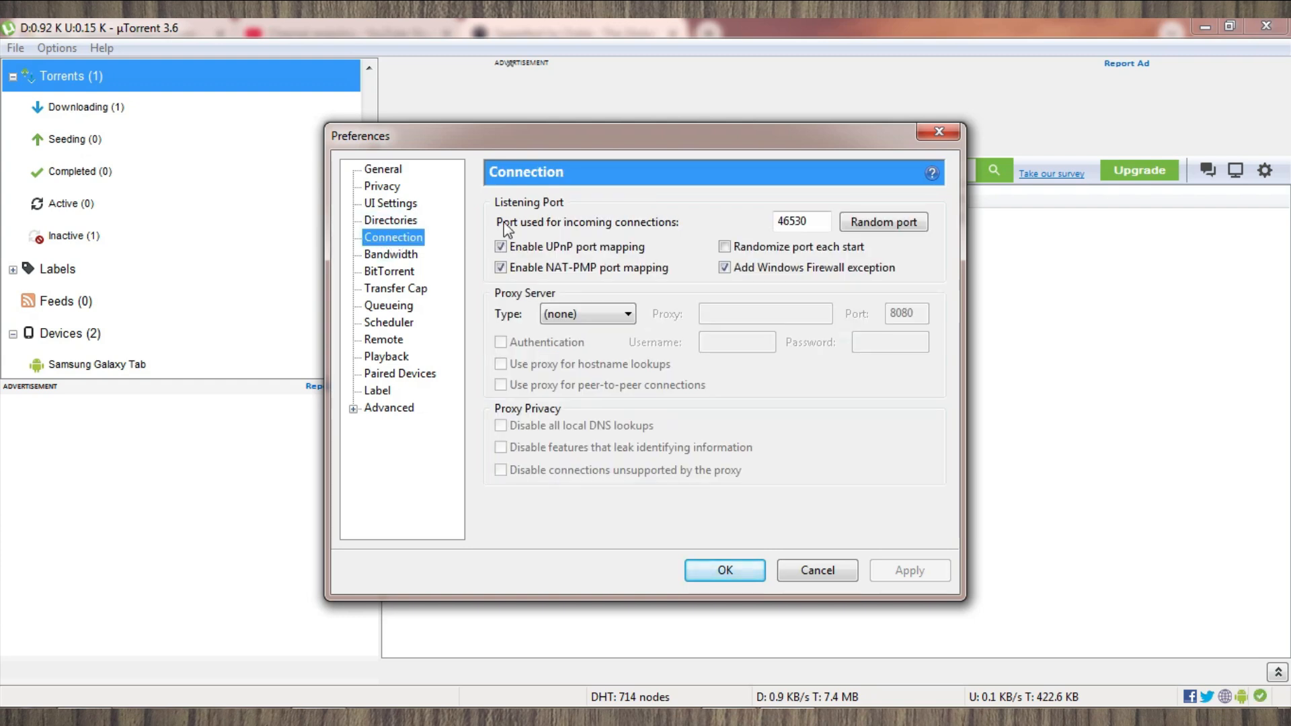
{"action": "mouse_move", "coordinate": [494, 212]}
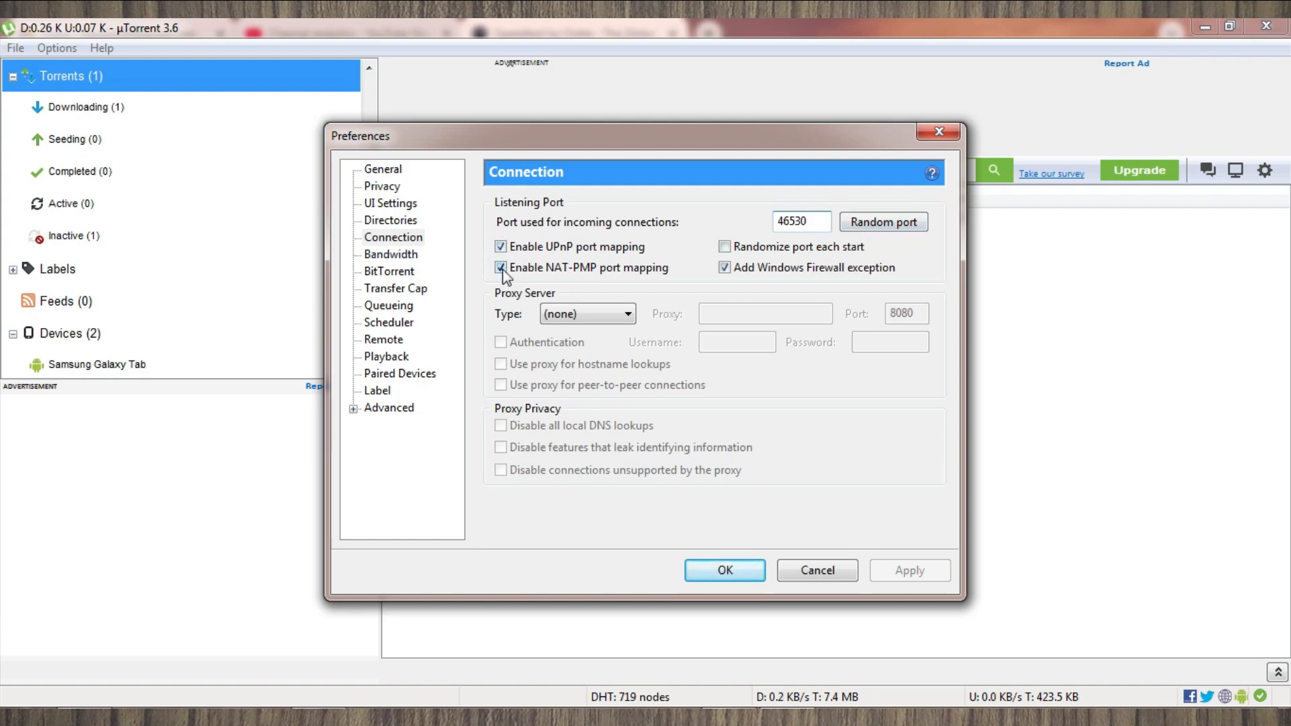
{"action": "left_click", "coordinate": [500, 267]}
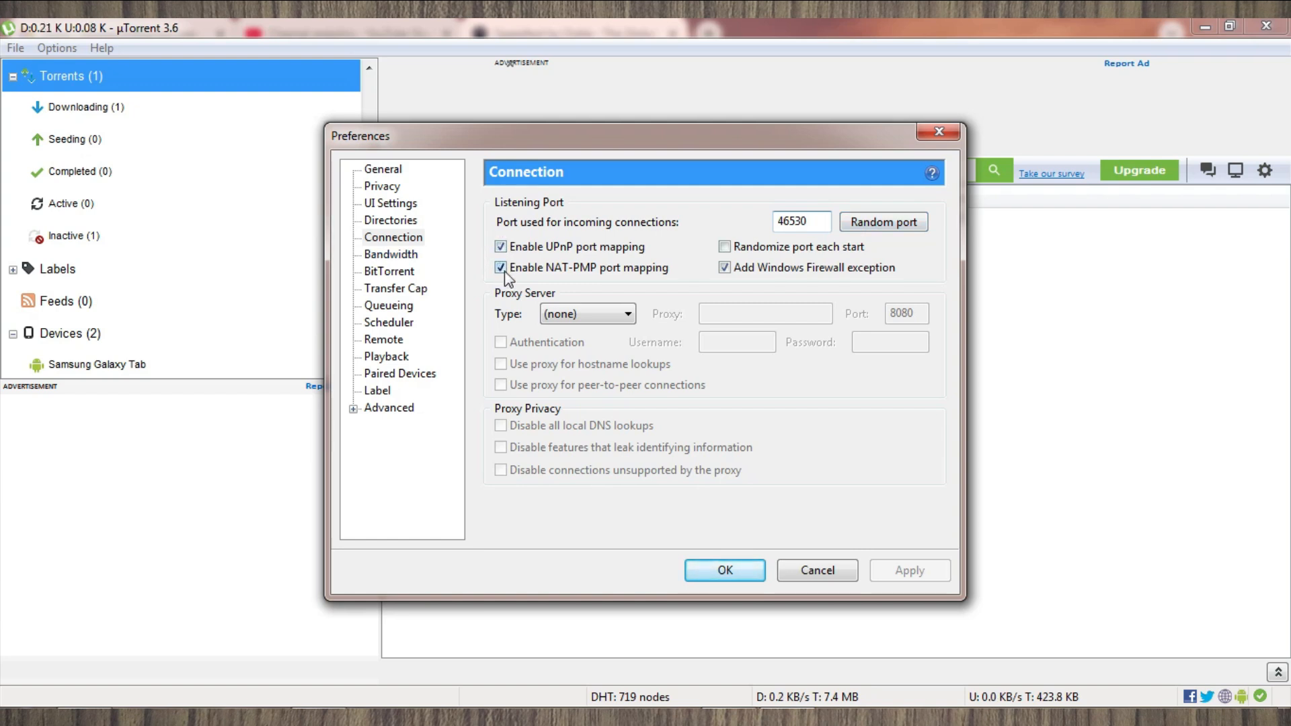
{"action": "left_click", "coordinate": [586, 314]}
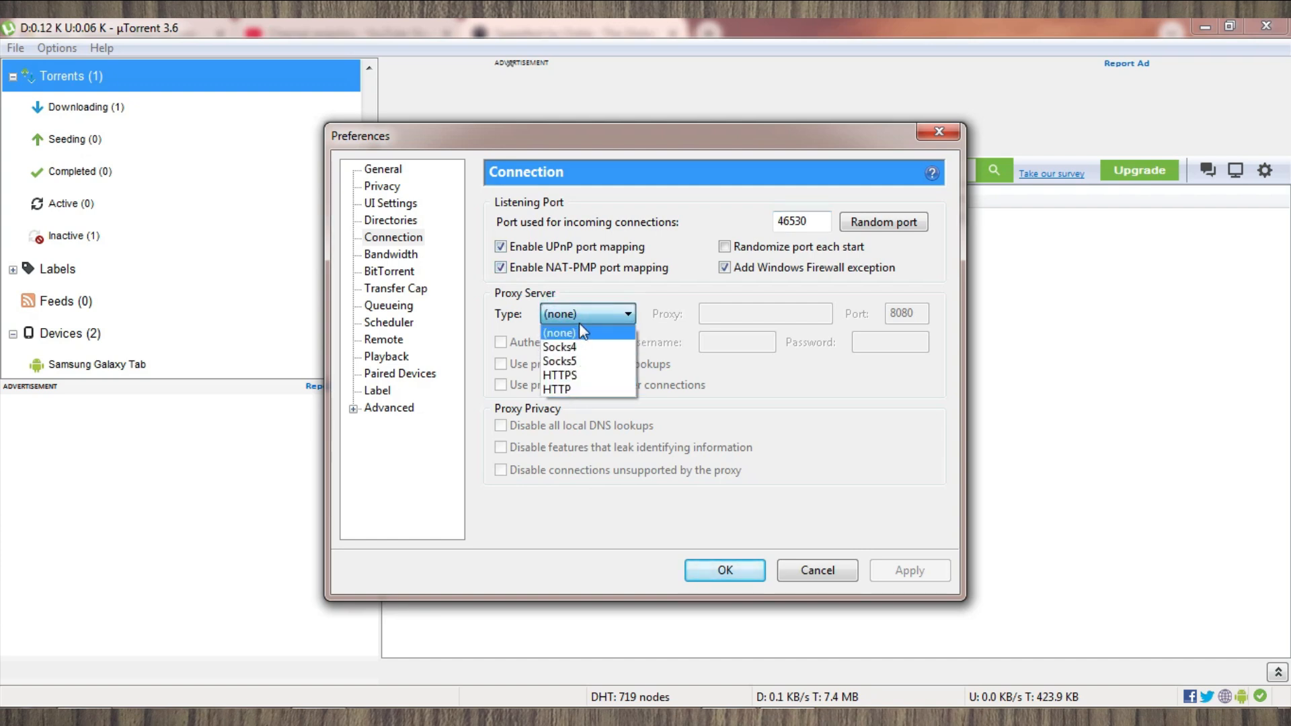
{"action": "left_click", "coordinate": [558, 333]}
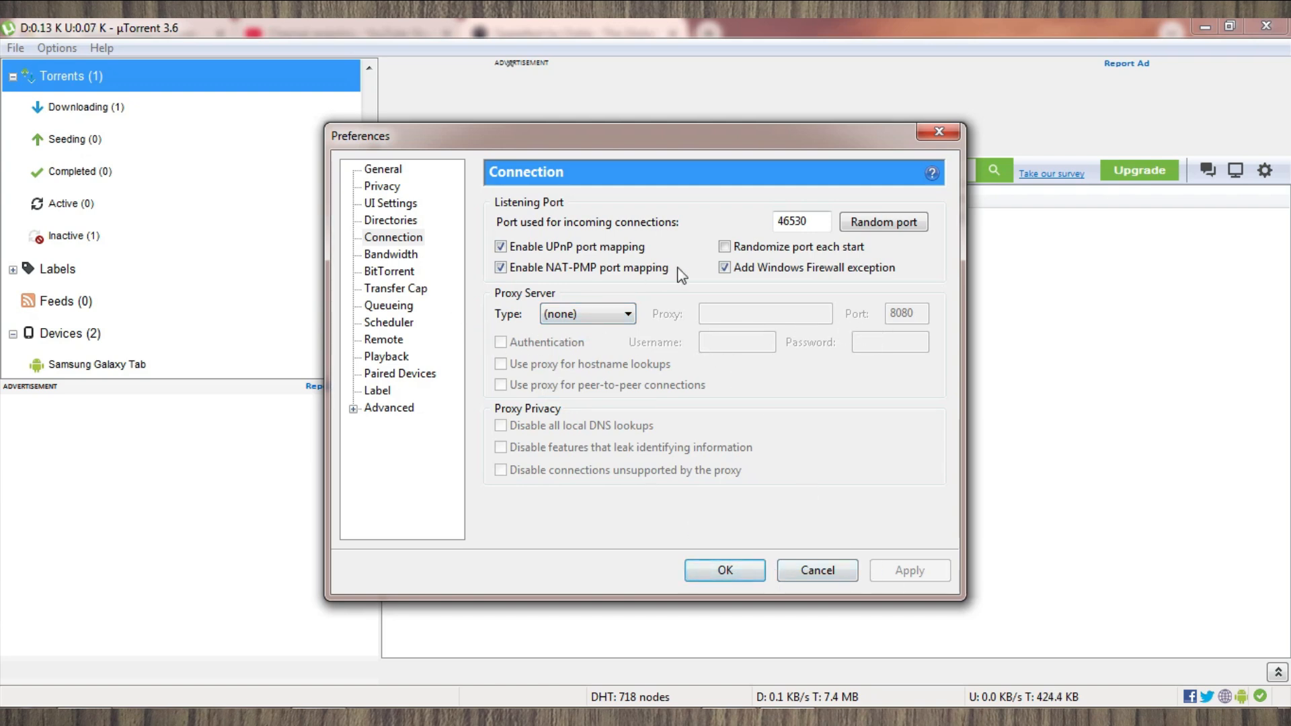
{"action": "left_click", "coordinate": [390, 253]}
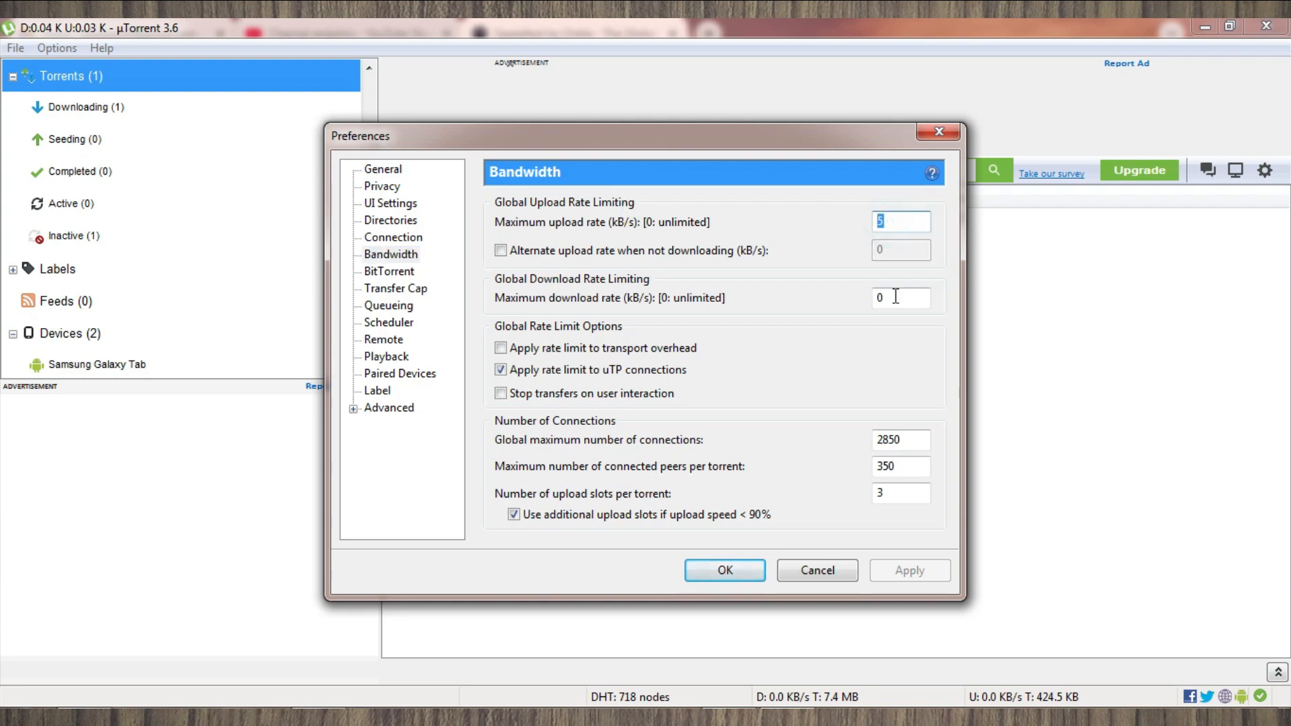
- Set 3 upload slots per torrent on Bandwidth, review BitTorrent and show Transfer Cap
{"action": "left_click", "coordinate": [898, 298]}
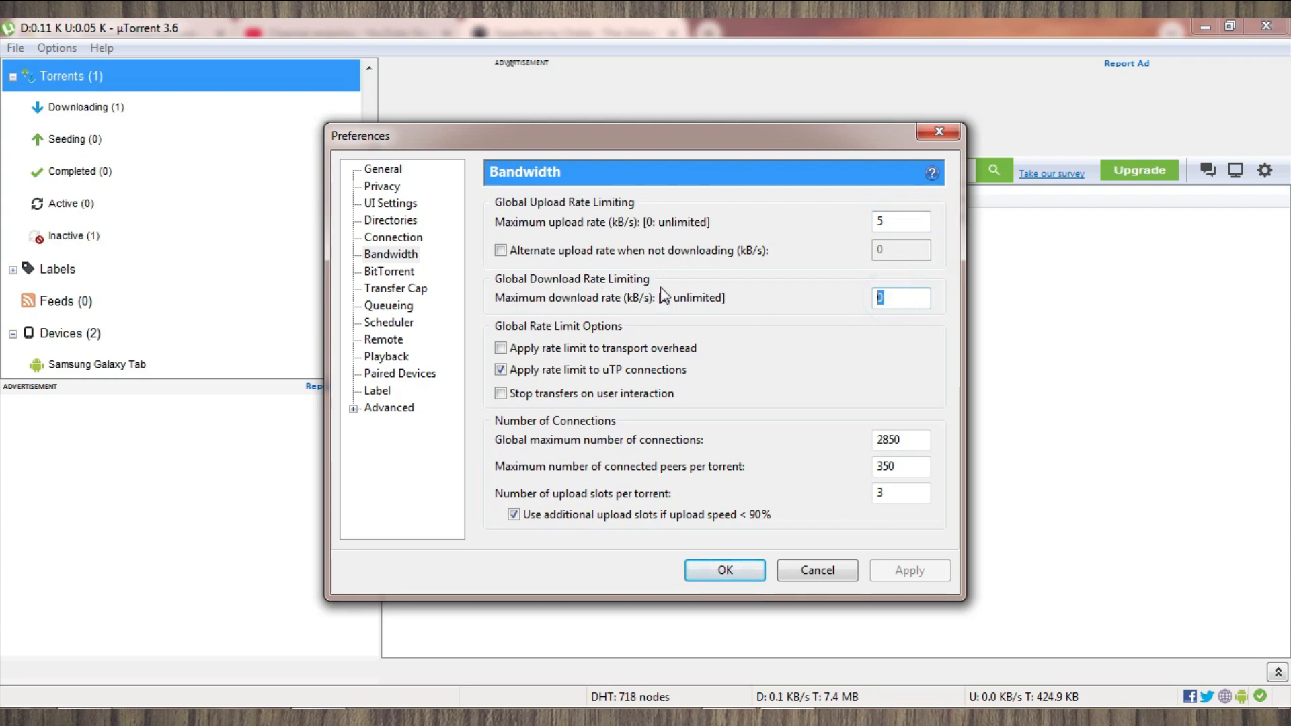
{"action": "left_click", "coordinate": [900, 439]}
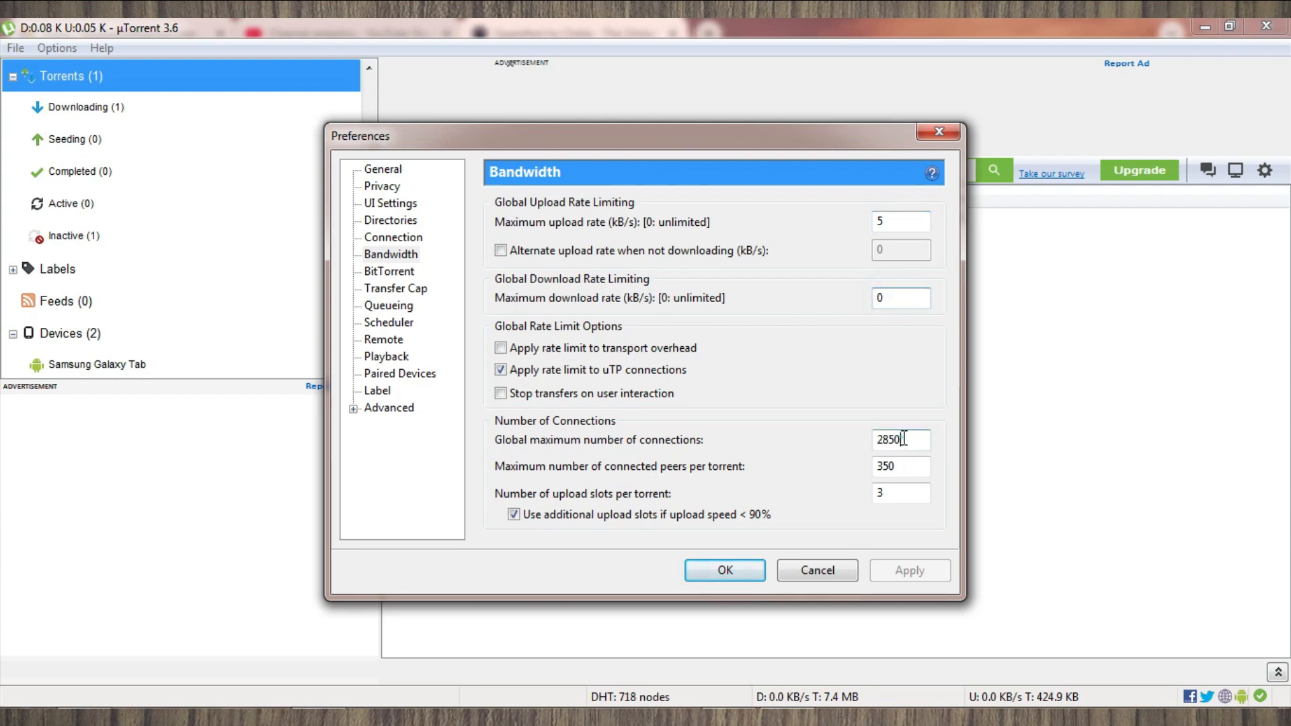
{"action": "triple_click", "coordinate": [901, 466]}
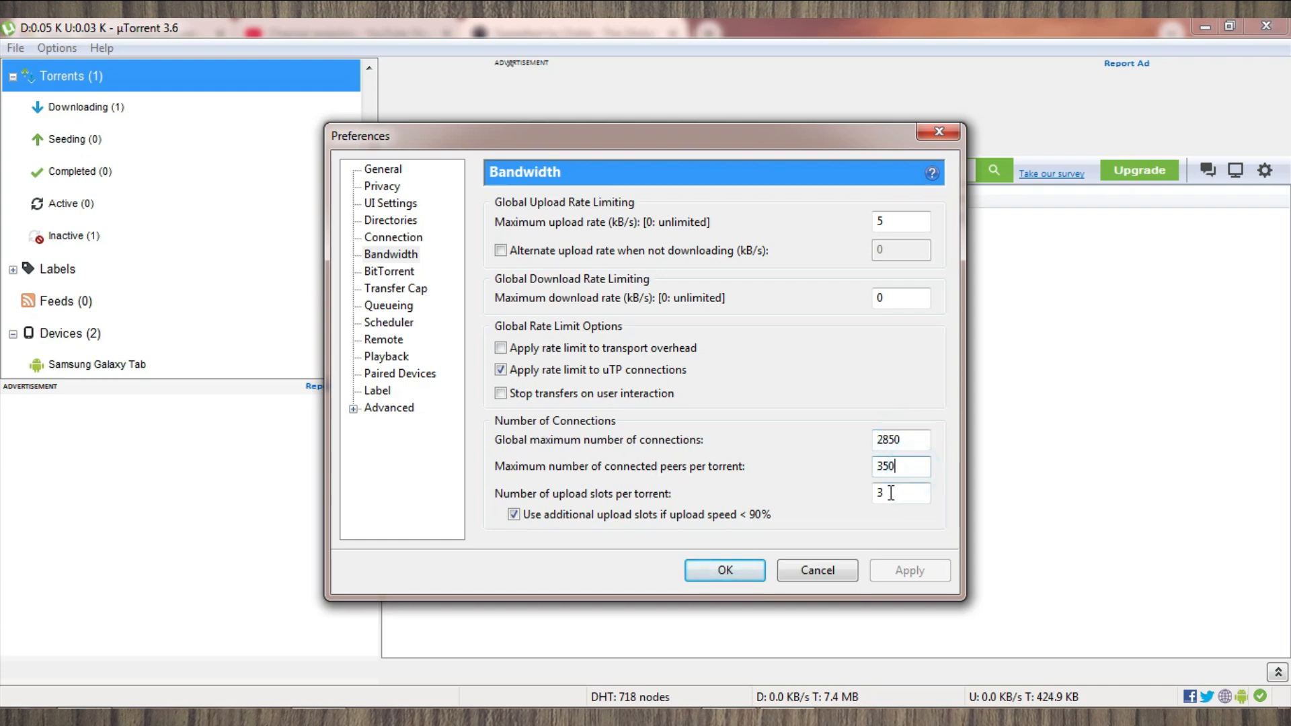
{"action": "left_click", "coordinate": [901, 492]}
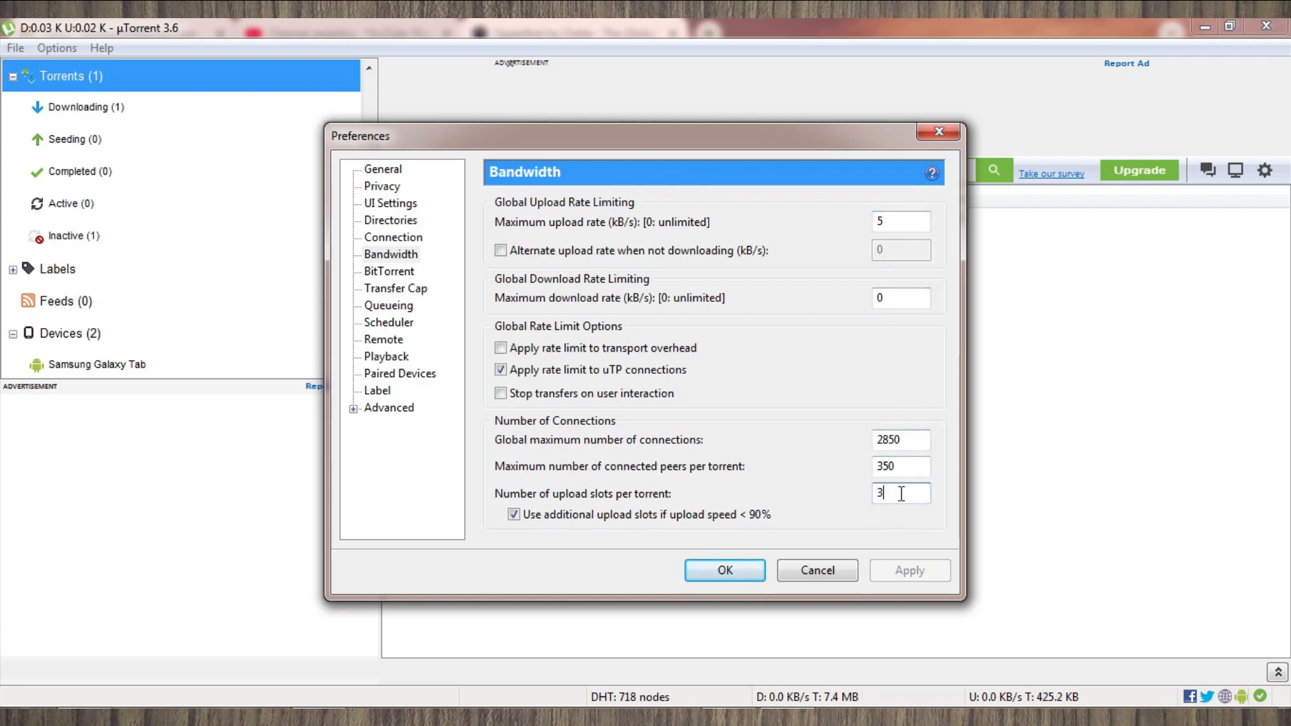
{"action": "left_click", "coordinate": [389, 271]}
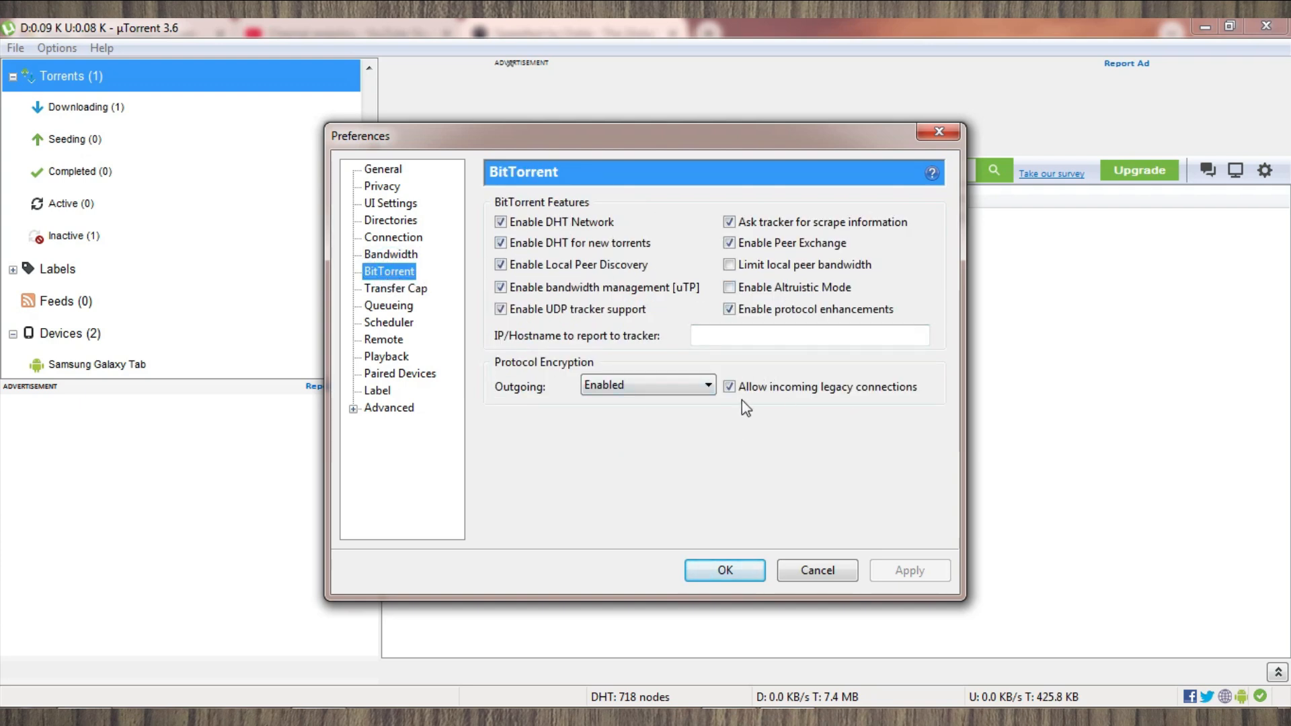
{"action": "left_click", "coordinate": [396, 289]}
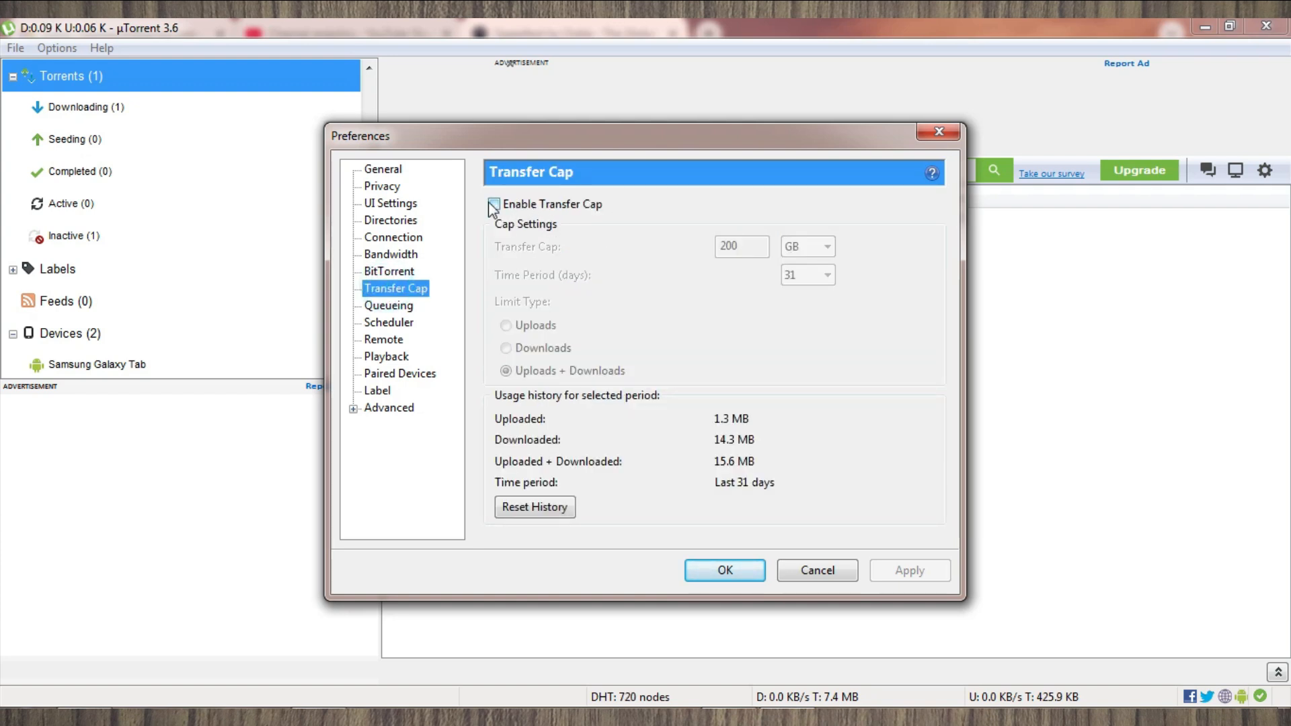
{"action": "left_click", "coordinate": [494, 204]}
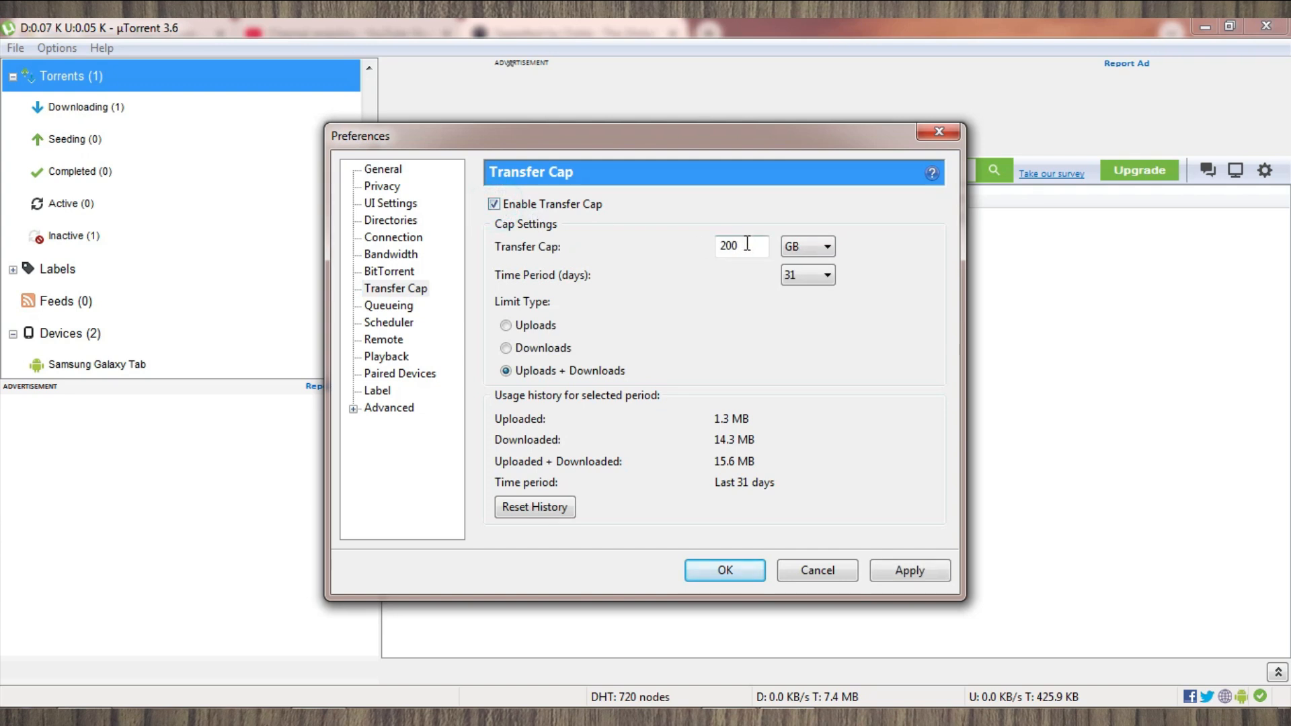
{"action": "left_click", "coordinate": [745, 246]}
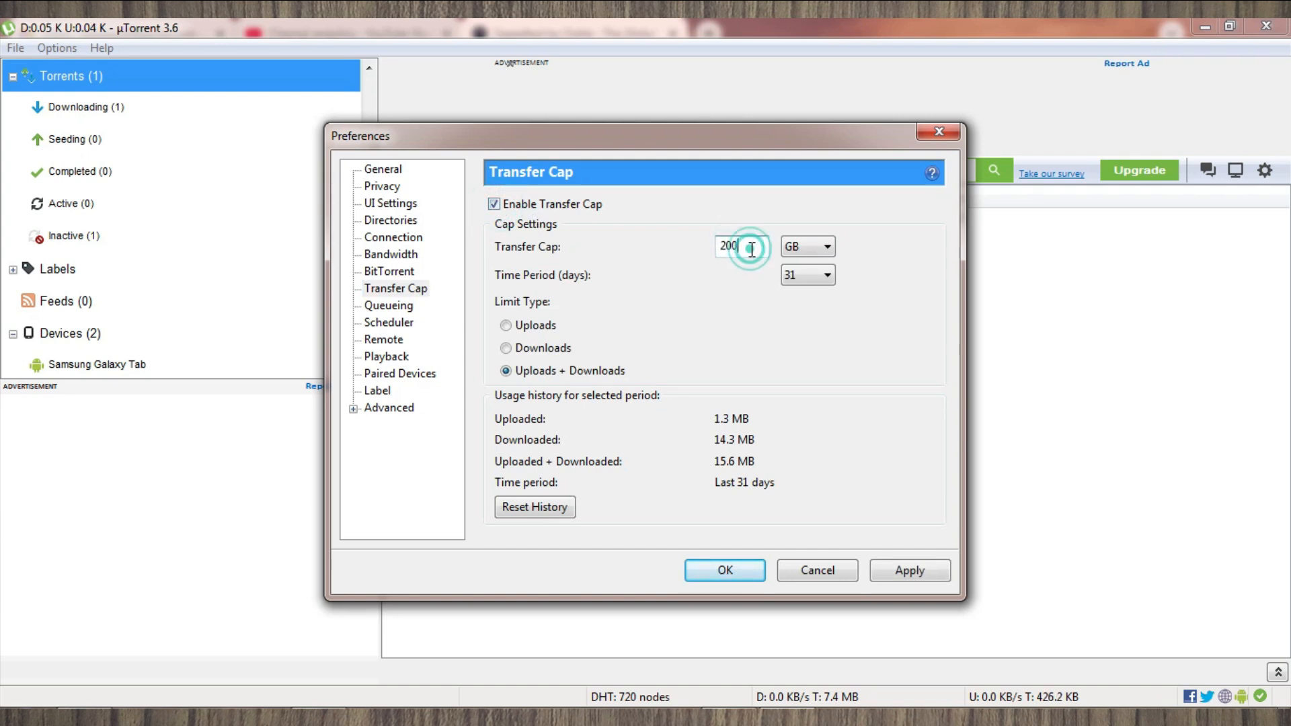
{"action": "left_click", "coordinate": [494, 203]}
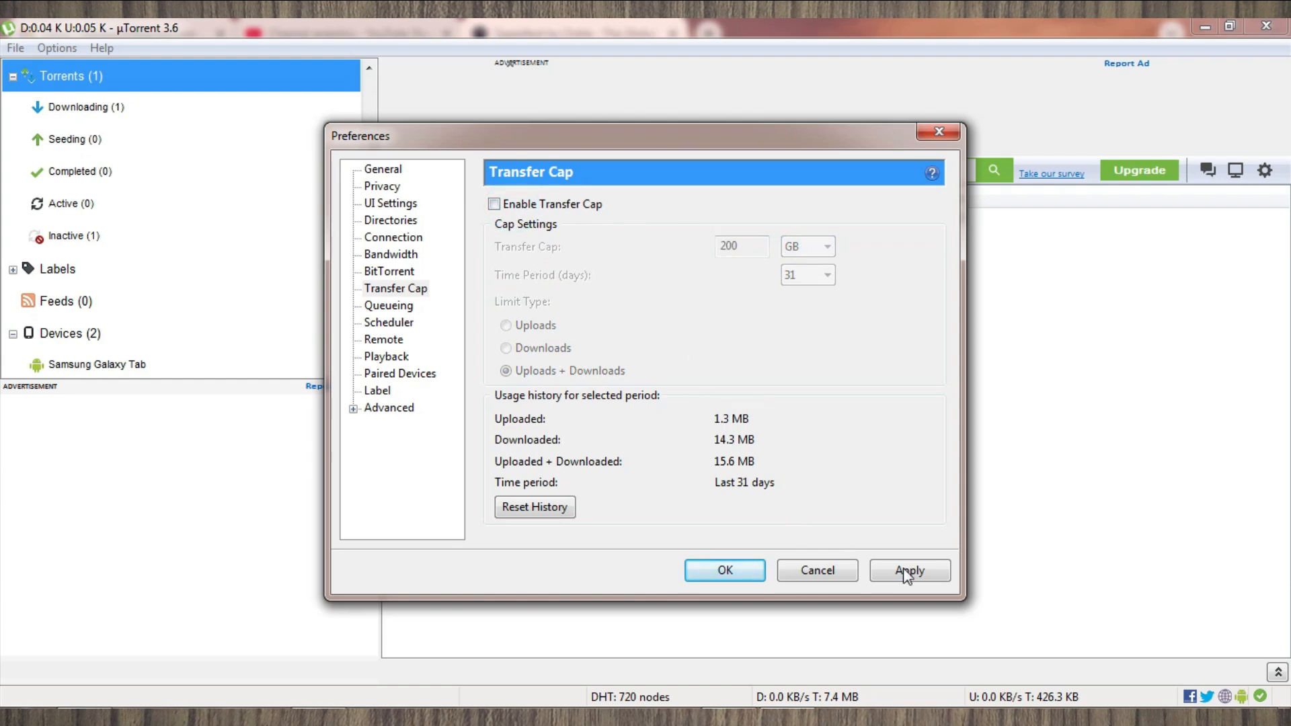
{"action": "mouse_move", "coordinate": [388, 305]}
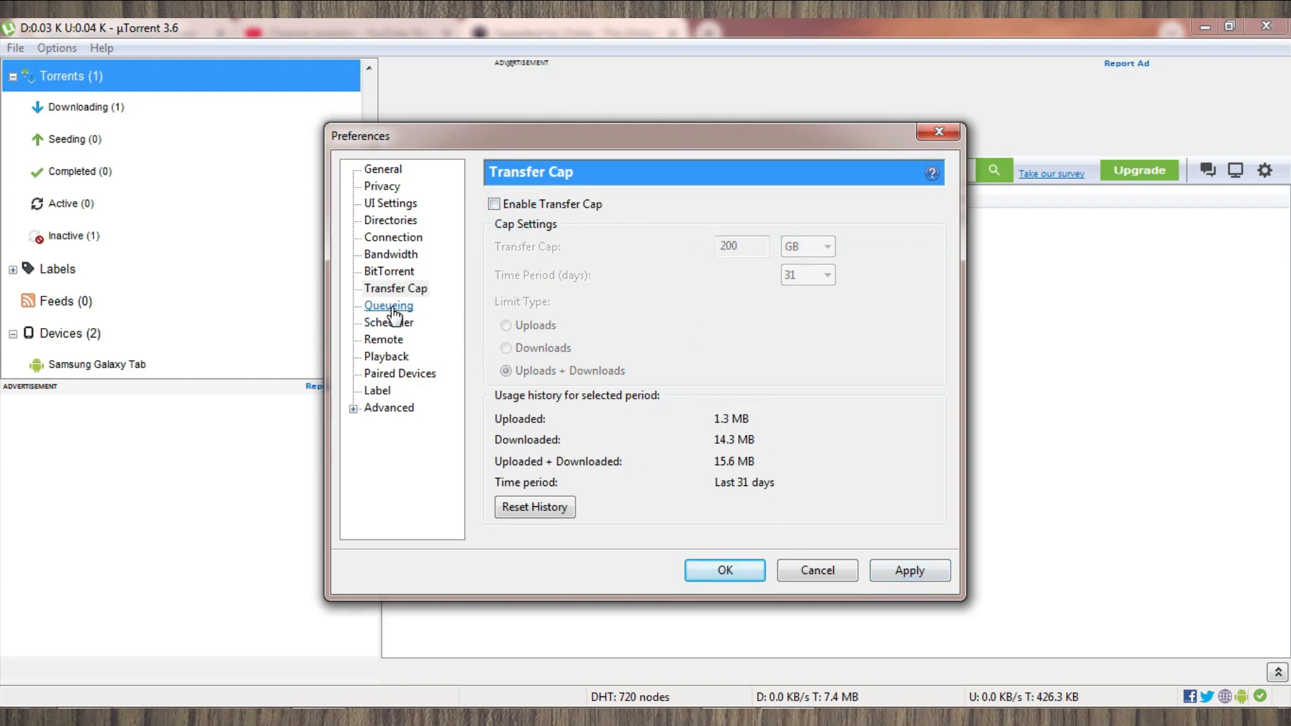
- On Queueing, set minimum seeding time and minimum available seeds to 0
{"action": "left_click", "coordinate": [388, 305]}
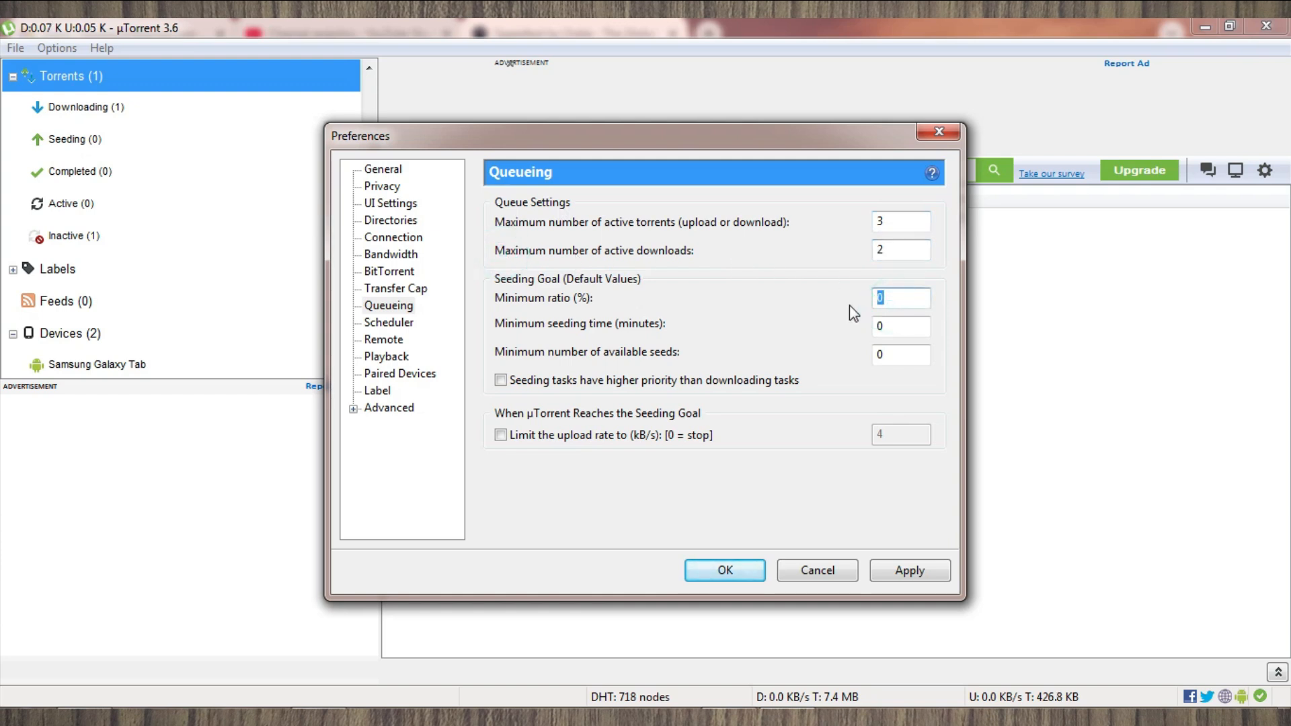
{"action": "left_click", "coordinate": [901, 325]}
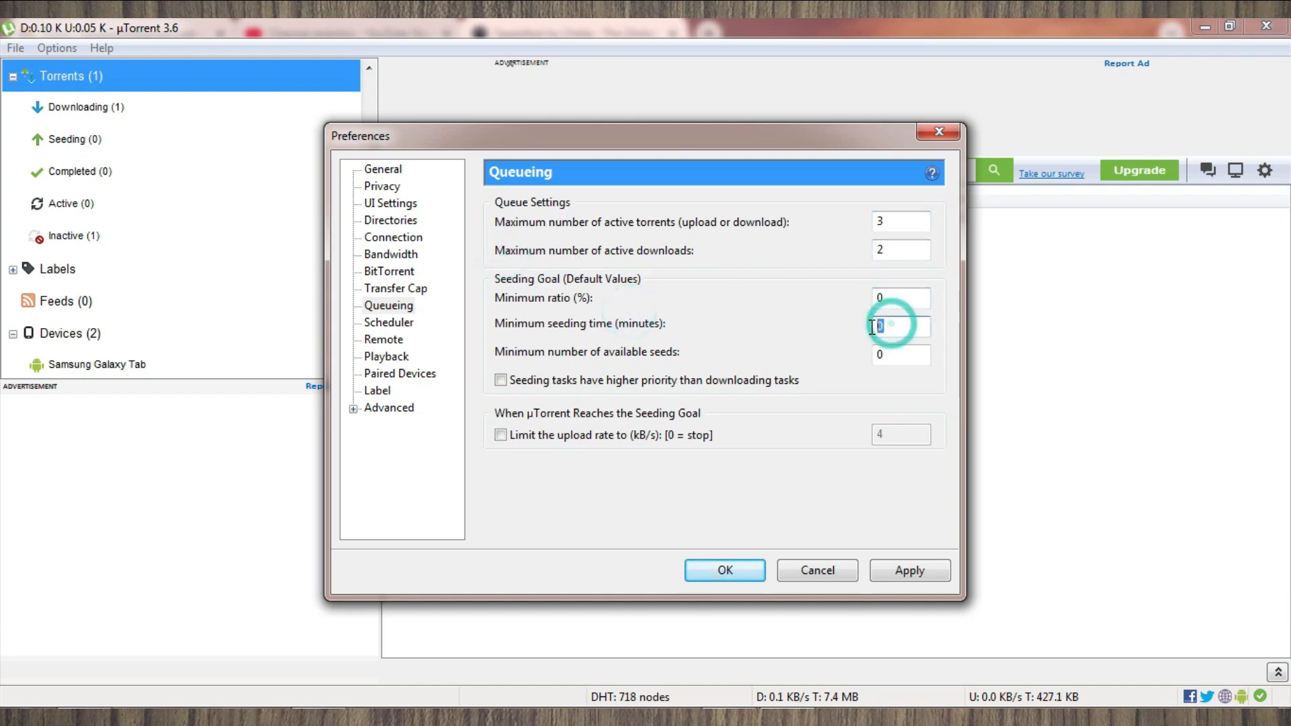
{"action": "left_click", "coordinate": [901, 355]}
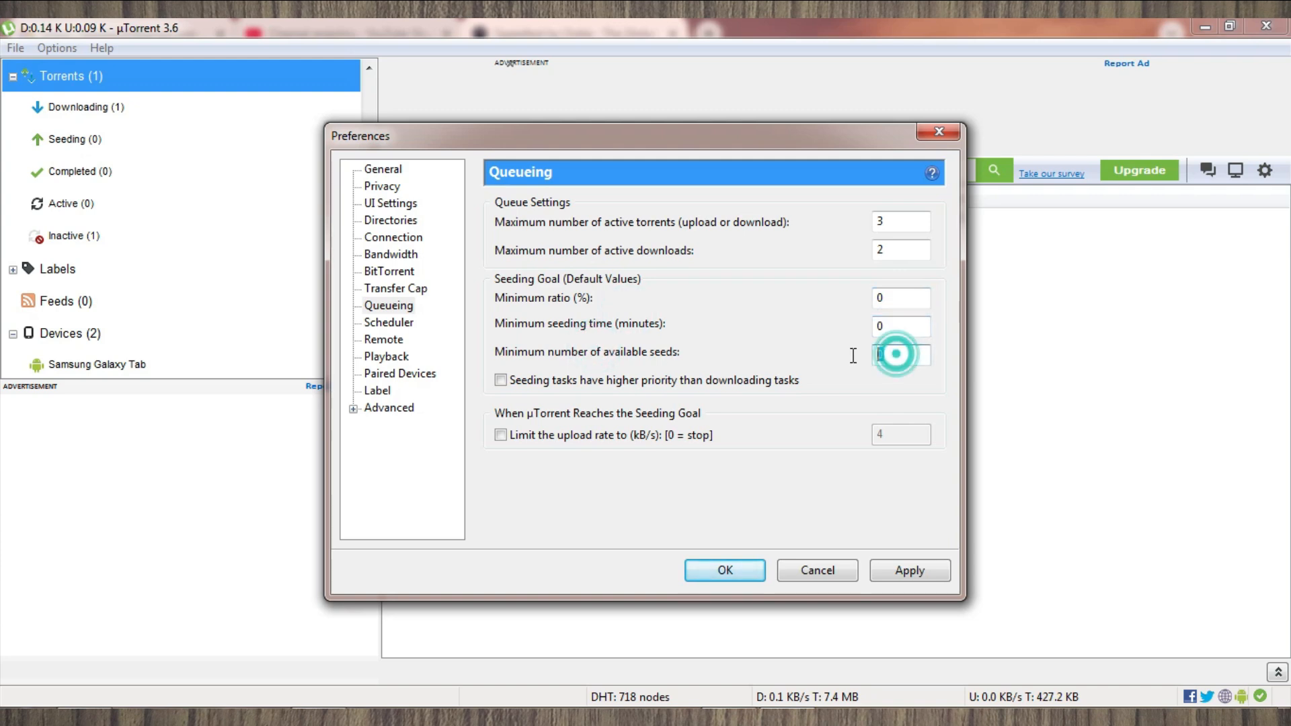
{"action": "left_click", "coordinate": [901, 355]}
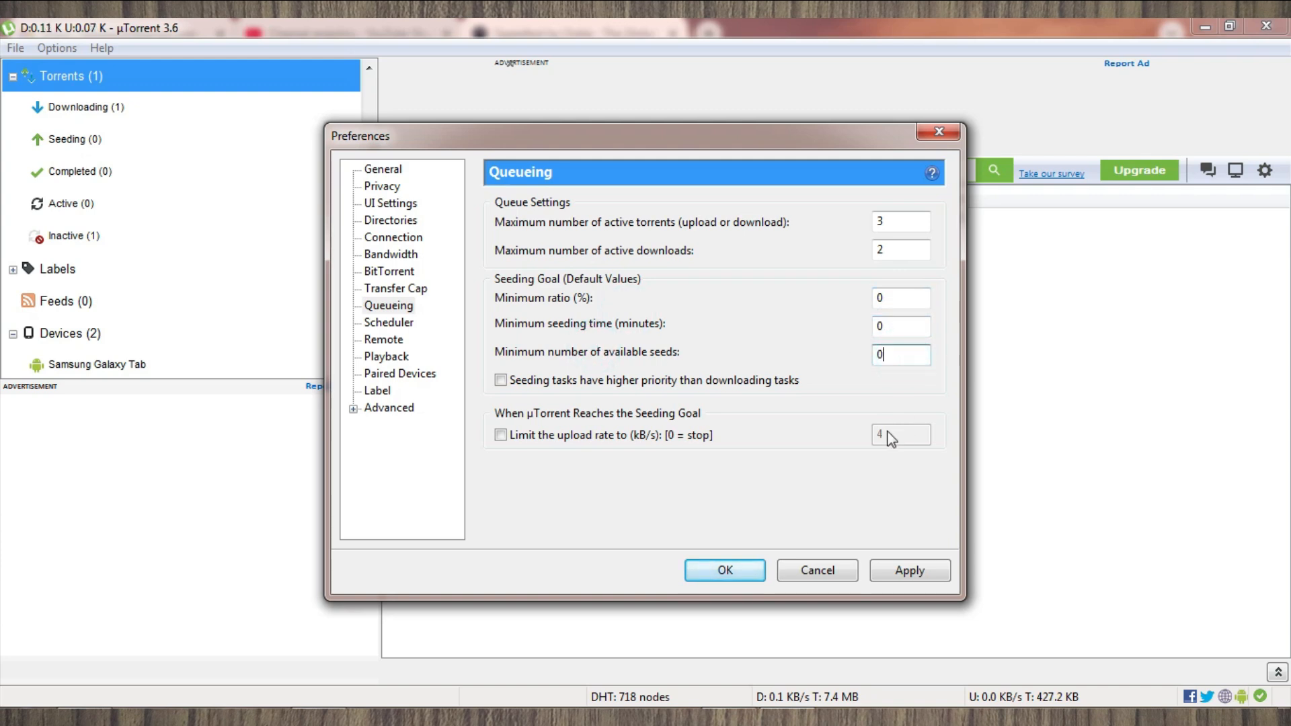
{"action": "left_click", "coordinate": [900, 354]}
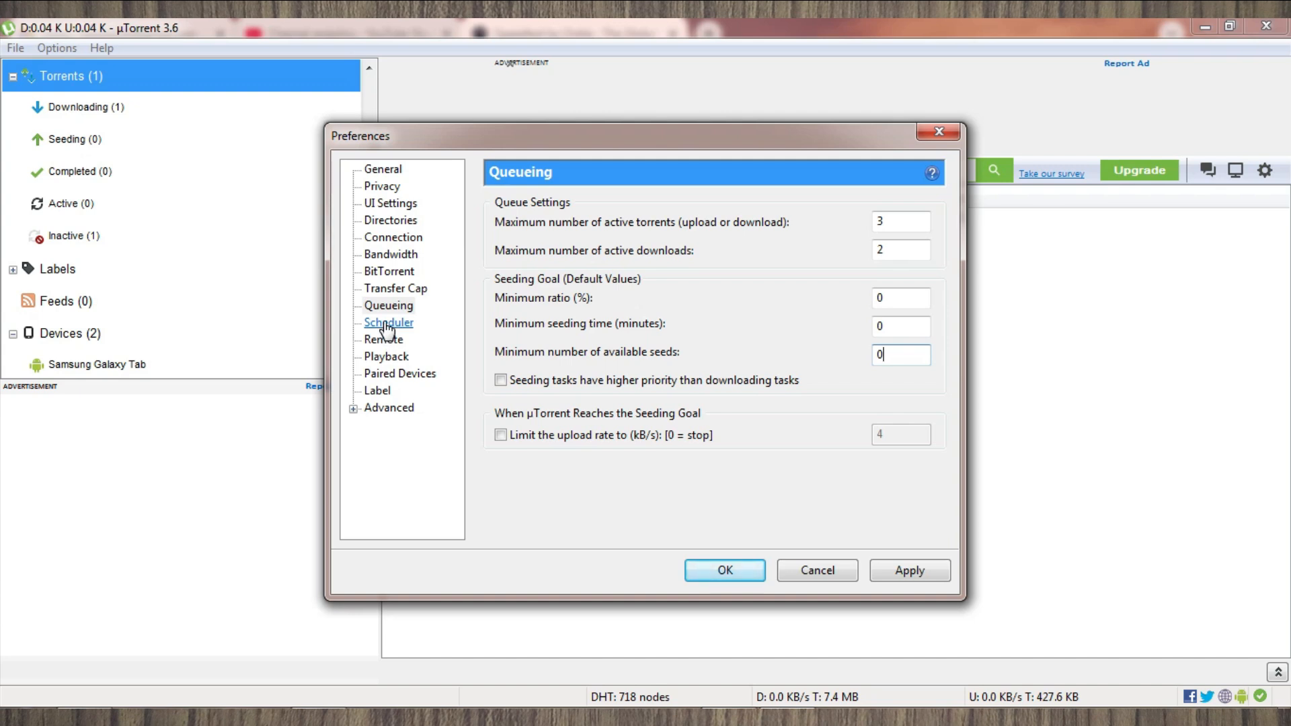
- Step through Scheduler, Remote, Playback, Paired Devices and Label, ending on Advanced
{"action": "left_click", "coordinate": [388, 322]}
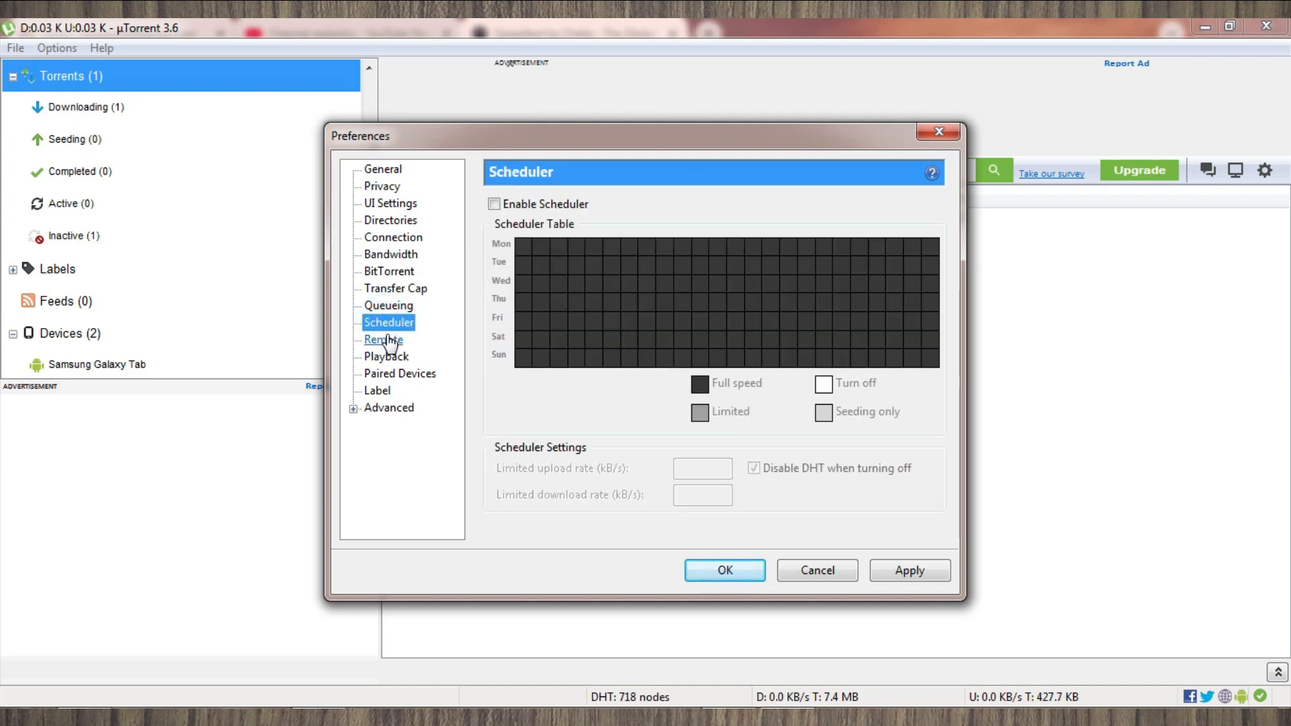
{"action": "mouse_move", "coordinate": [384, 344]}
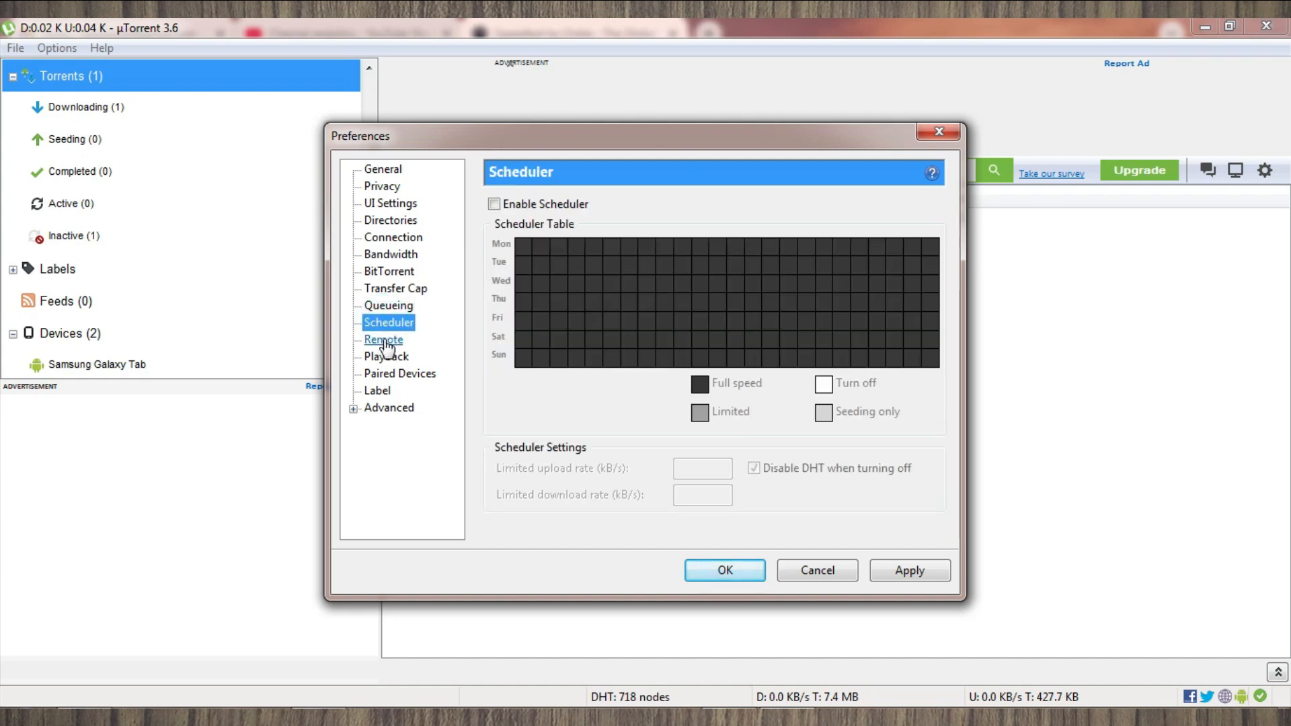
{"action": "left_click", "coordinate": [382, 339]}
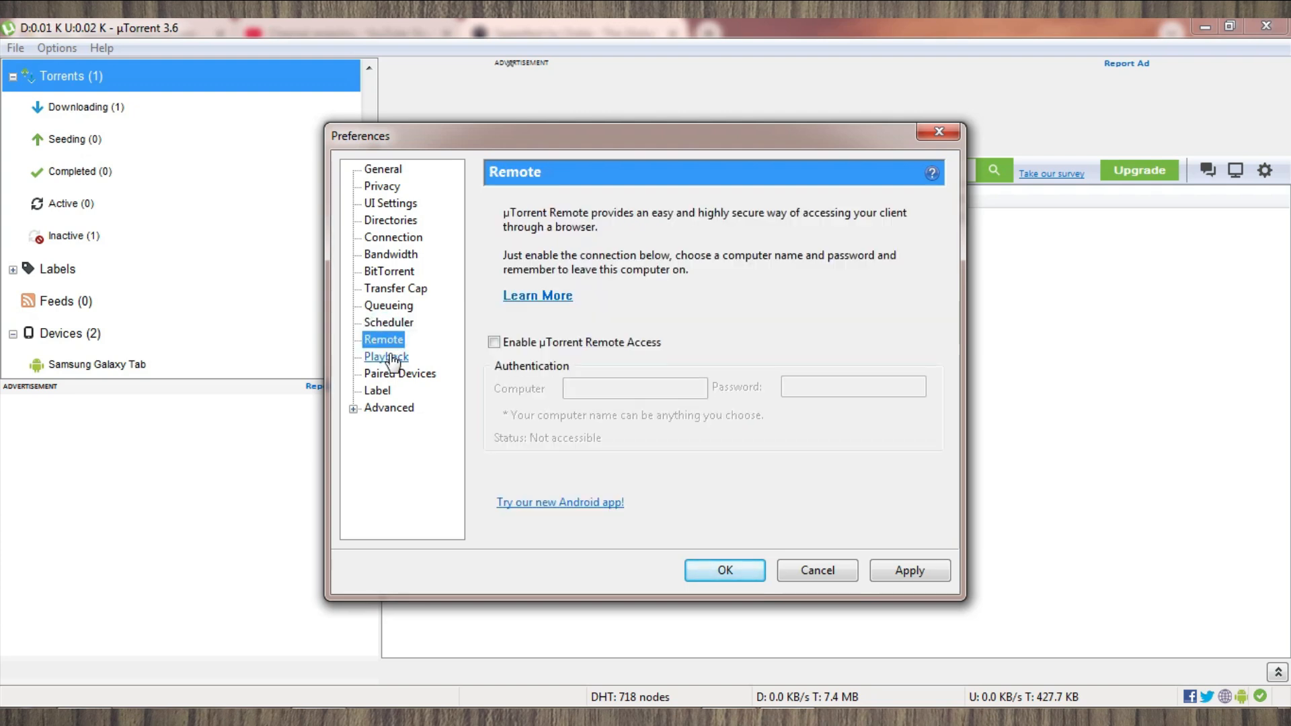
{"action": "left_click", "coordinate": [385, 356]}
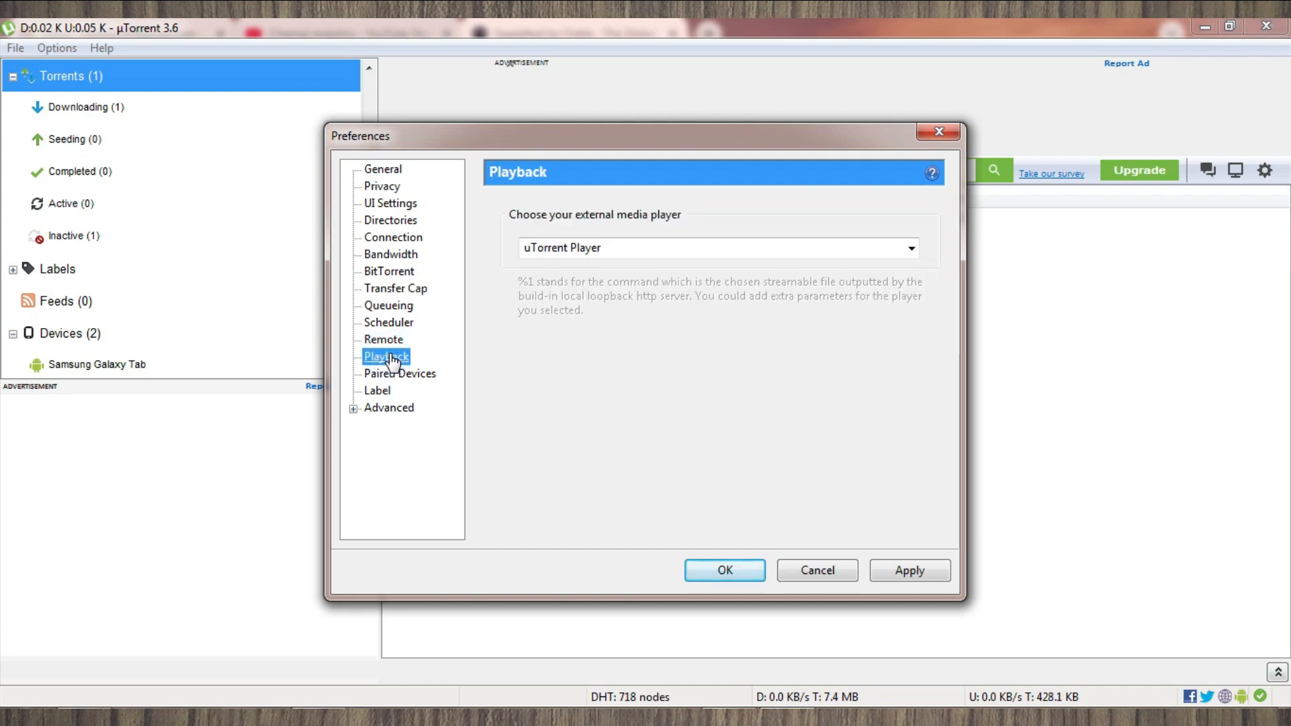
{"action": "mouse_move", "coordinate": [399, 380]}
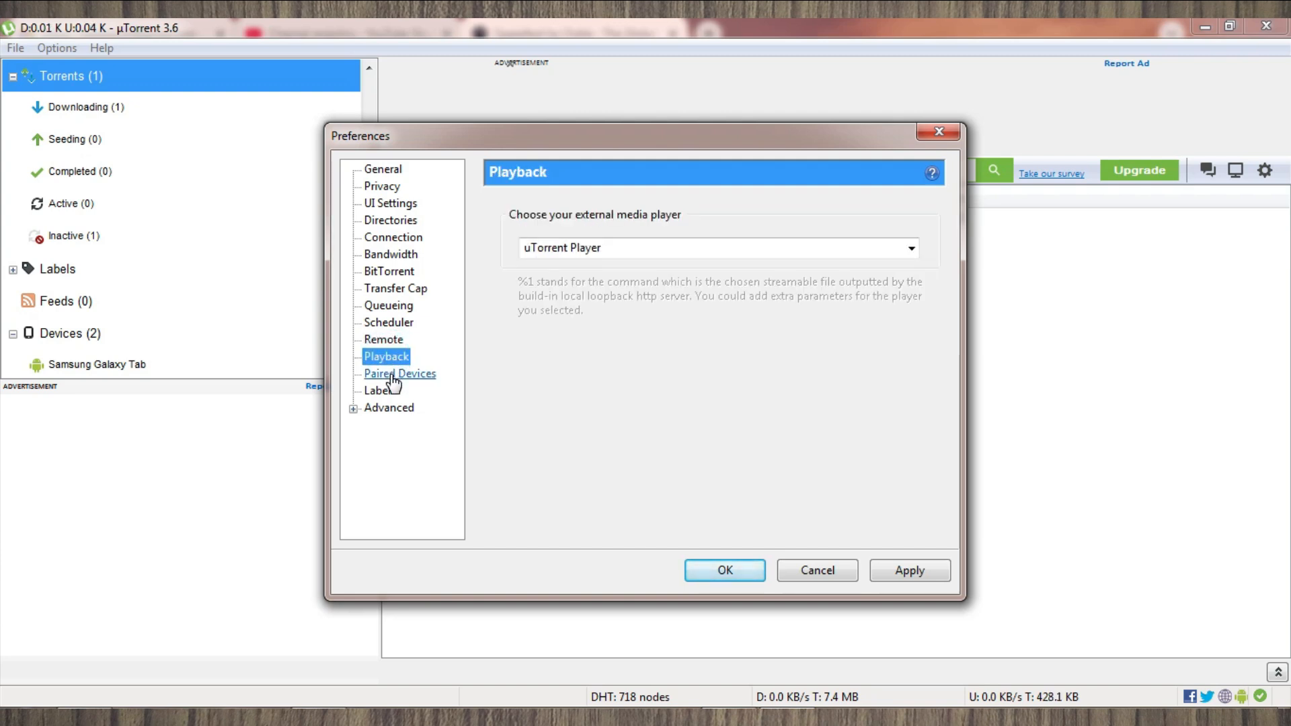
{"action": "left_click", "coordinate": [399, 373]}
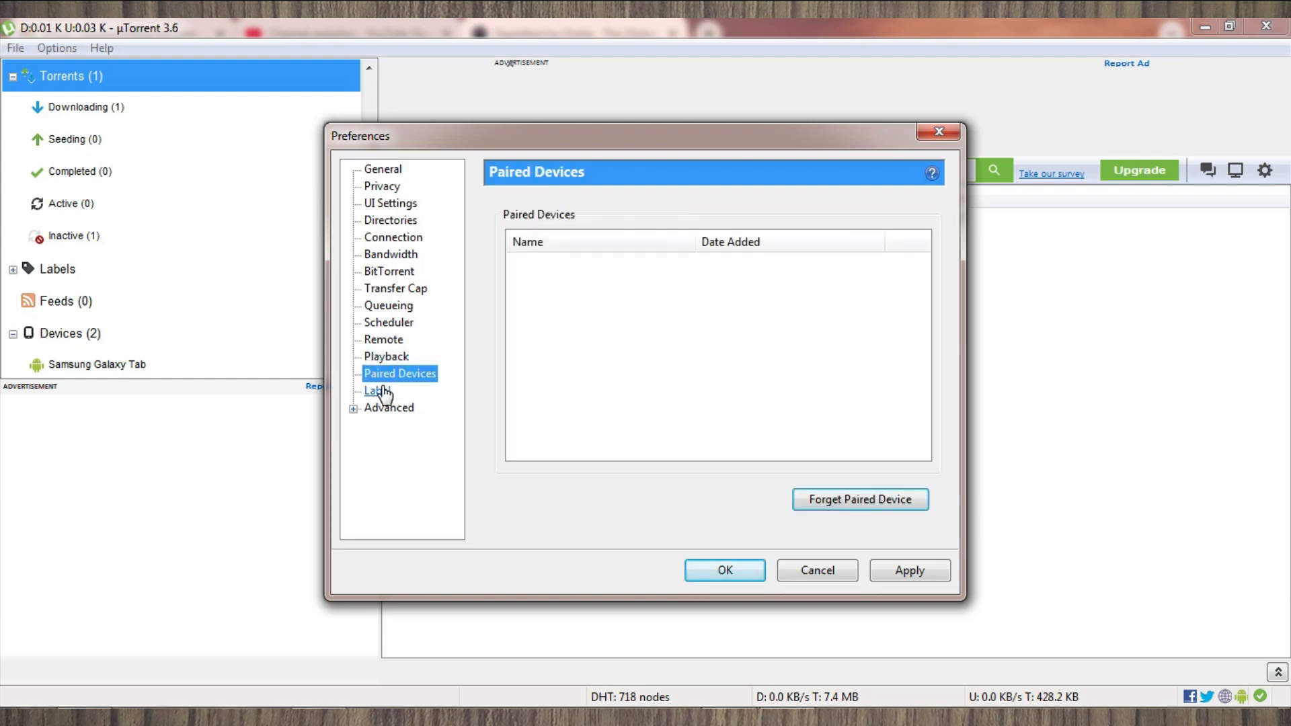
{"action": "left_click", "coordinate": [376, 390]}
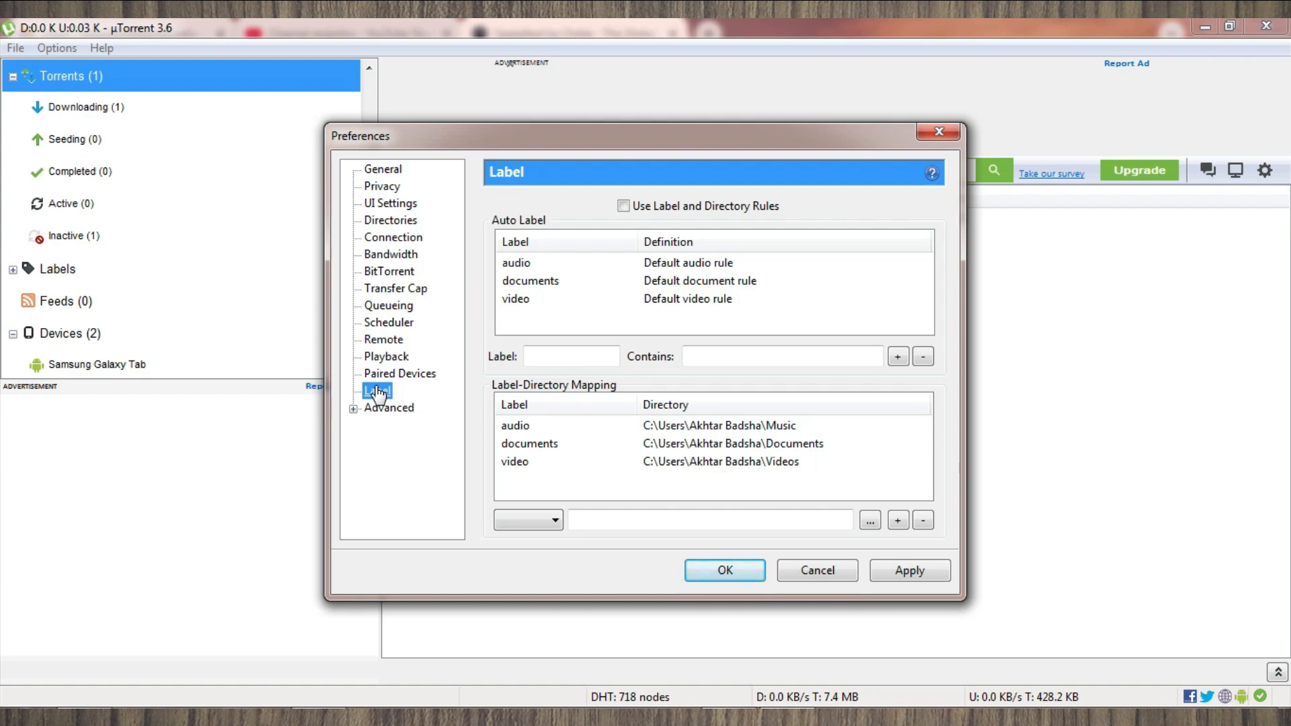
{"action": "left_click", "coordinate": [388, 408]}
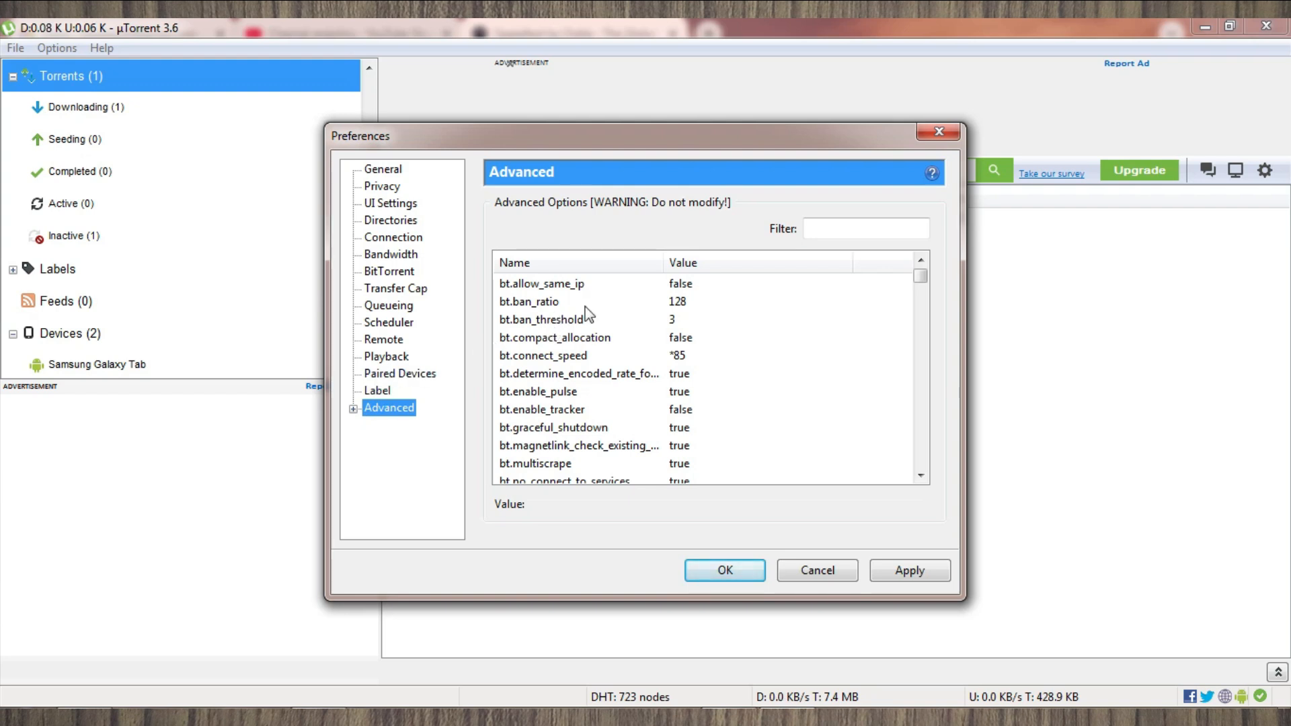
{"action": "mouse_move", "coordinate": [530, 327]}
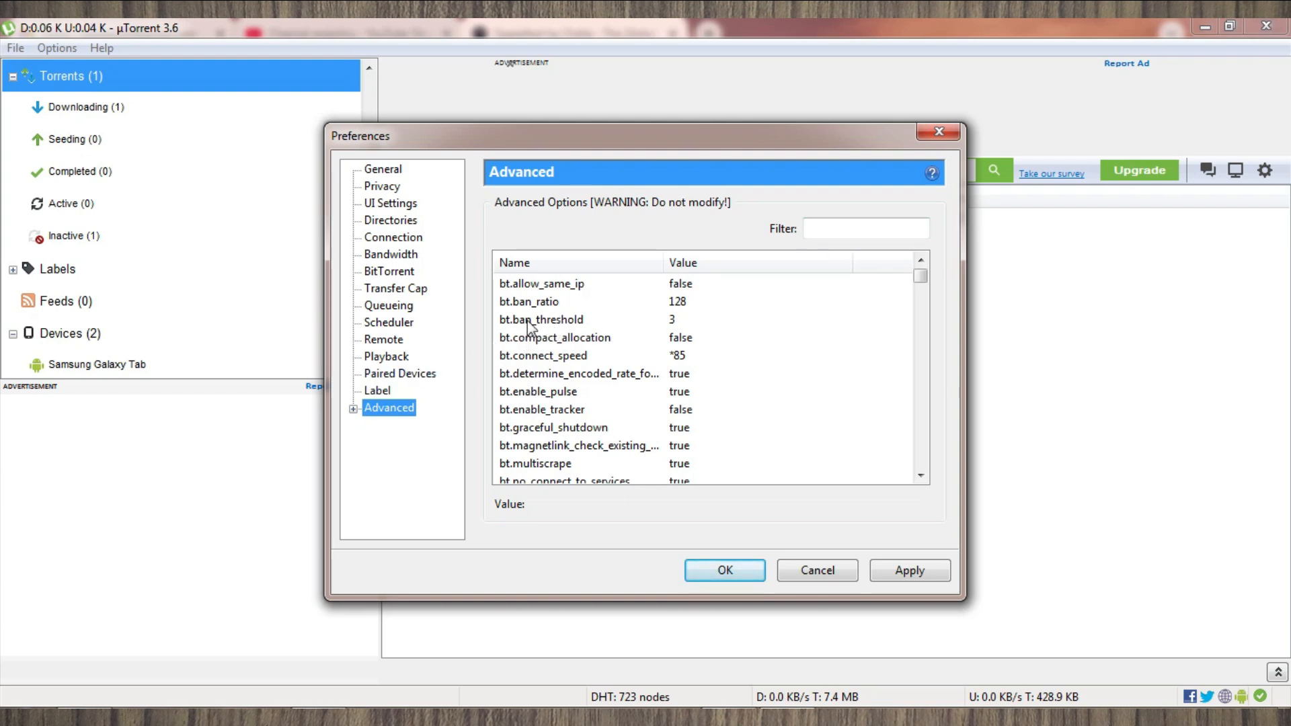
- Leave bt.connect_speed at 85 and set rss.update_interval to 25 in Advanced options
{"action": "left_click", "coordinate": [543, 355]}
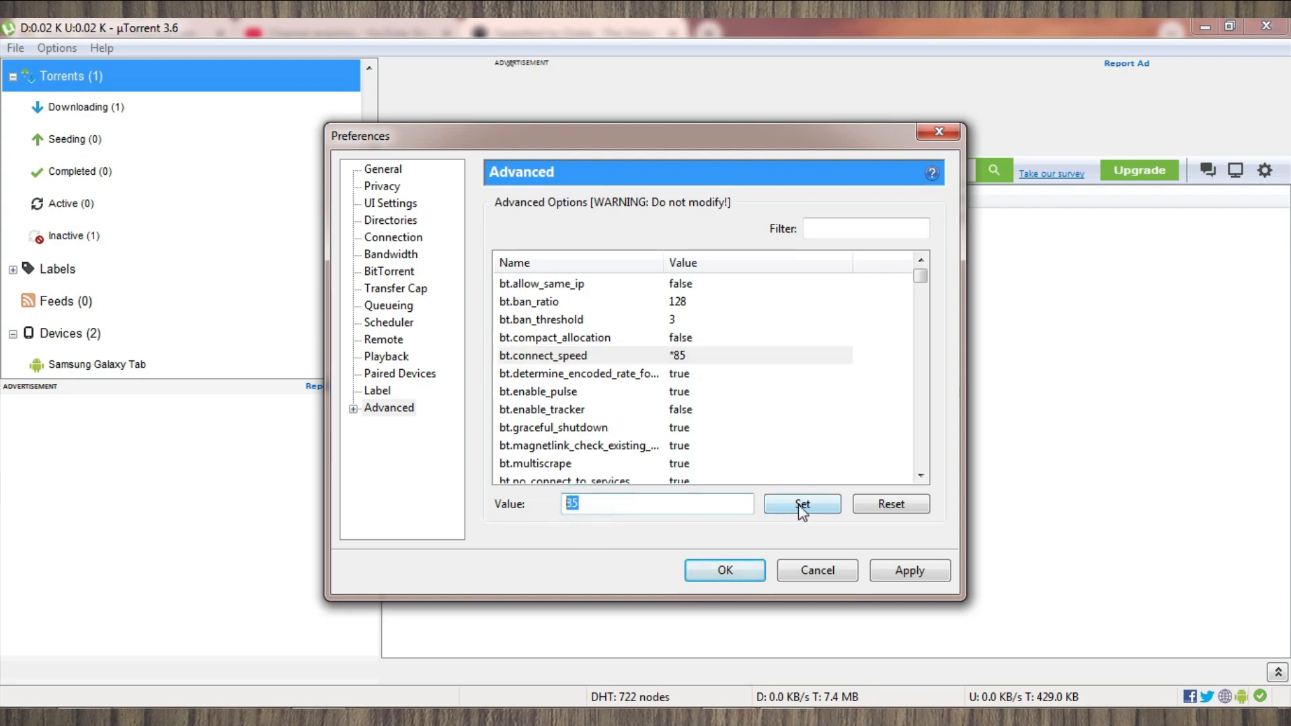
{"action": "mouse_move", "coordinate": [548, 364]}
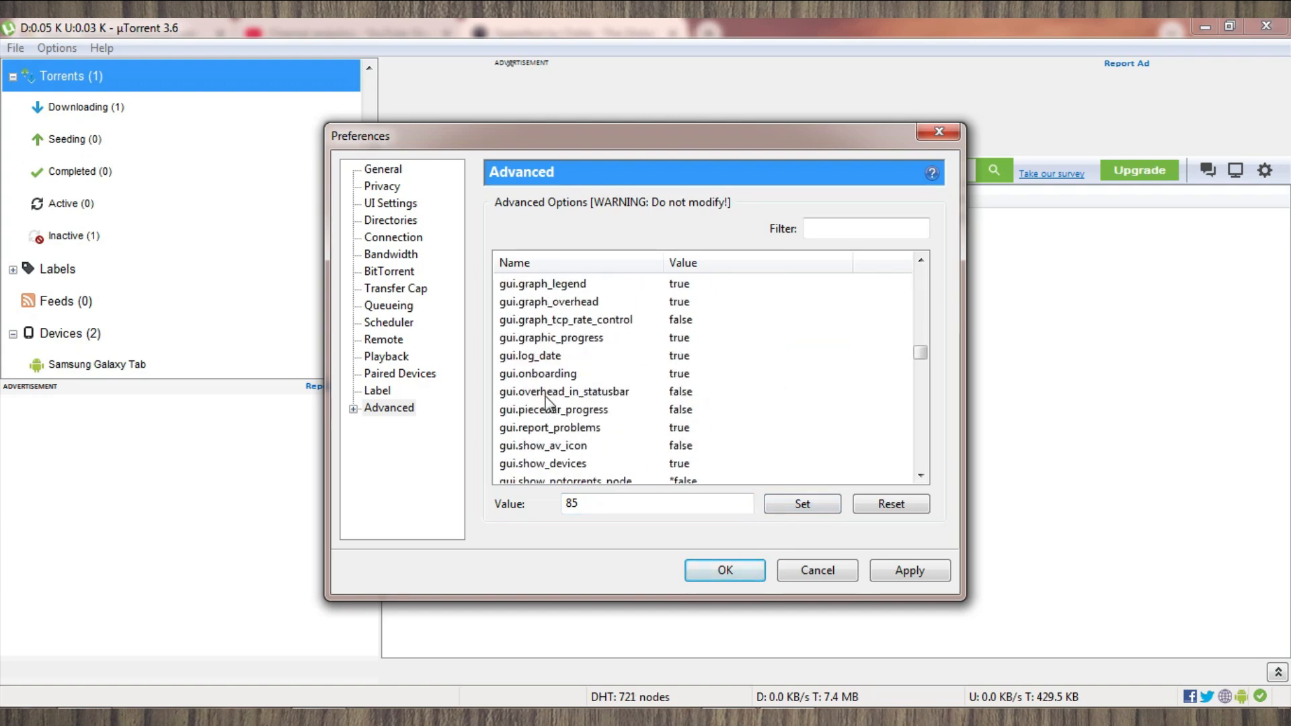
{"action": "scroll", "scroll_direction": "down", "scroll_amount": 3}
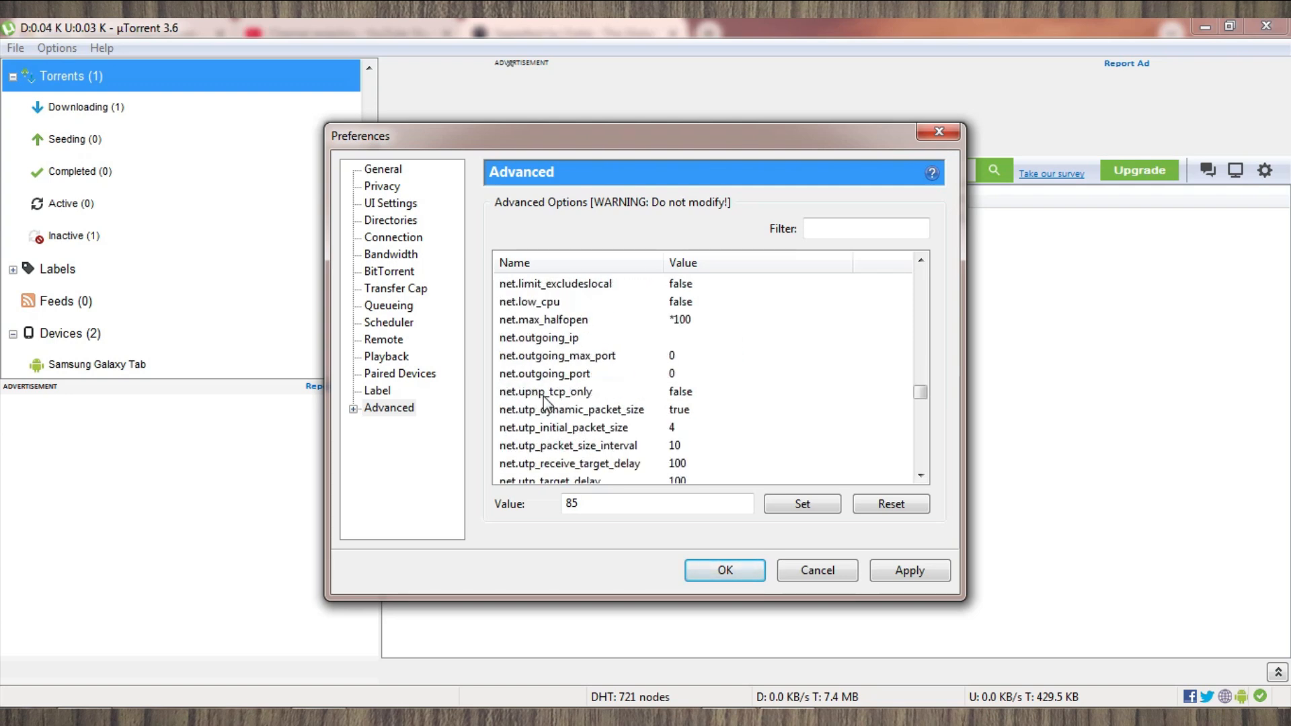
{"action": "scroll", "scroll_direction": "down", "scroll_amount": 3}
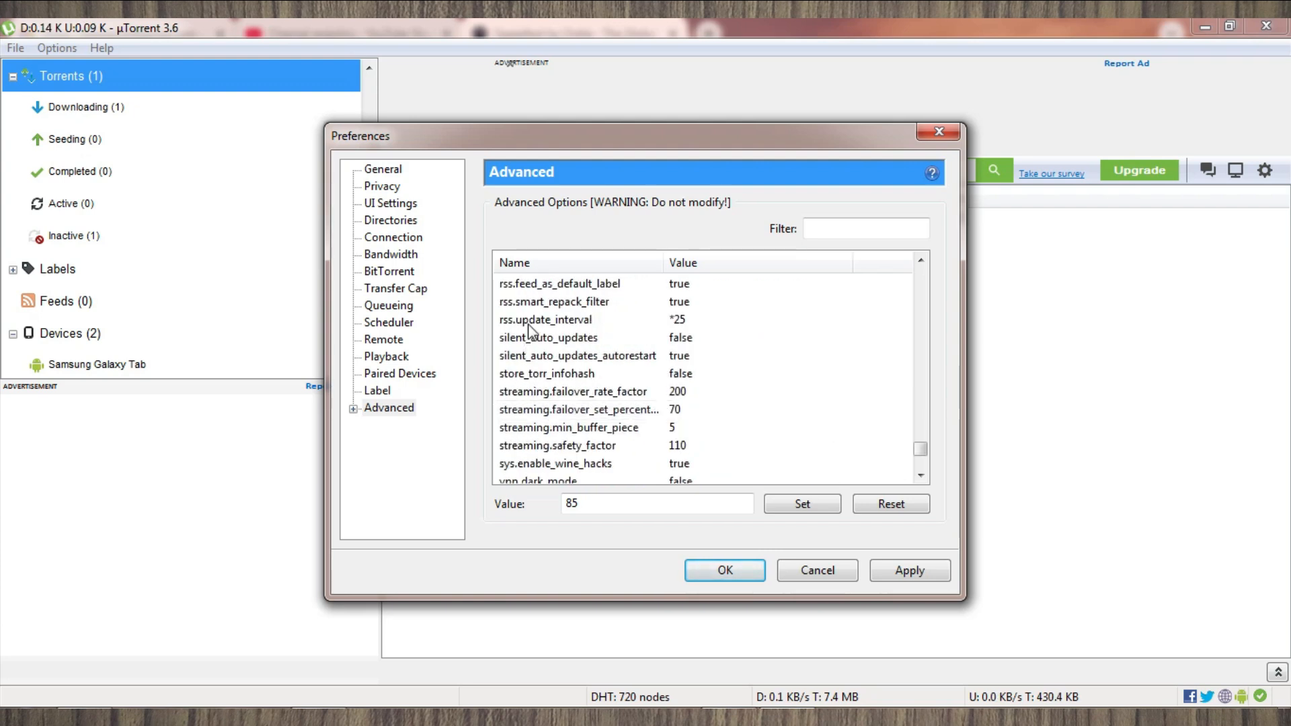
{"action": "left_click", "coordinate": [546, 319]}
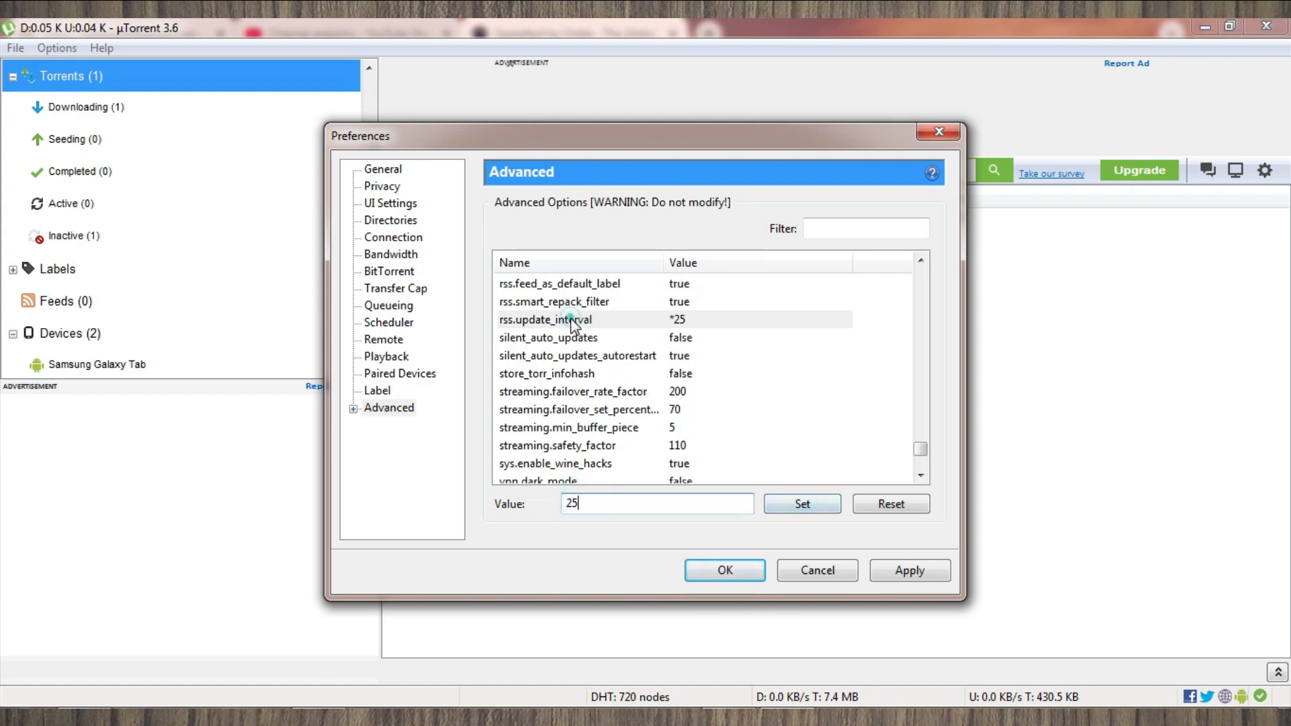
{"action": "left_click", "coordinate": [546, 319]}
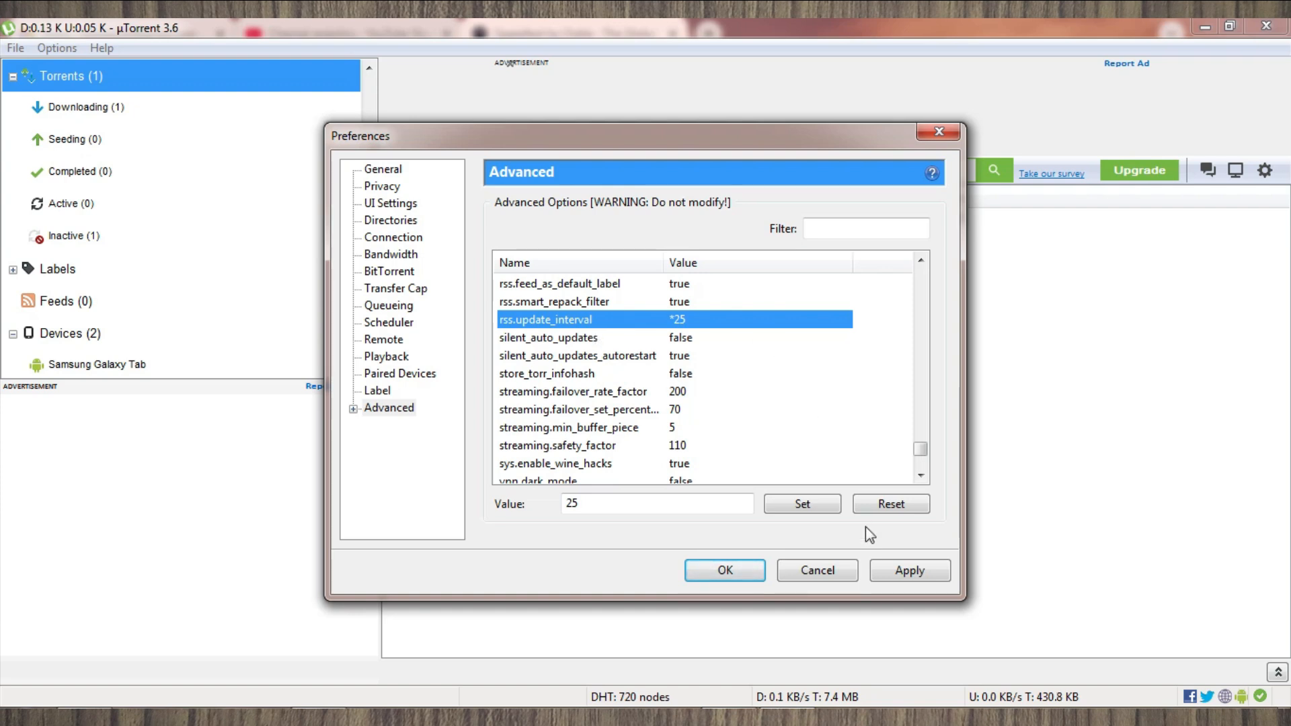
{"action": "mouse_move", "coordinate": [817, 569]}
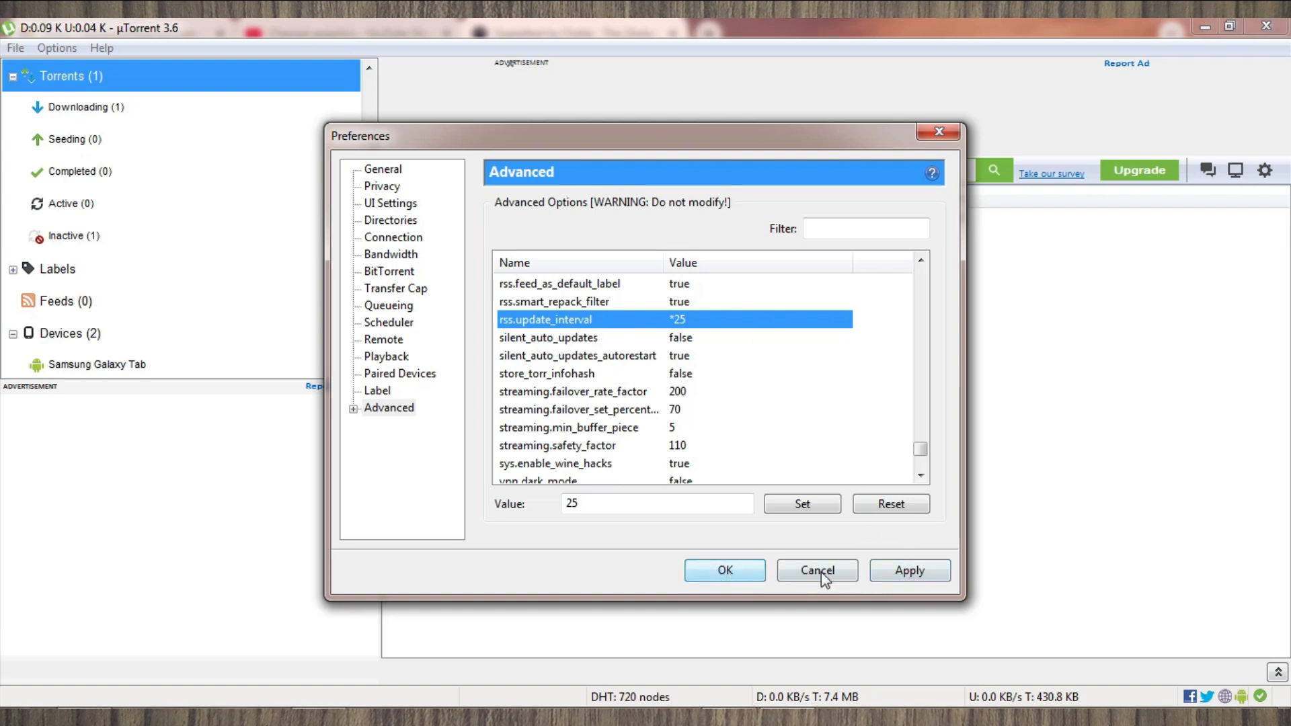
- Close Preferences and give the stopped torrent High bandwidth allocation
{"action": "left_click", "coordinate": [816, 570]}
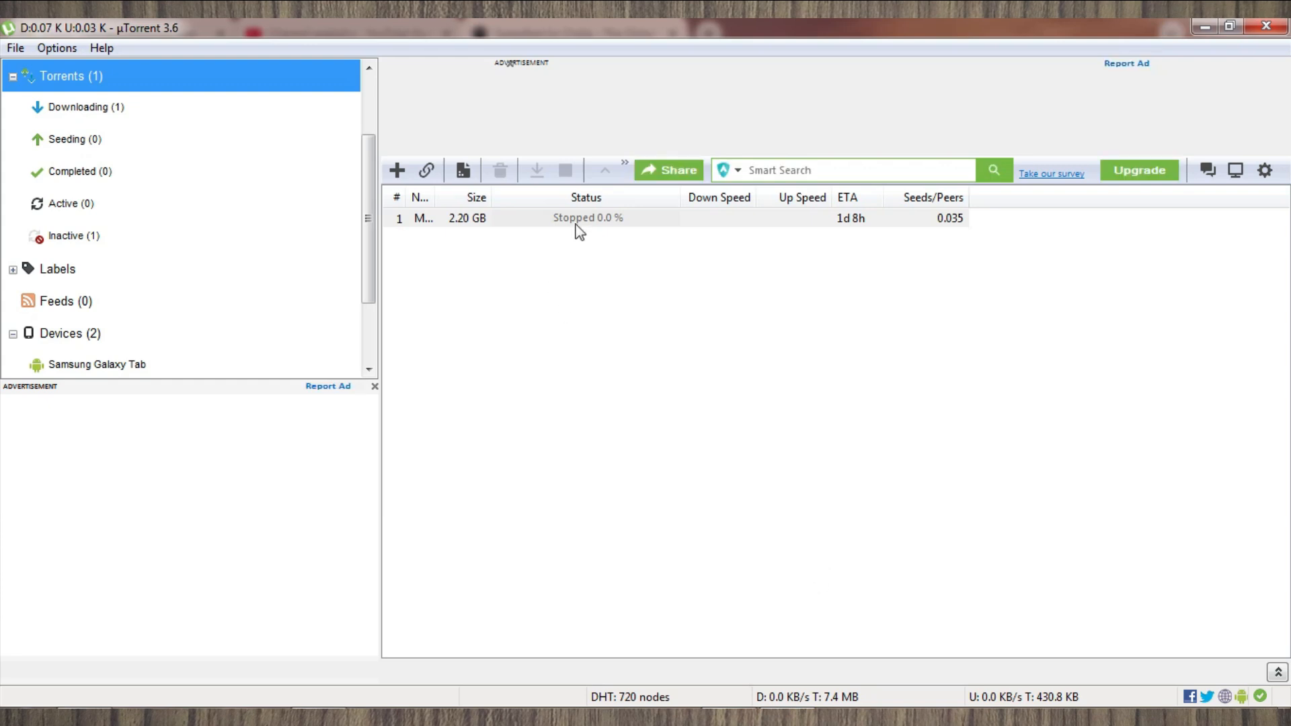
{"action": "mouse_move", "coordinate": [448, 225]}
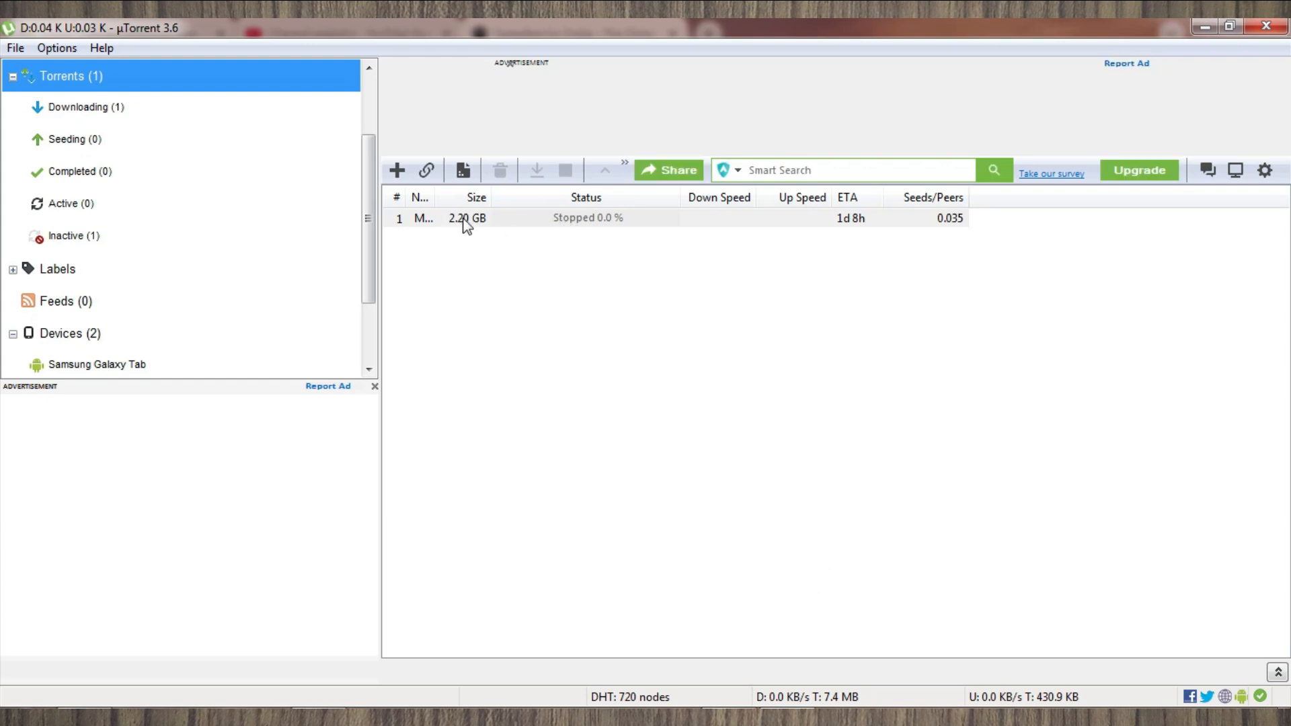
{"action": "right_click", "coordinate": [465, 217]}
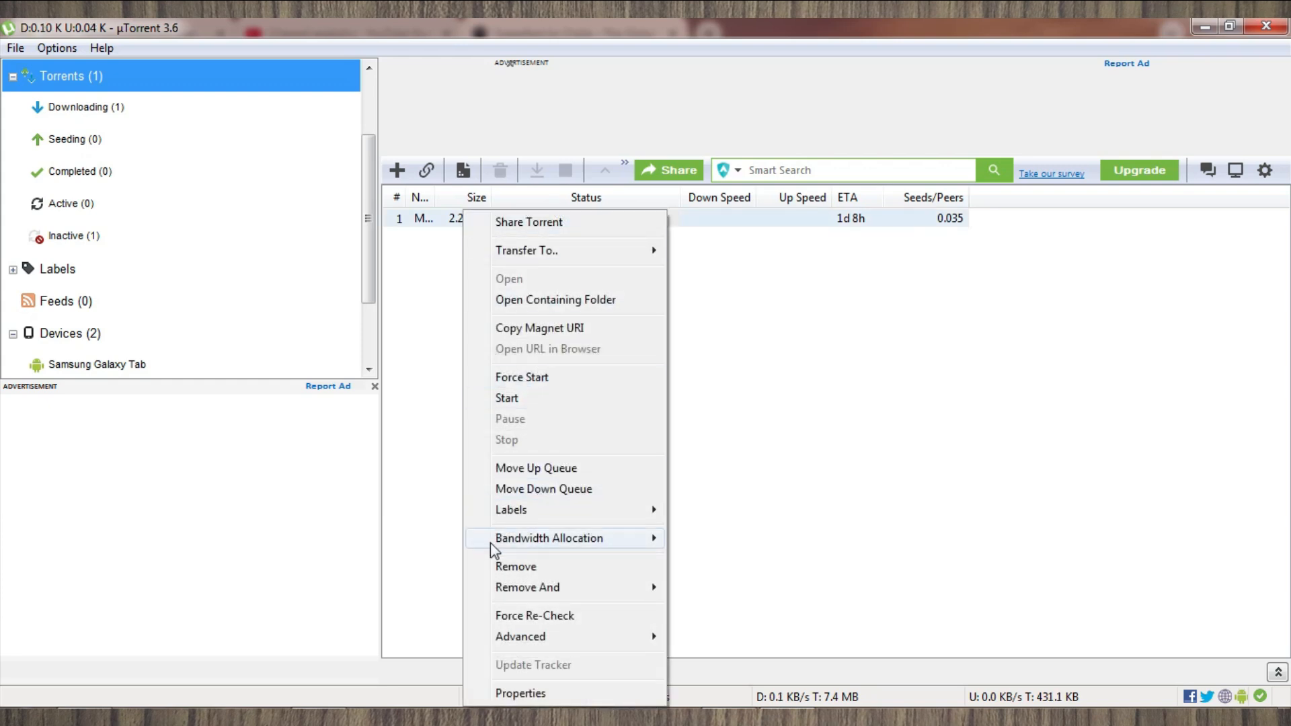
{"action": "mouse_move", "coordinate": [549, 538]}
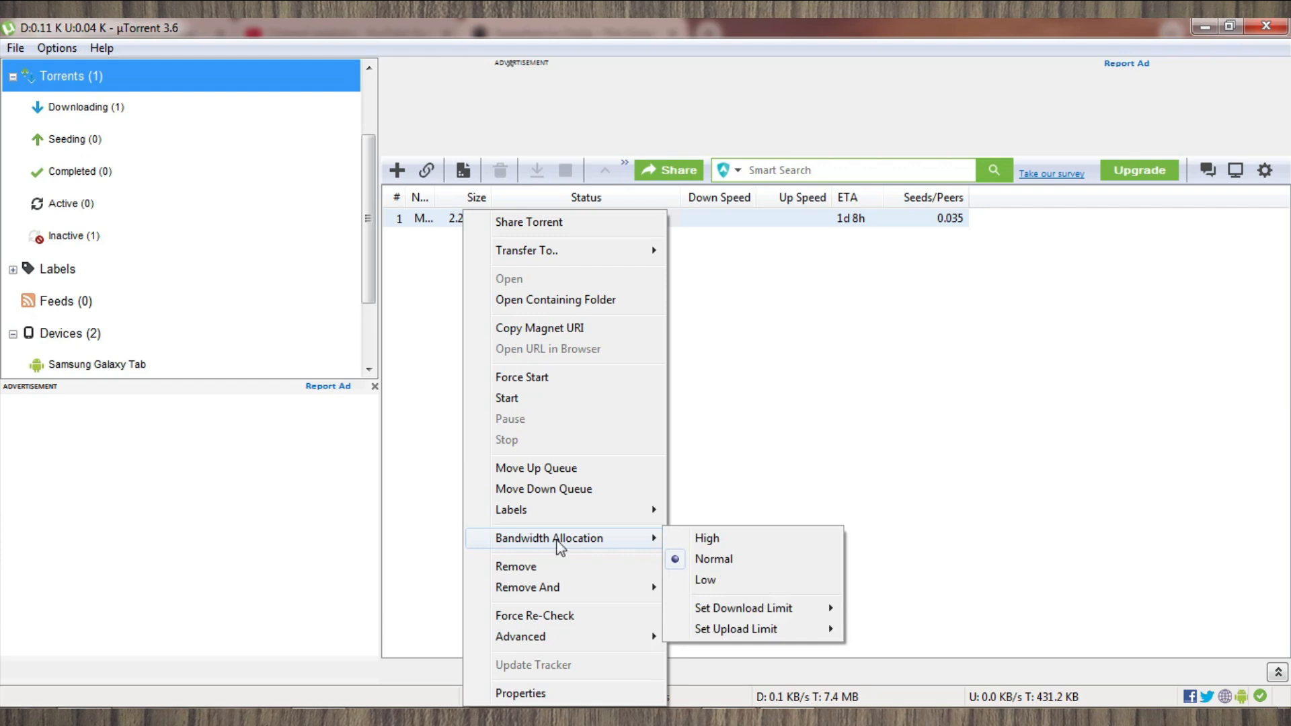
{"action": "left_click", "coordinate": [707, 538]}
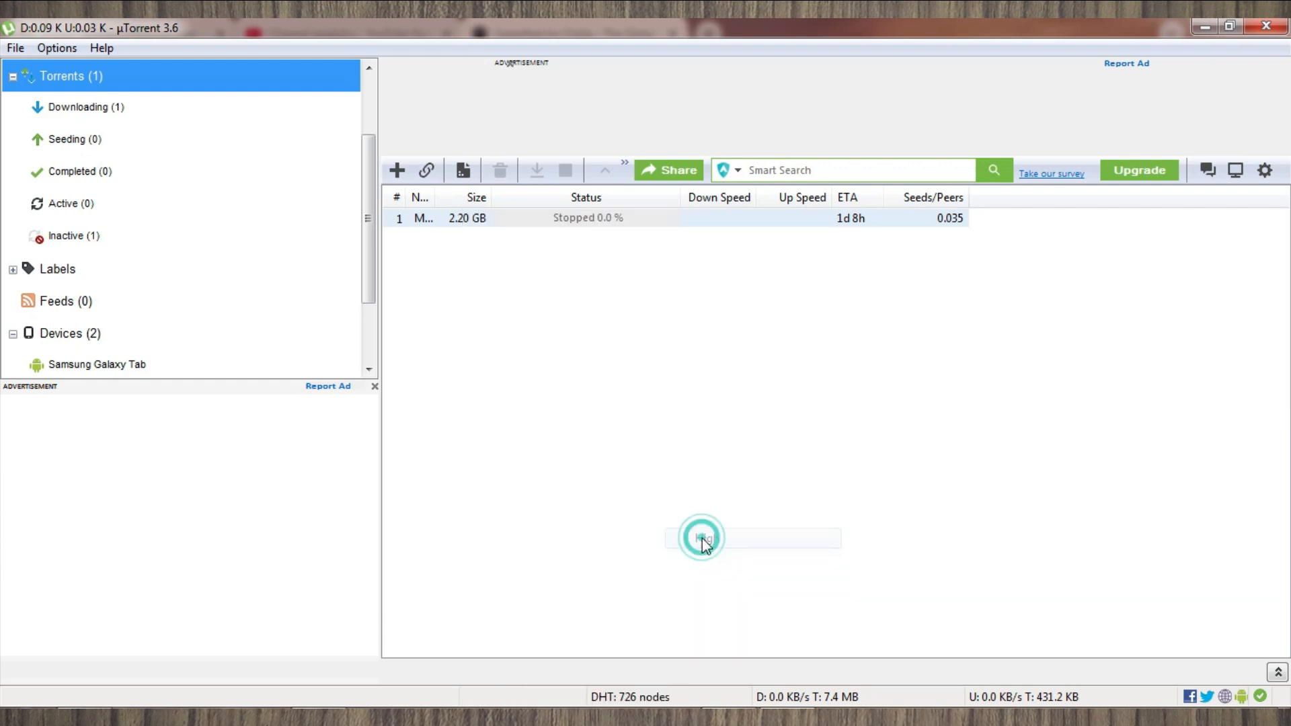
- Set the torrent's download limit to 25 kB/s and reopen its actions to check
{"action": "right_click", "coordinate": [444, 217]}
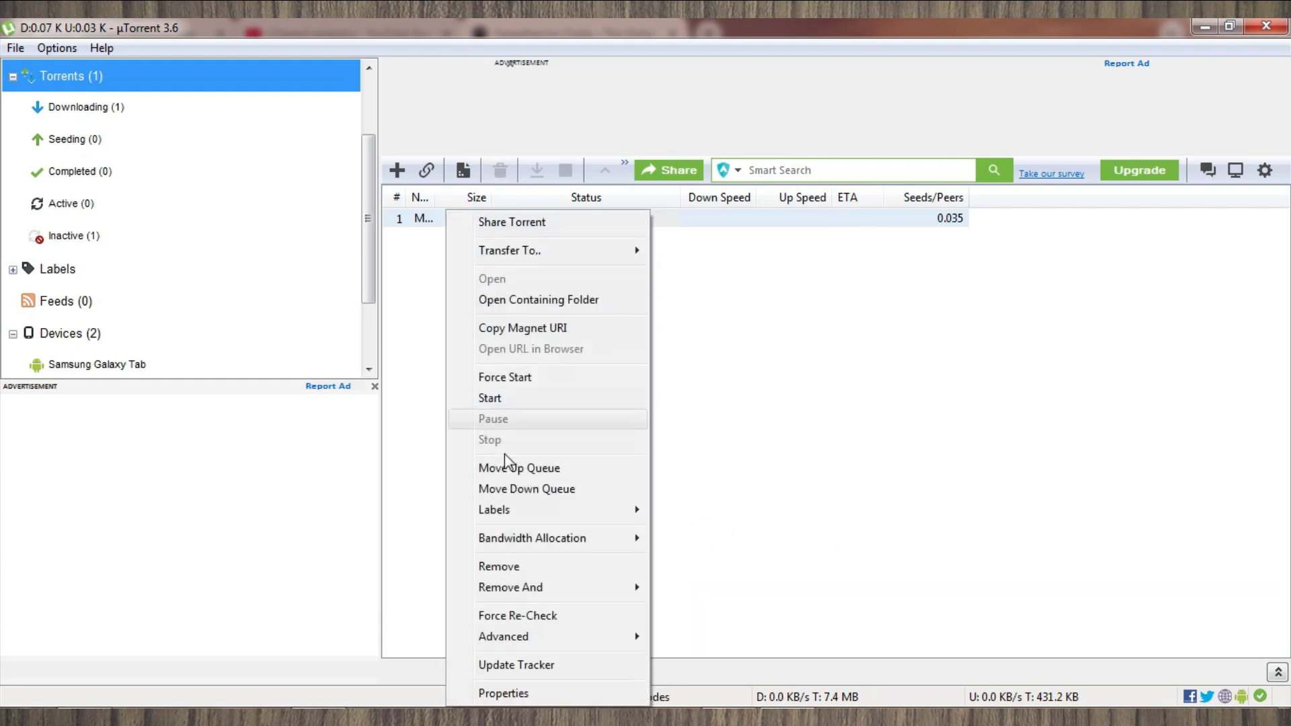
{"action": "mouse_move", "coordinate": [533, 538]}
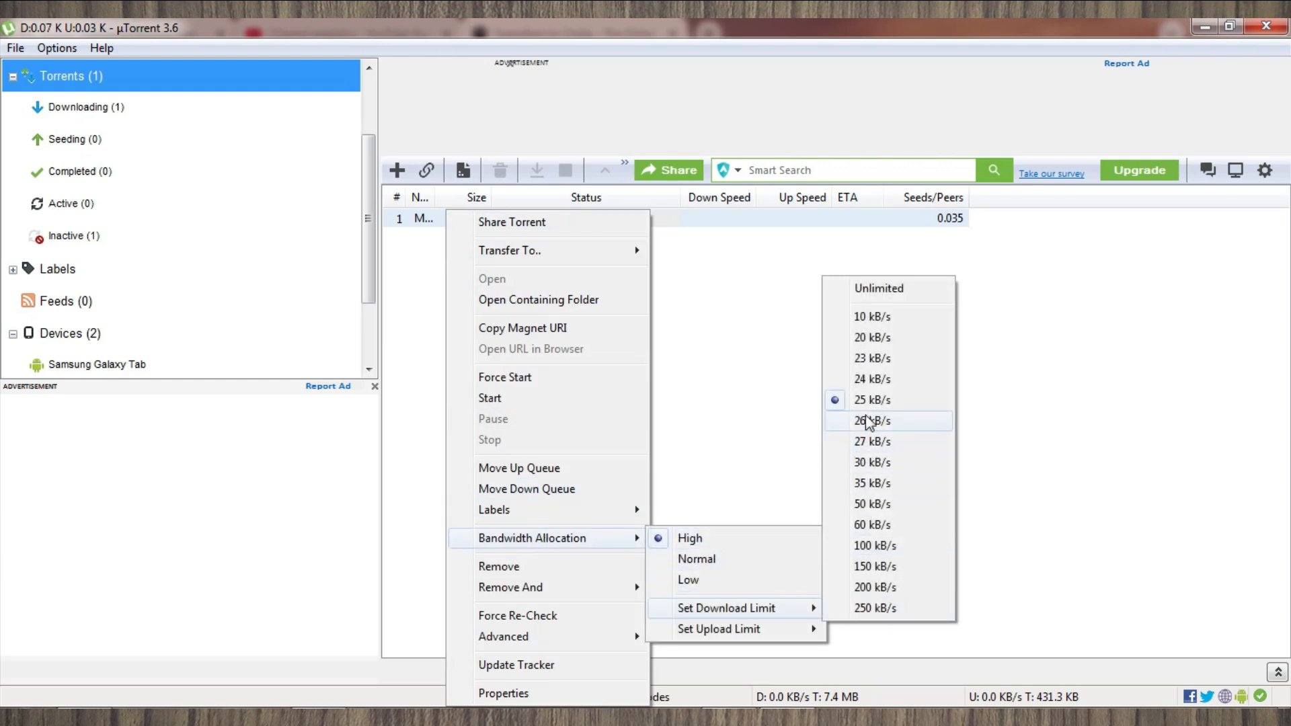
{"action": "mouse_move", "coordinate": [872, 316]}
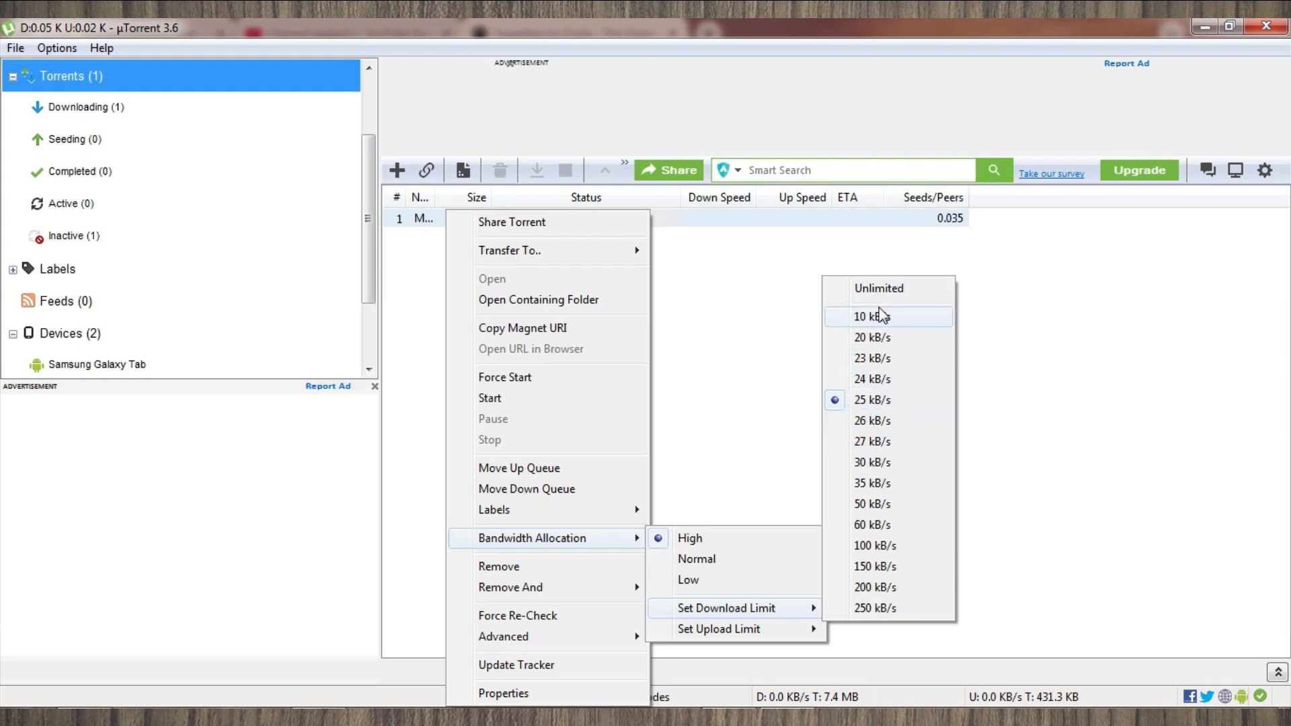
{"action": "left_click", "coordinate": [871, 315]}
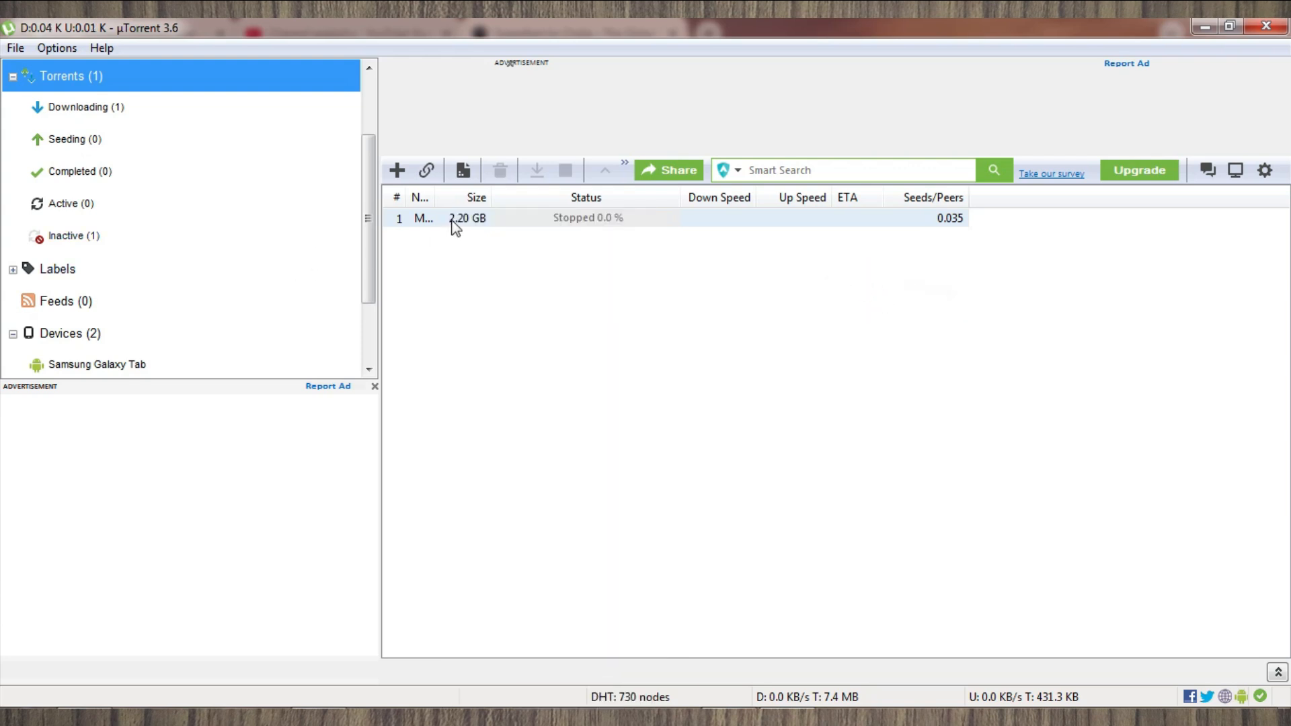
{"action": "right_click", "coordinate": [455, 217]}
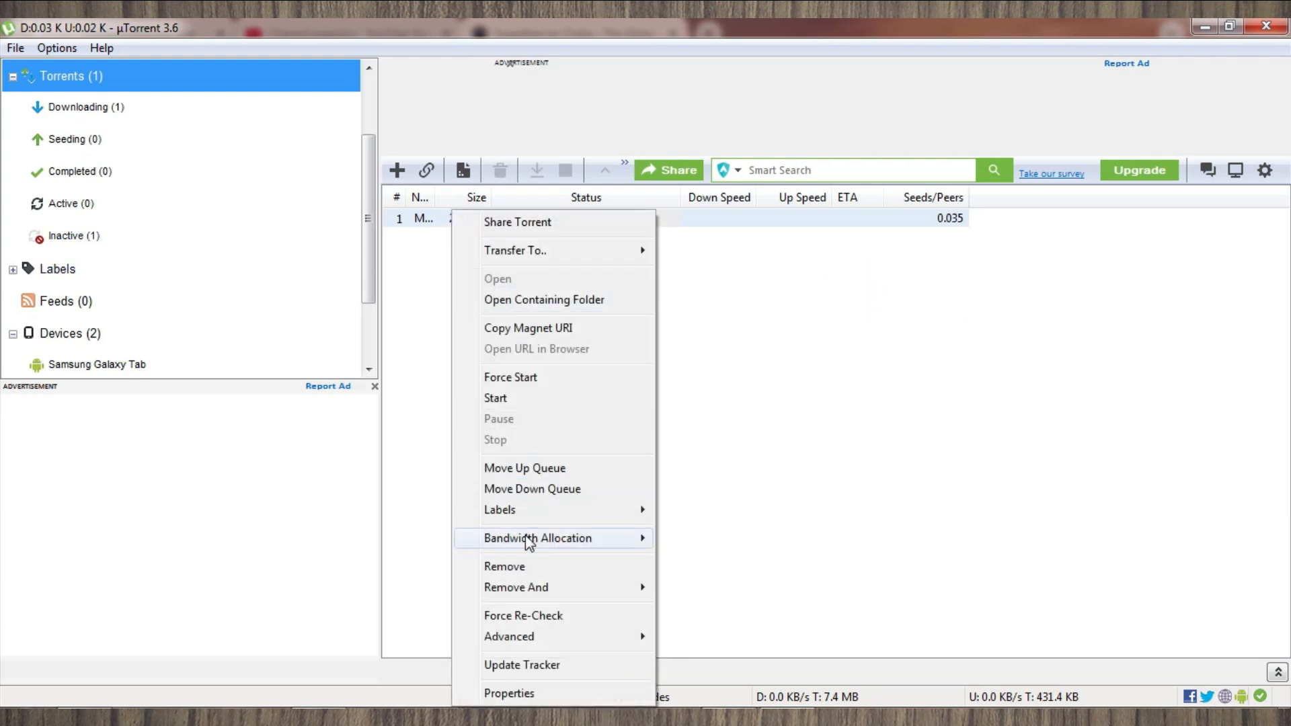
{"action": "mouse_move", "coordinate": [725, 628]}
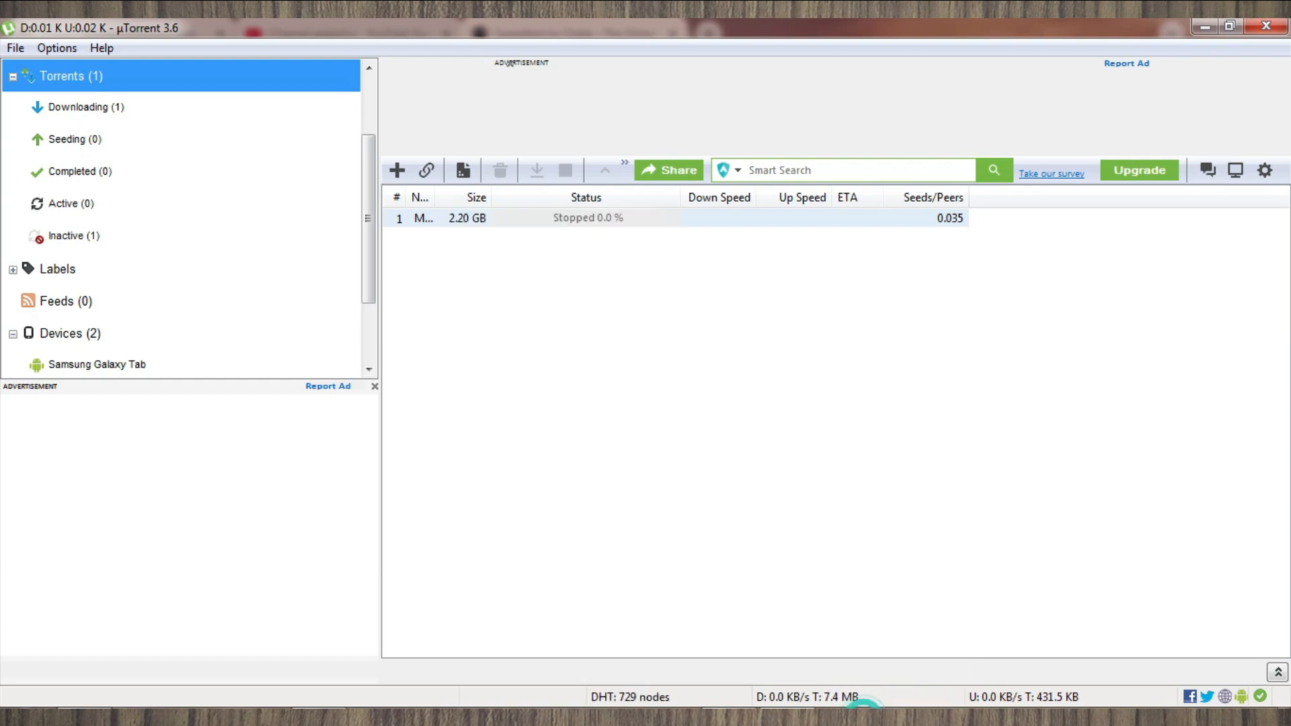
- Review the Trackers list and confirm the 5 kB/s maximum upload rate in the torrent's Properties
{"action": "right_click", "coordinate": [467, 217]}
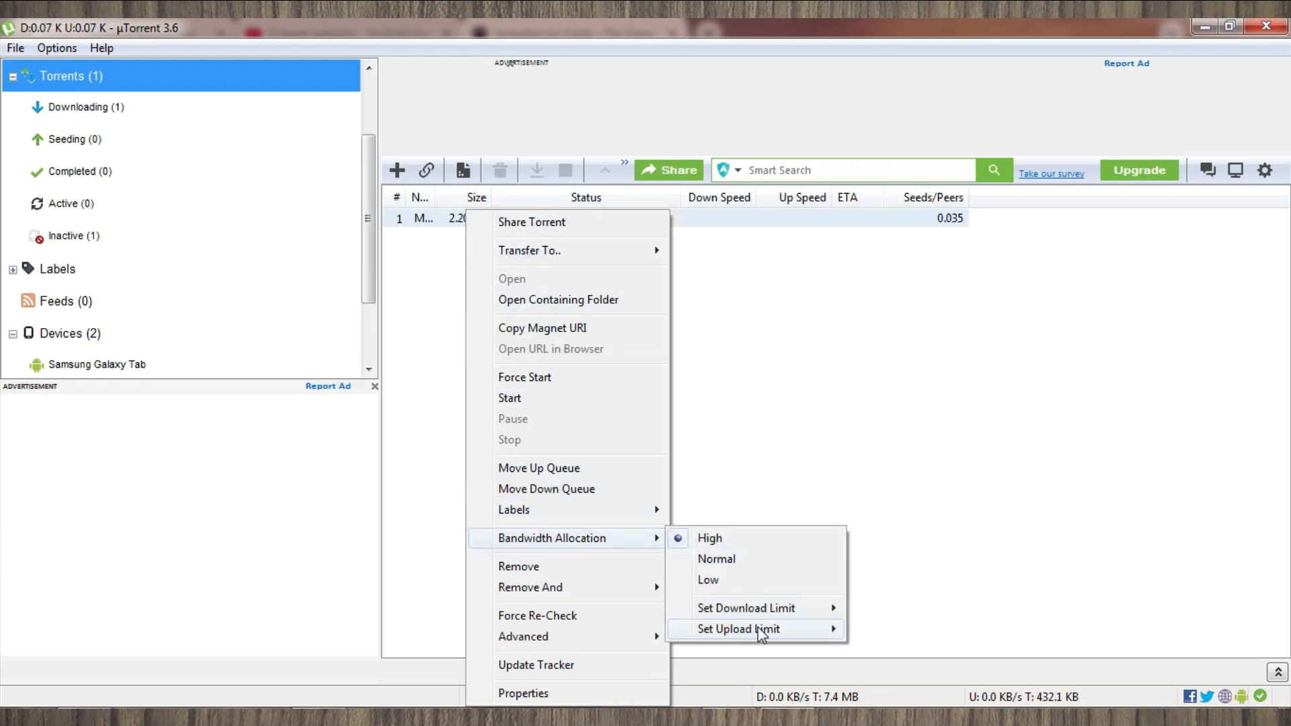
{"action": "mouse_move", "coordinate": [738, 628]}
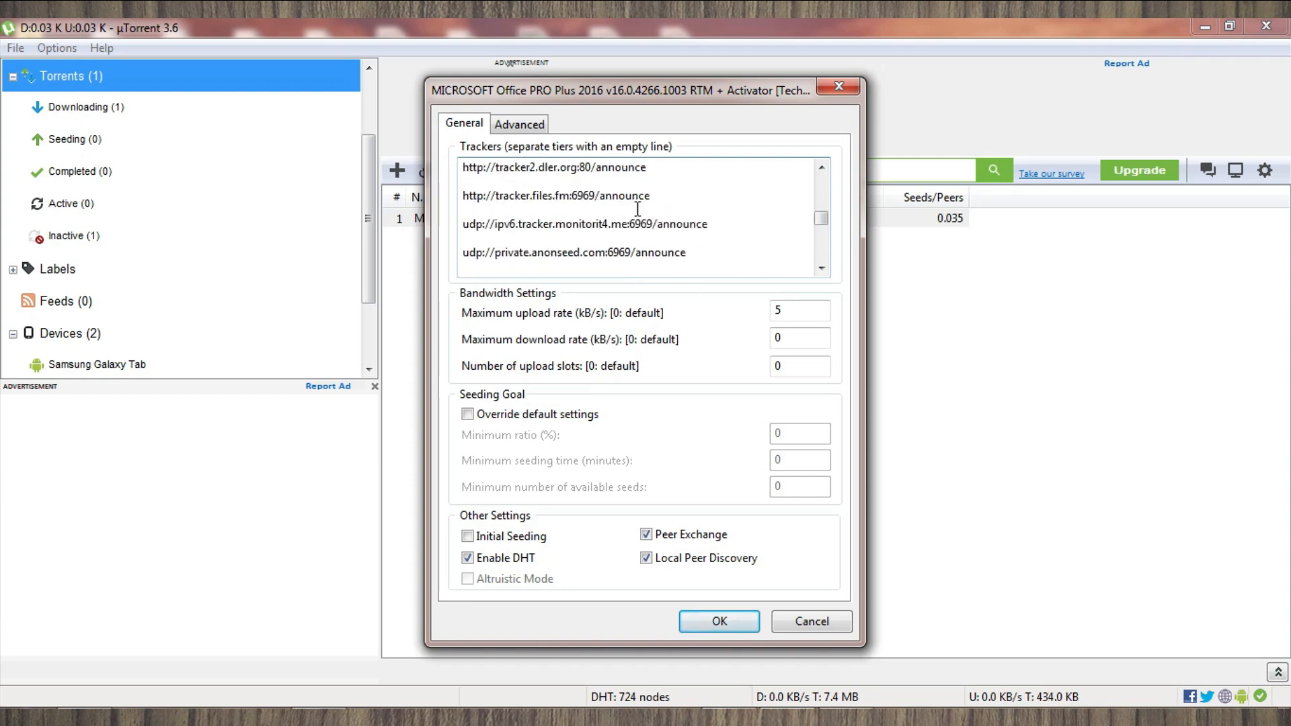
{"action": "scroll", "scroll_direction": "down", "scroll_amount": 3}
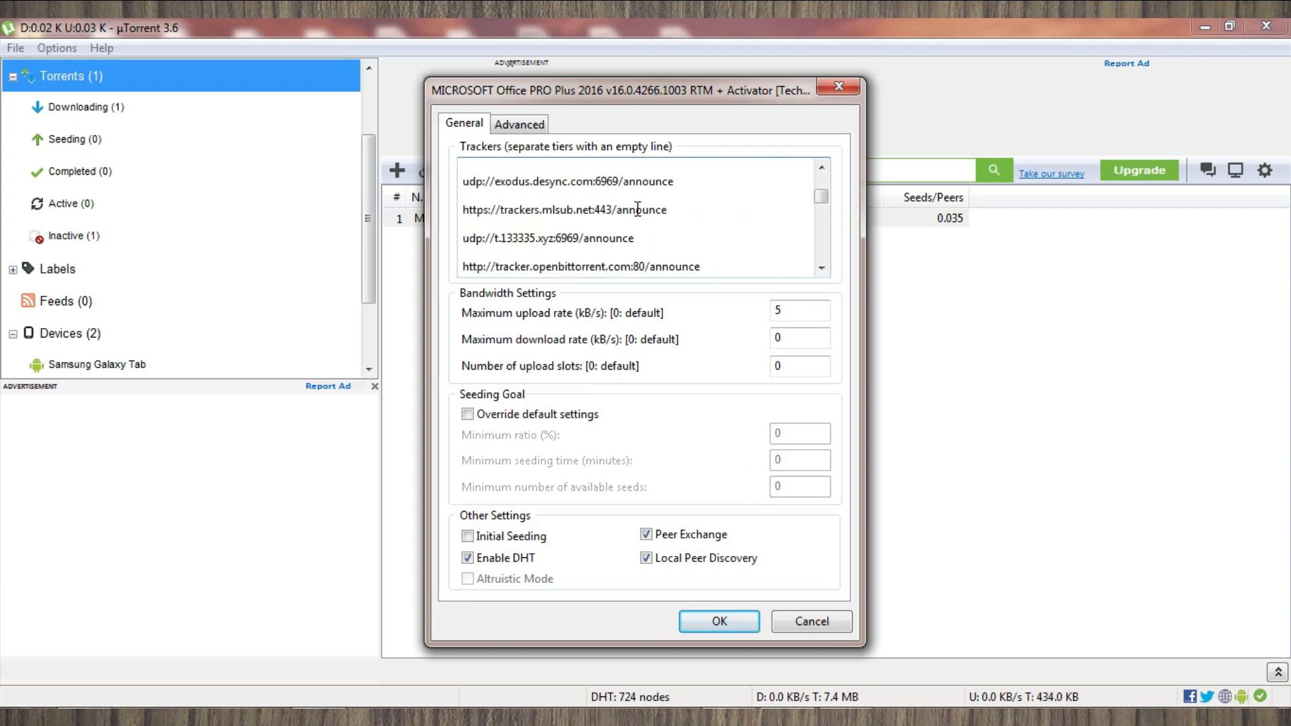
{"action": "scroll", "scroll_direction": "down", "scroll_amount": 3}
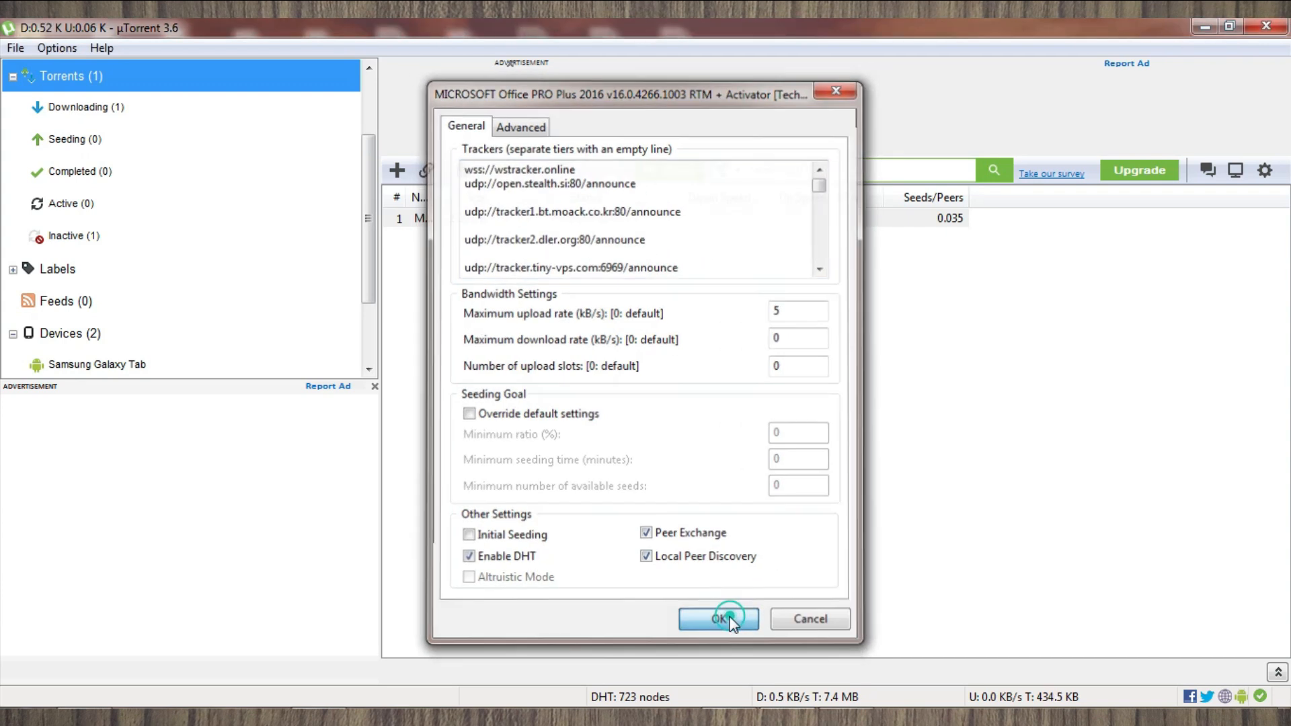
{"action": "left_click", "coordinate": [717, 618]}
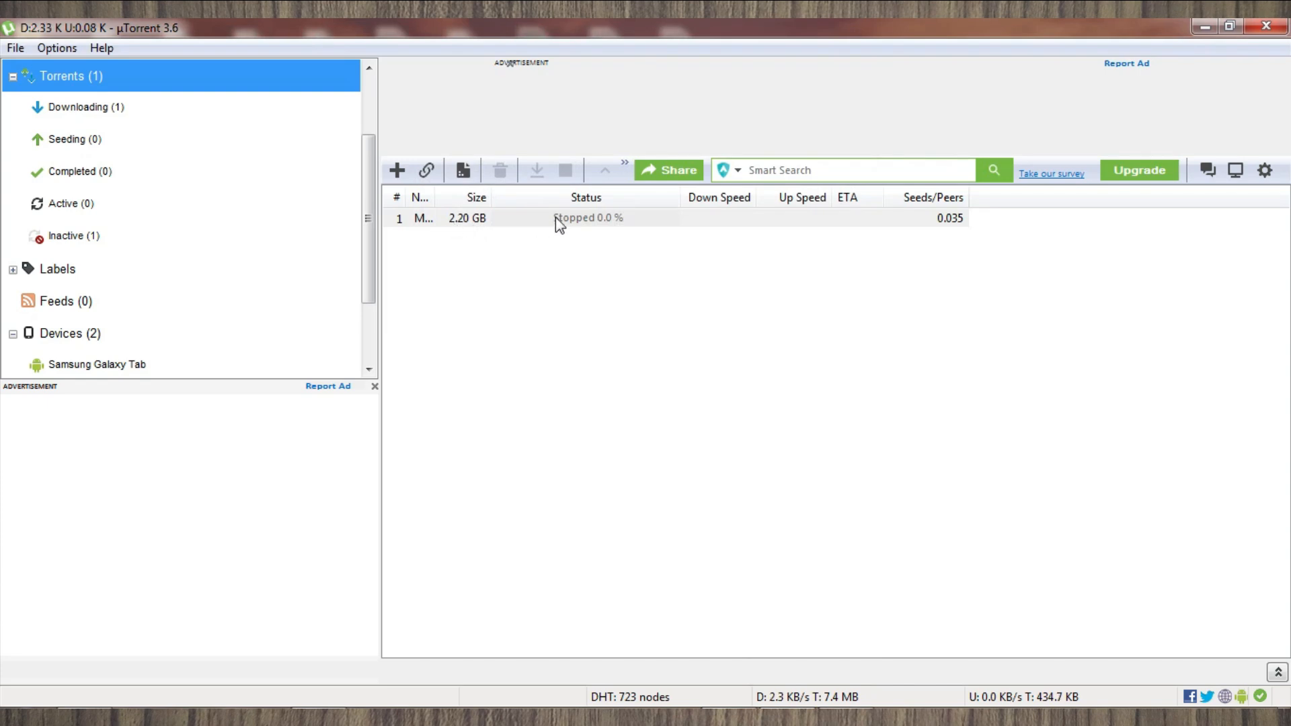
{"action": "mouse_move", "coordinate": [480, 230]}
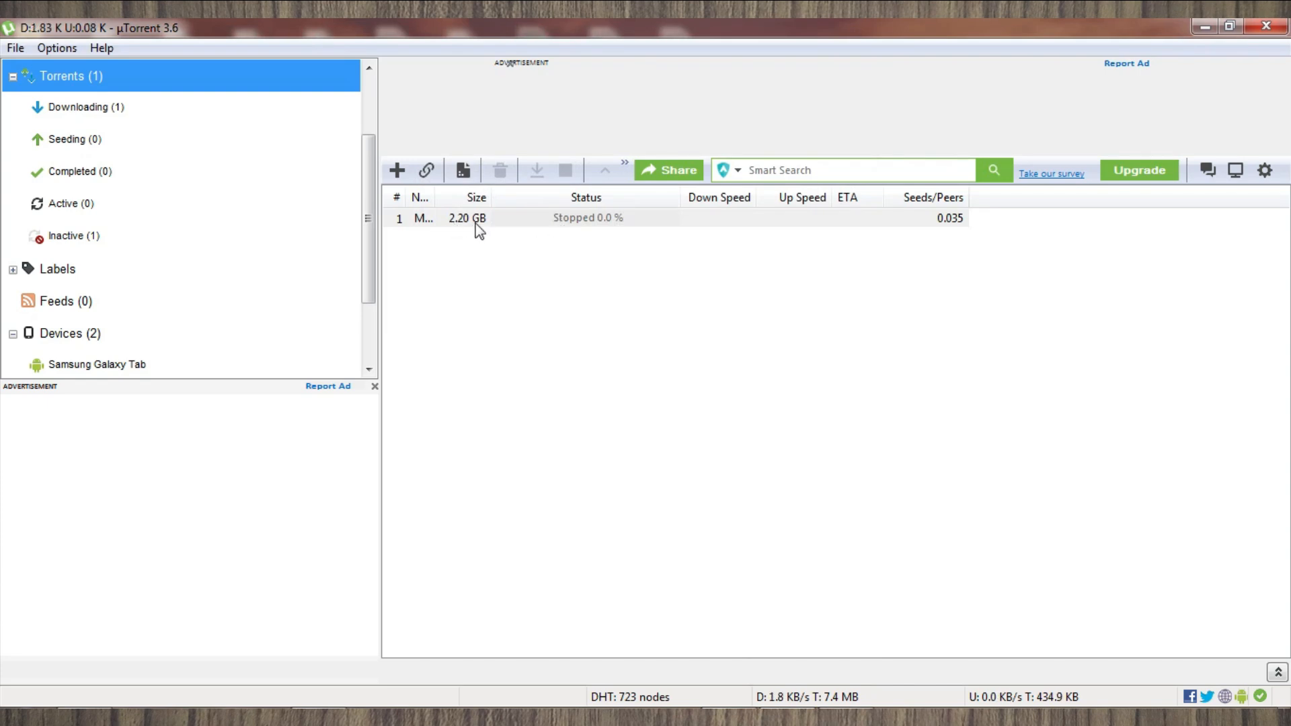
- Start the stopped torrent from its context menu so downloading resumes
{"action": "right_click", "coordinate": [478, 217]}
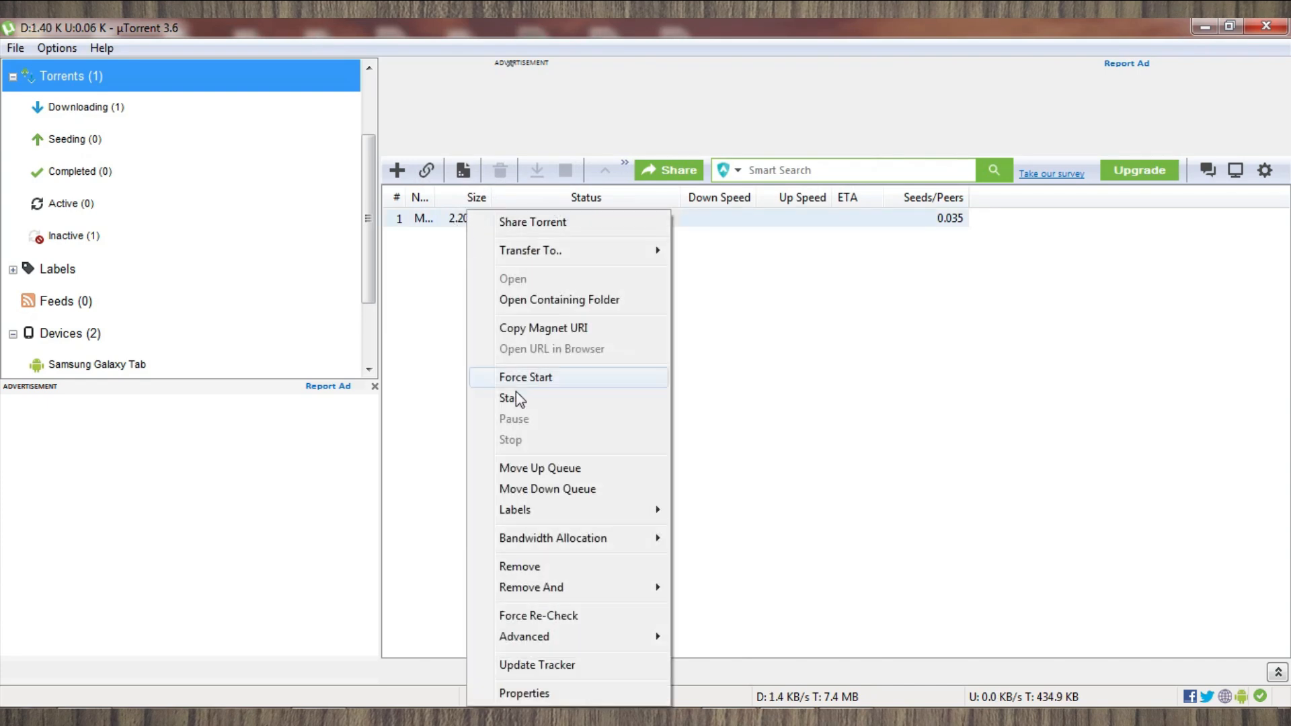
{"action": "mouse_move", "coordinate": [517, 403]}
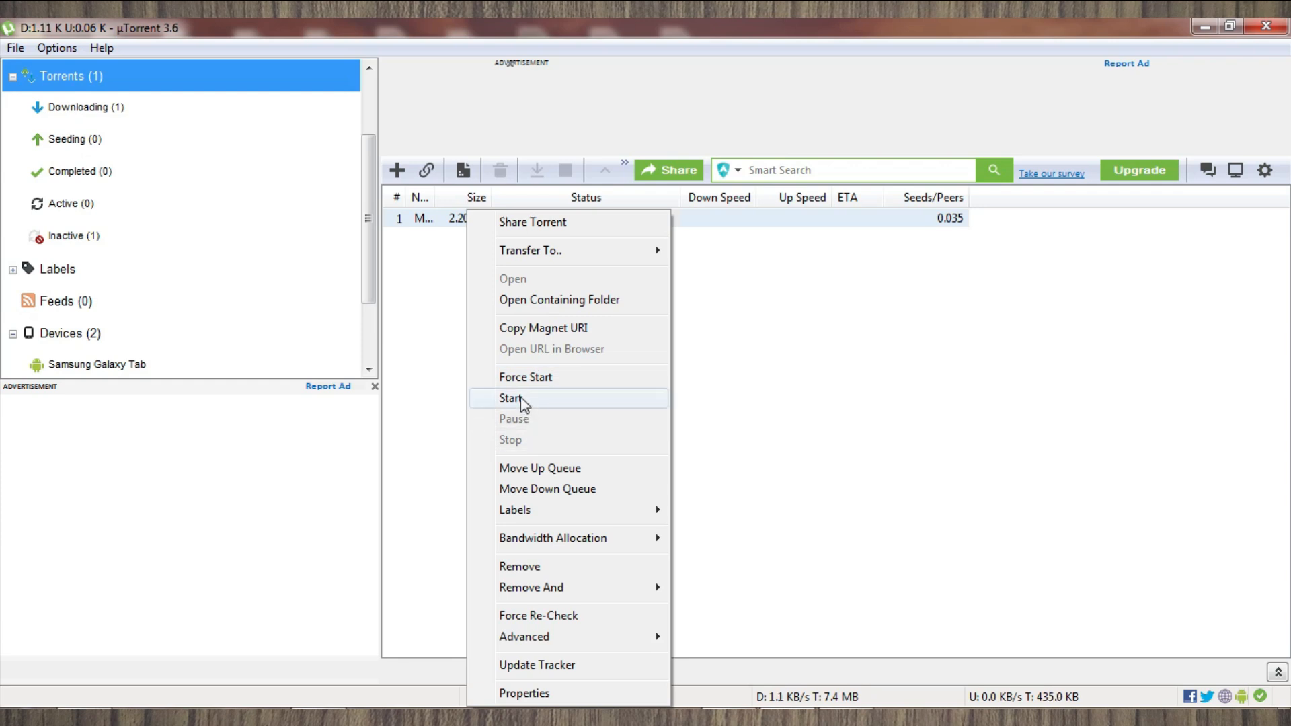
{"action": "left_click", "coordinate": [510, 399]}
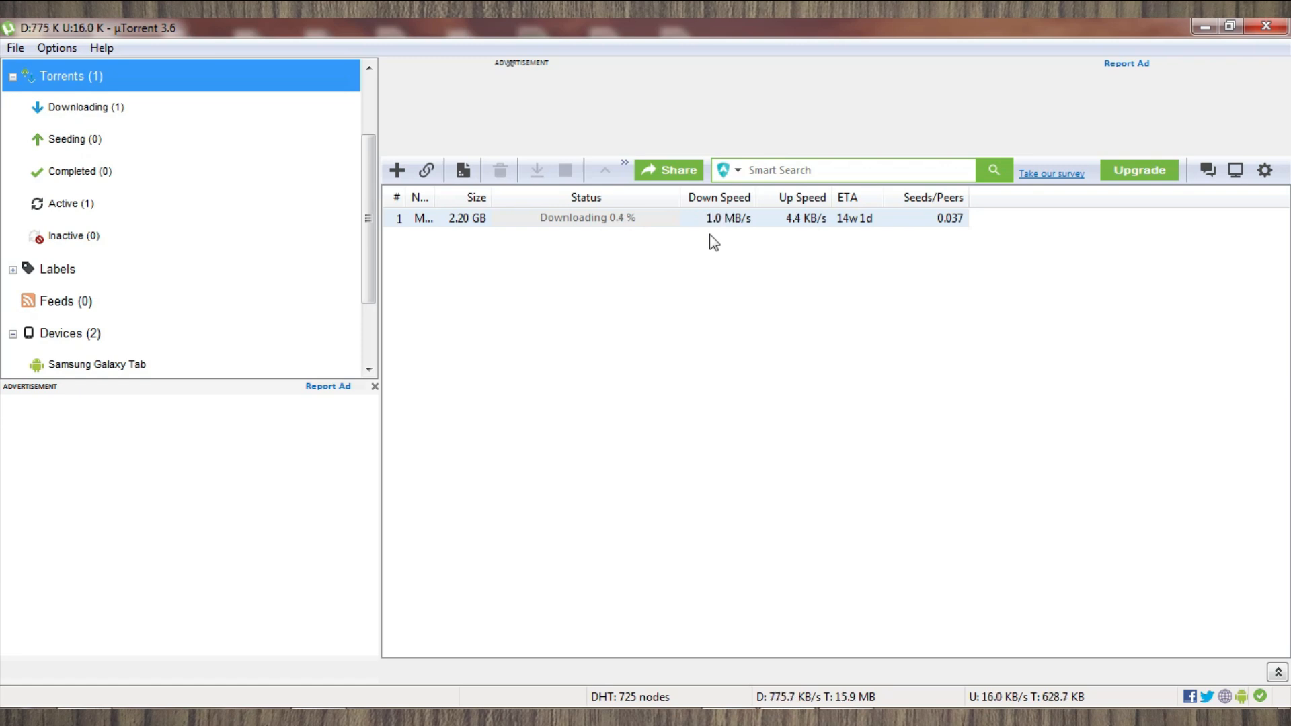
{"action": "mouse_move", "coordinate": [829, 231]}
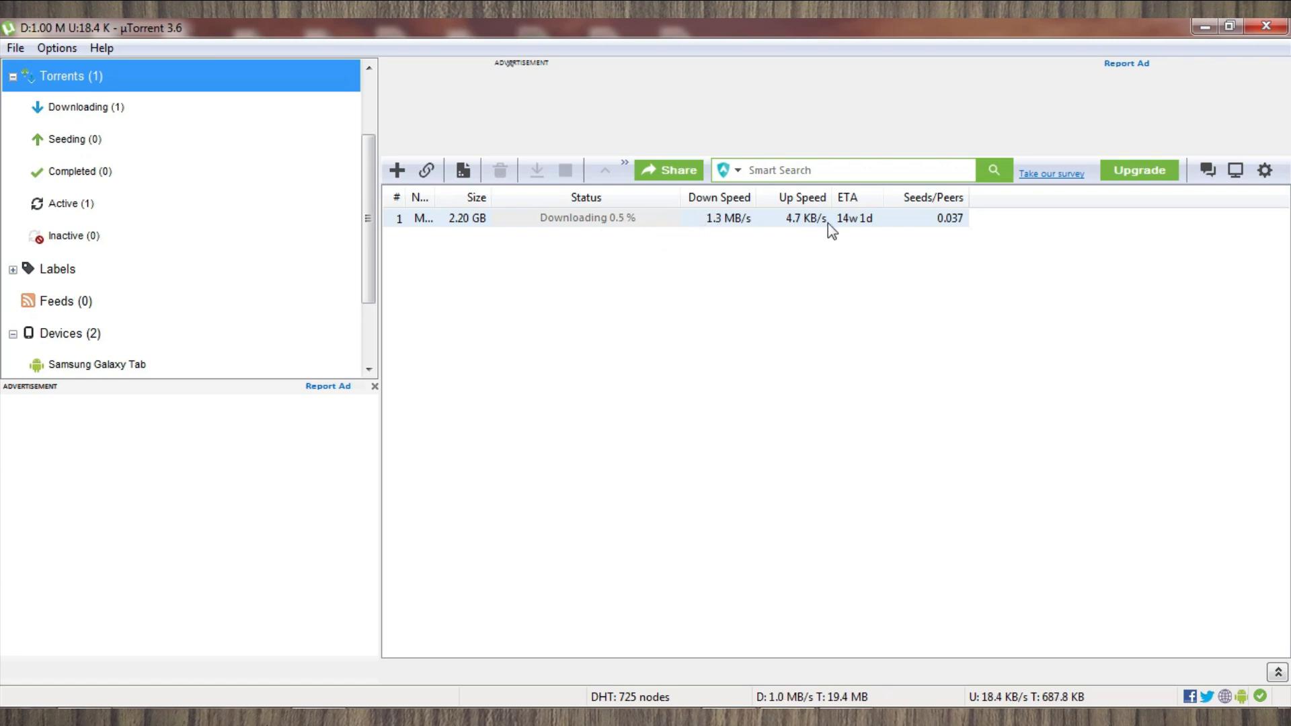
{"action": "mouse_move", "coordinate": [848, 231]}
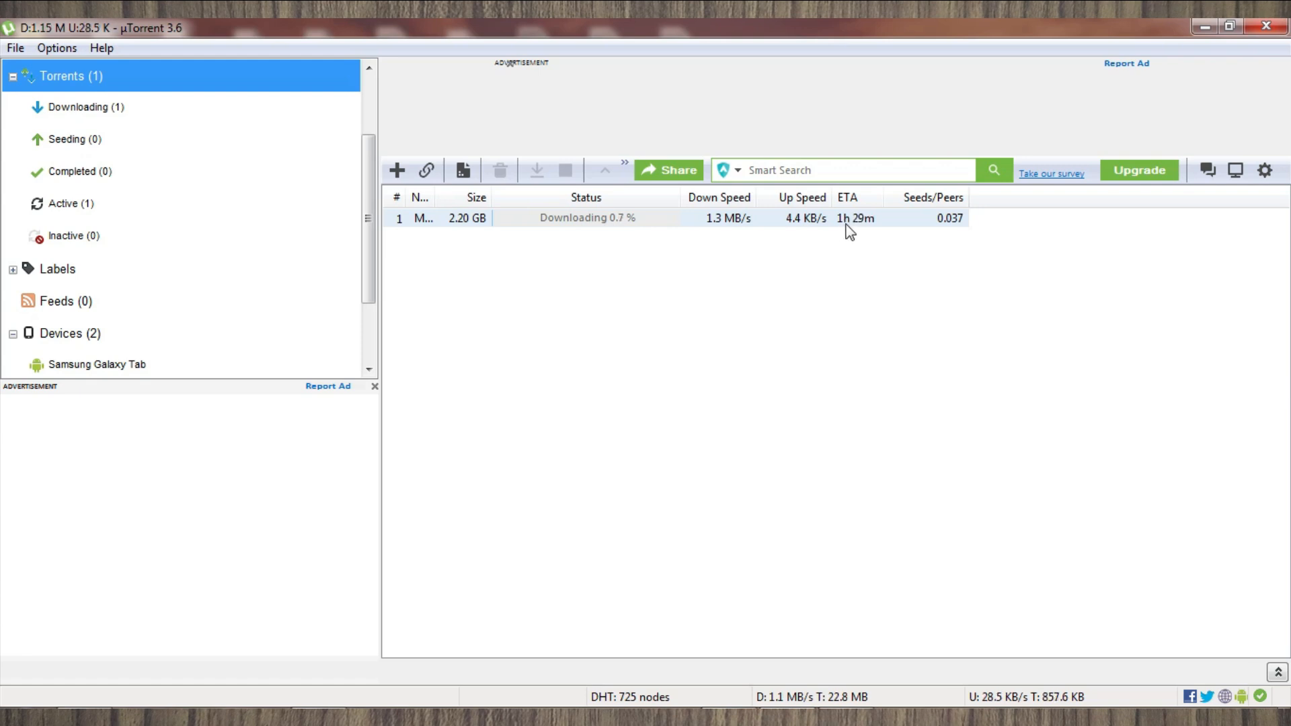
{"action": "mouse_move", "coordinate": [855, 231]}
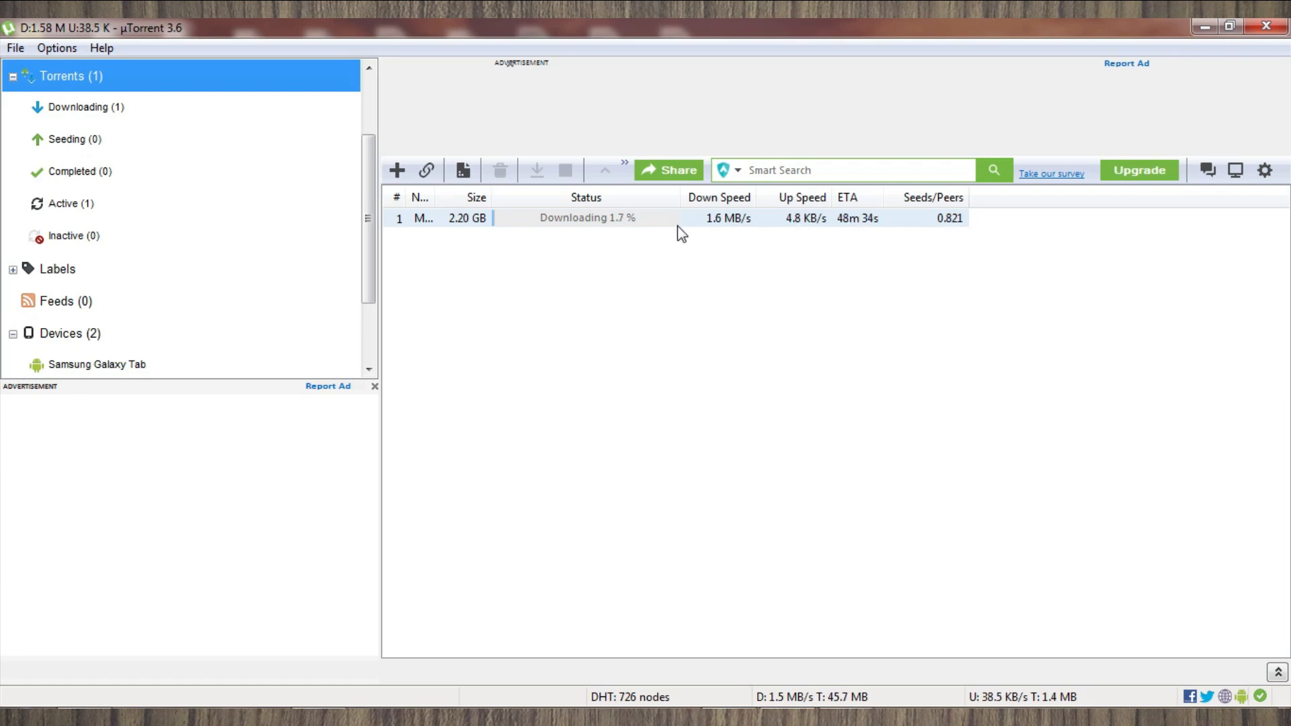
{"action": "mouse_move", "coordinate": [585, 234]}
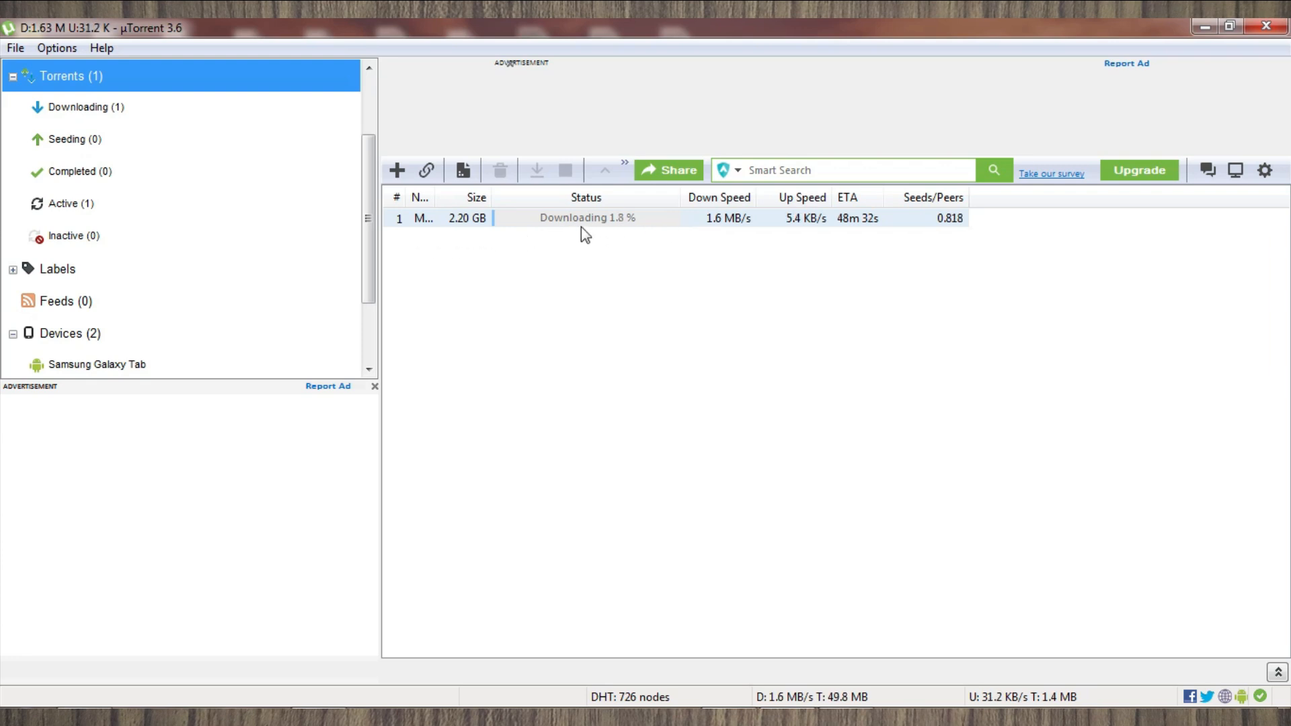
{"action": "mouse_move", "coordinate": [954, 235]}
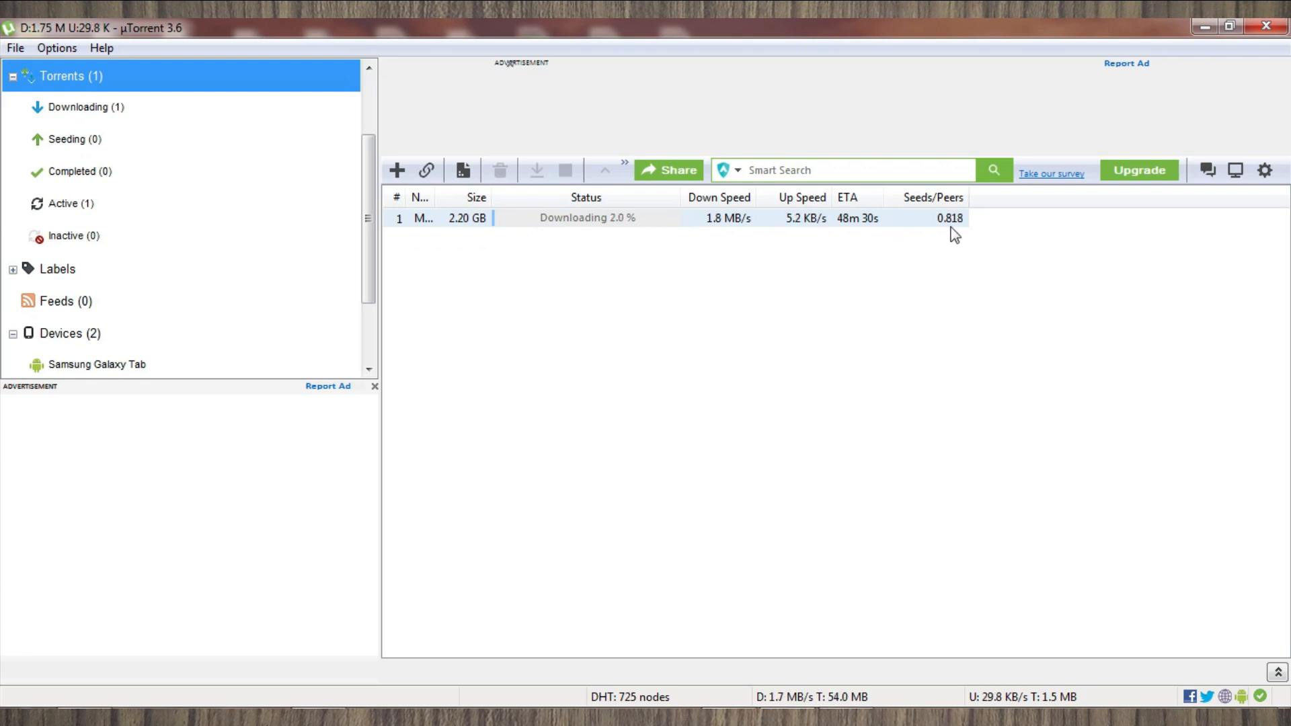